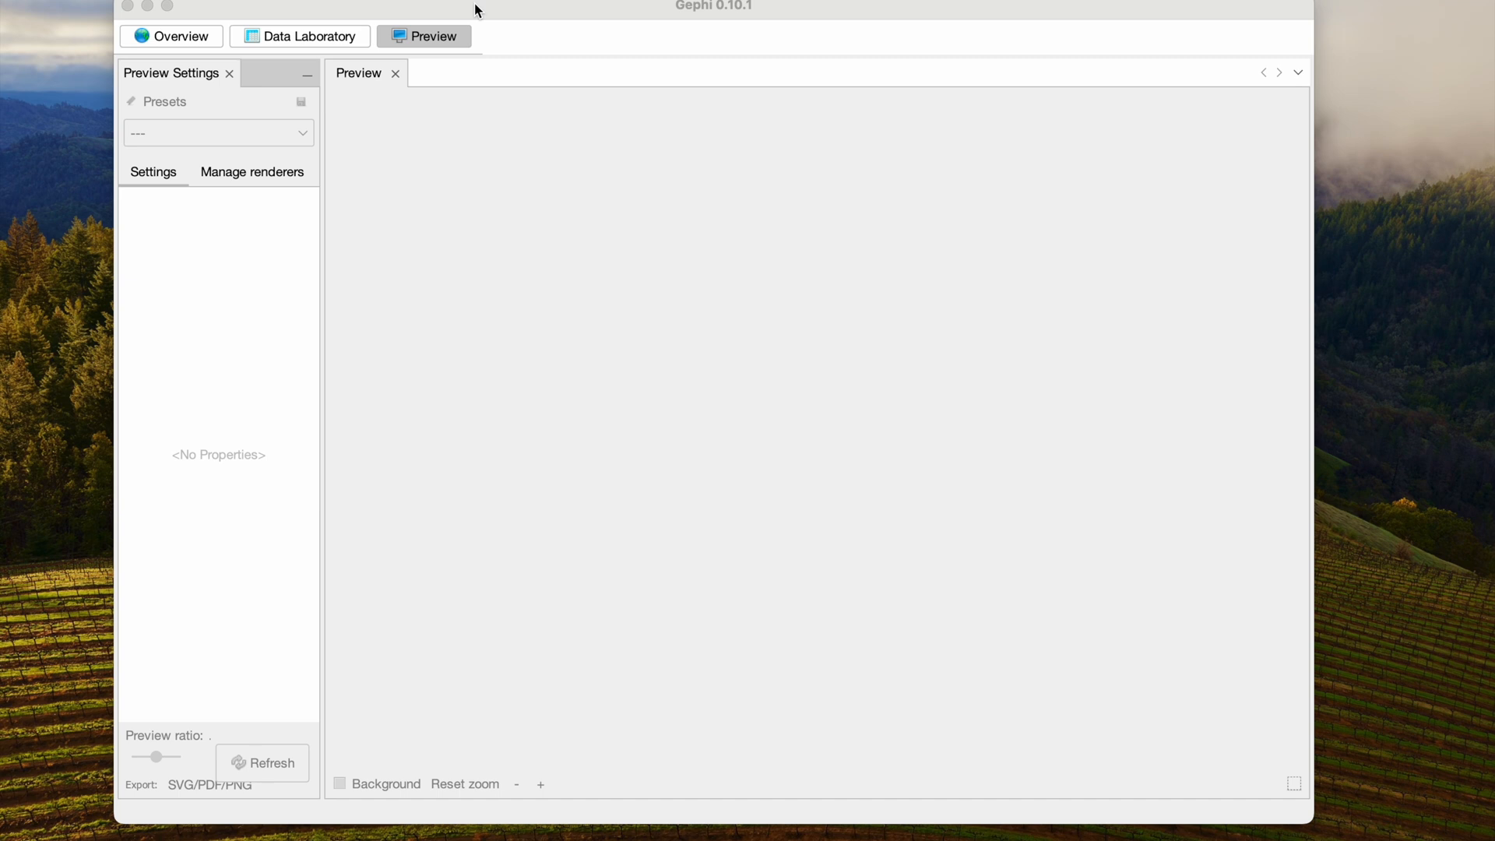
Step: Open 'us-airlines2 (1).graphml' into a new workspace, giving 235 nodes and 1297 edges
click(172, 35)
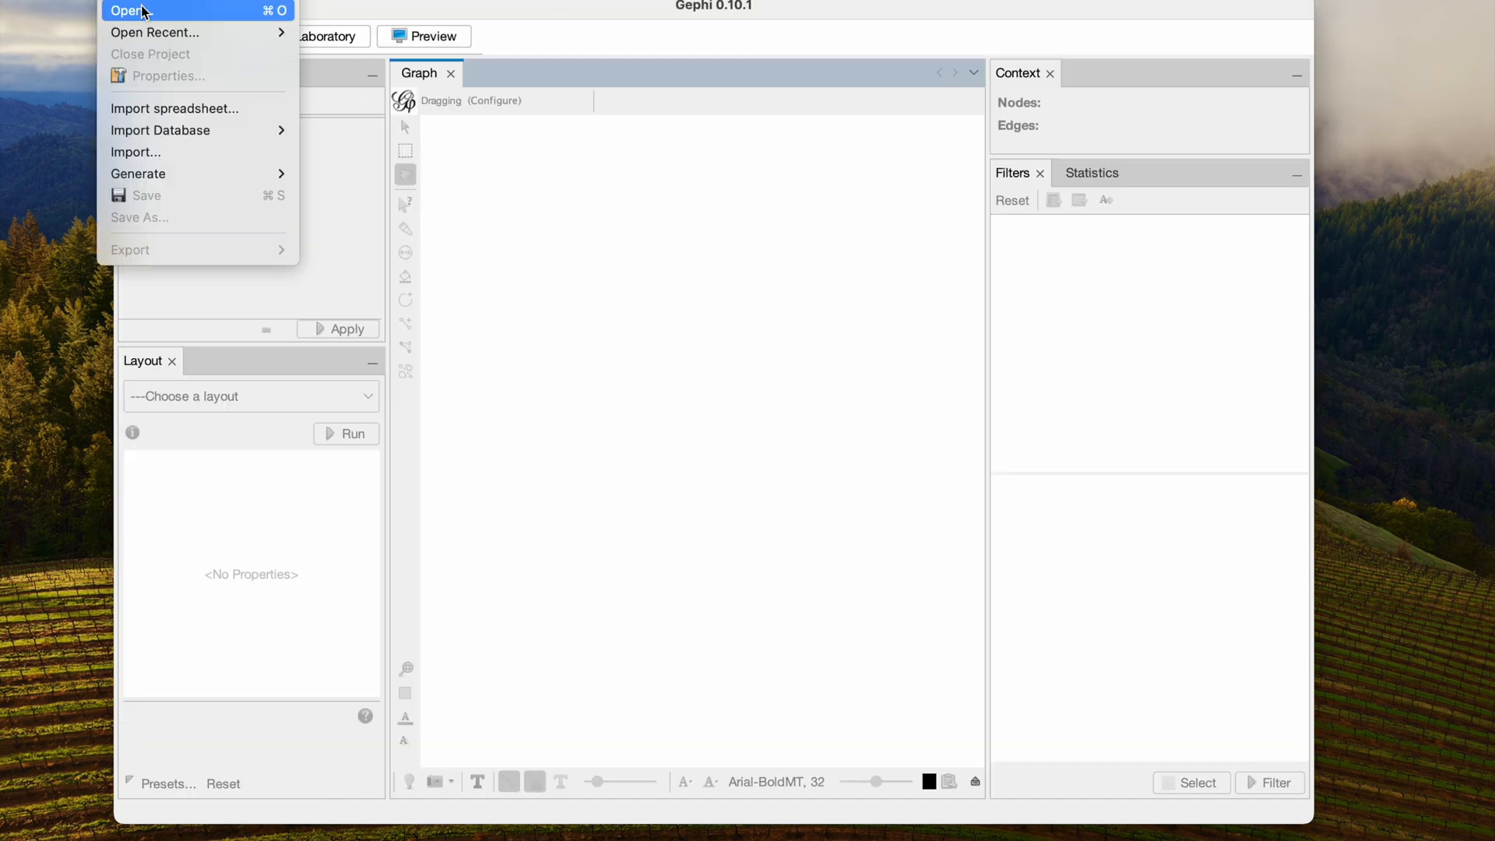
click(127, 11)
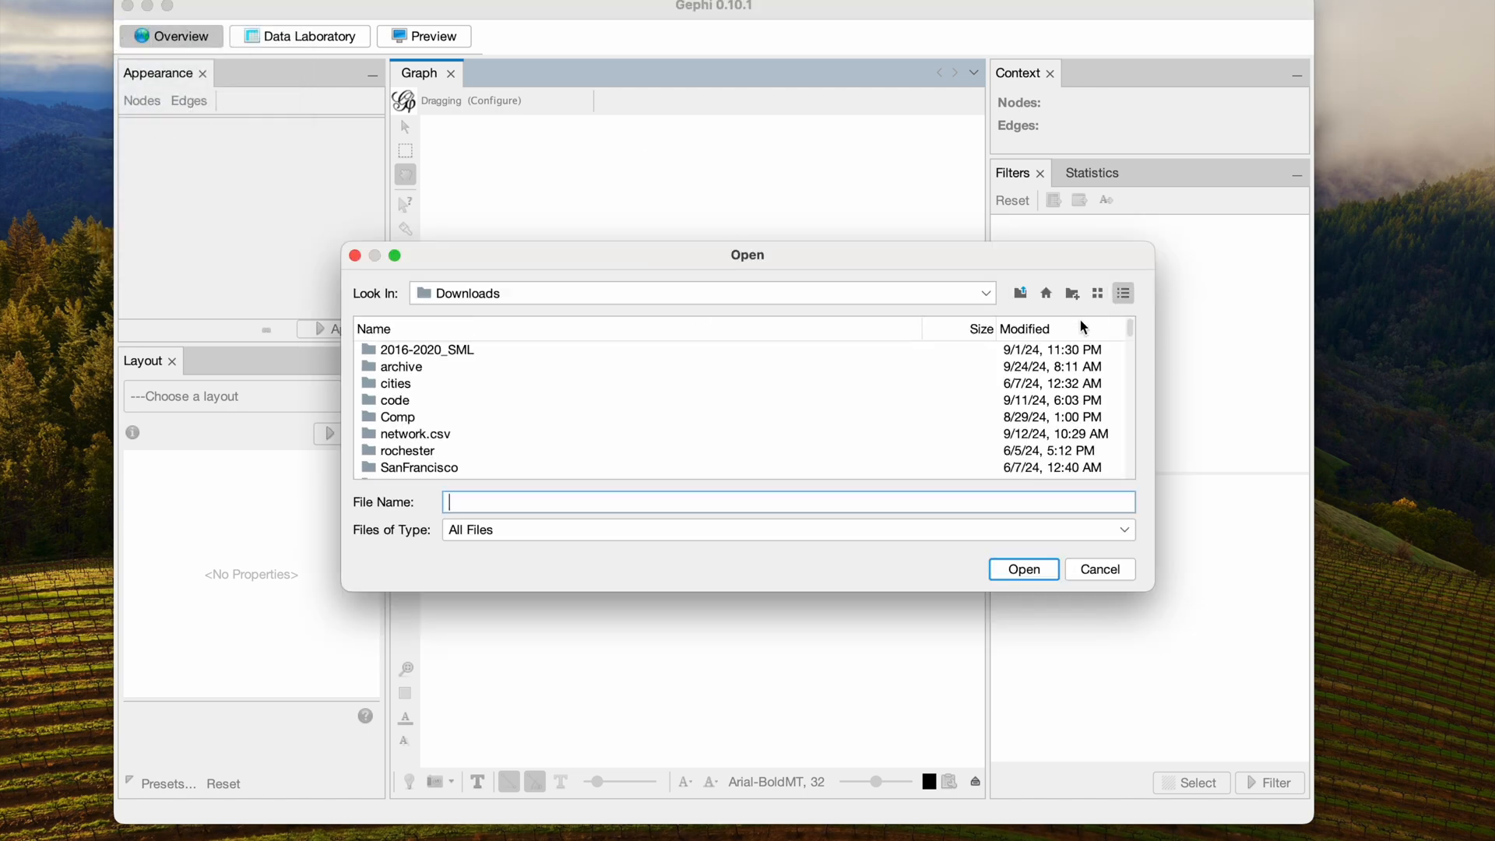
click(1024, 570)
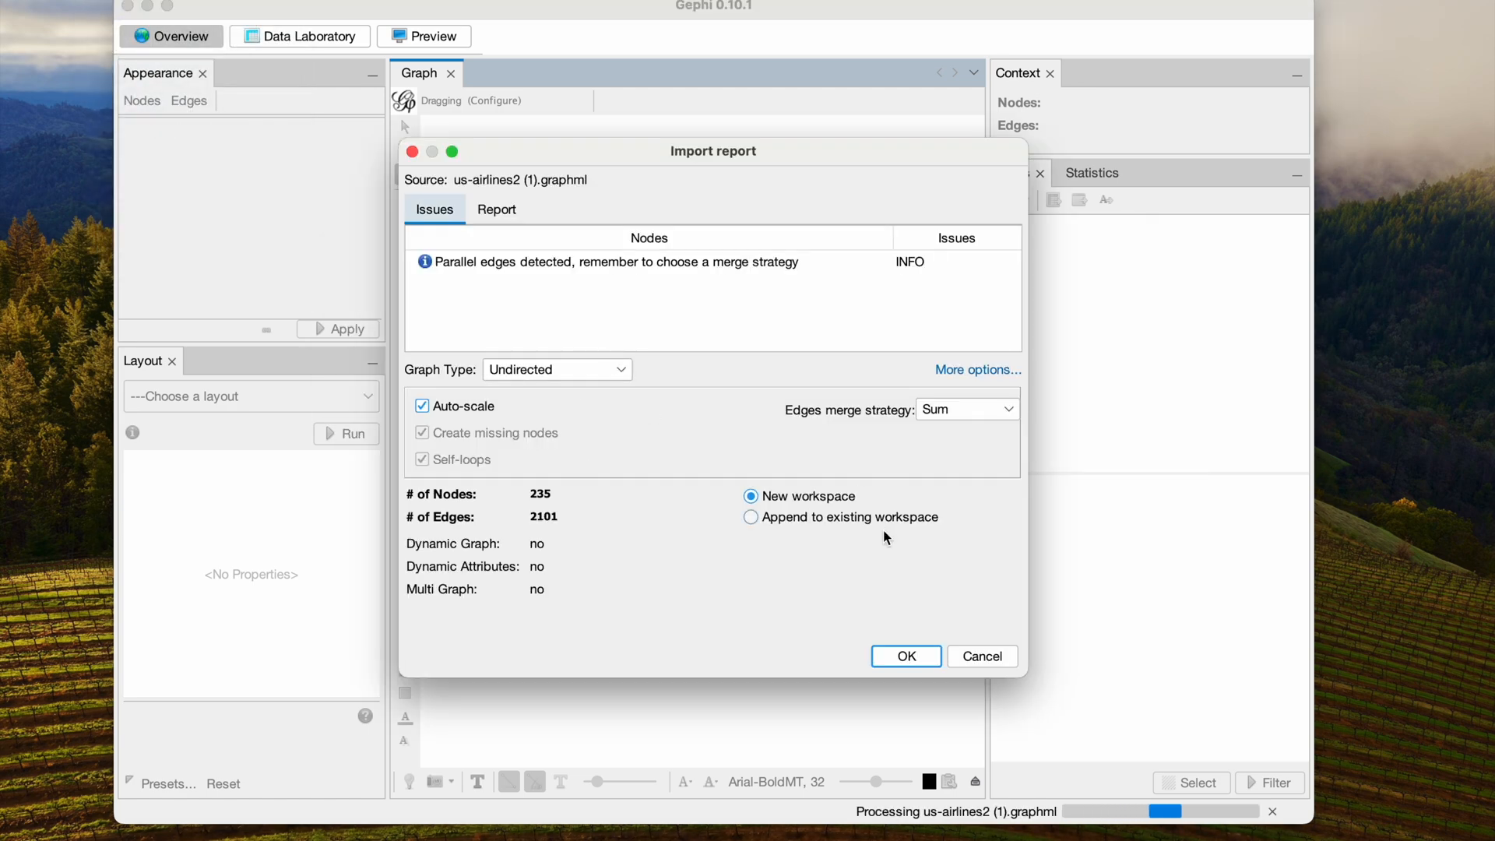
click(907, 656)
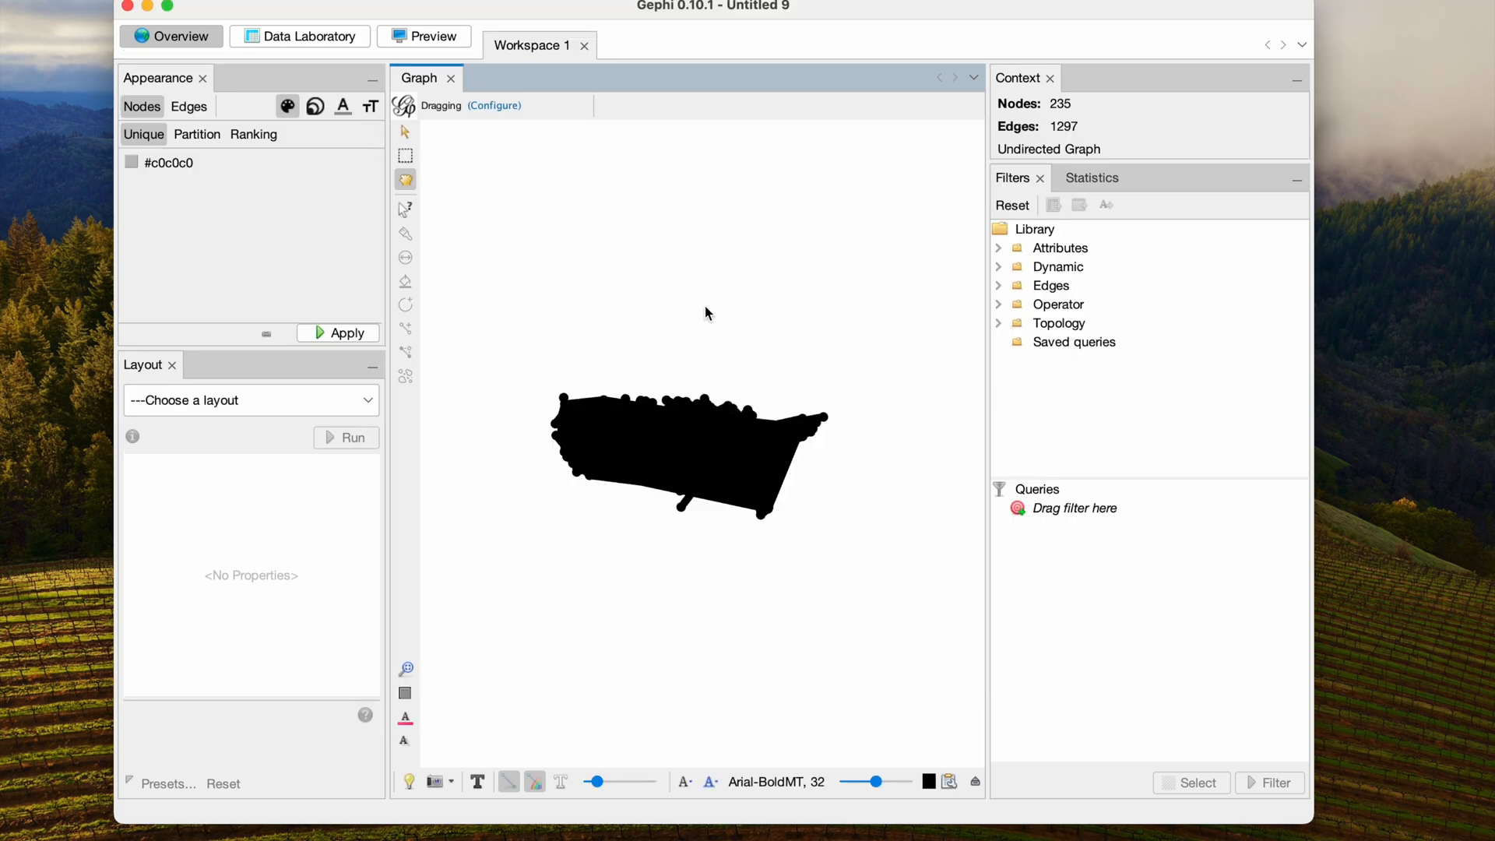
Step: Run Avg. Weighted Degree (17.881) and Modularity (0.248) in the Statistics panel
click(1092, 177)
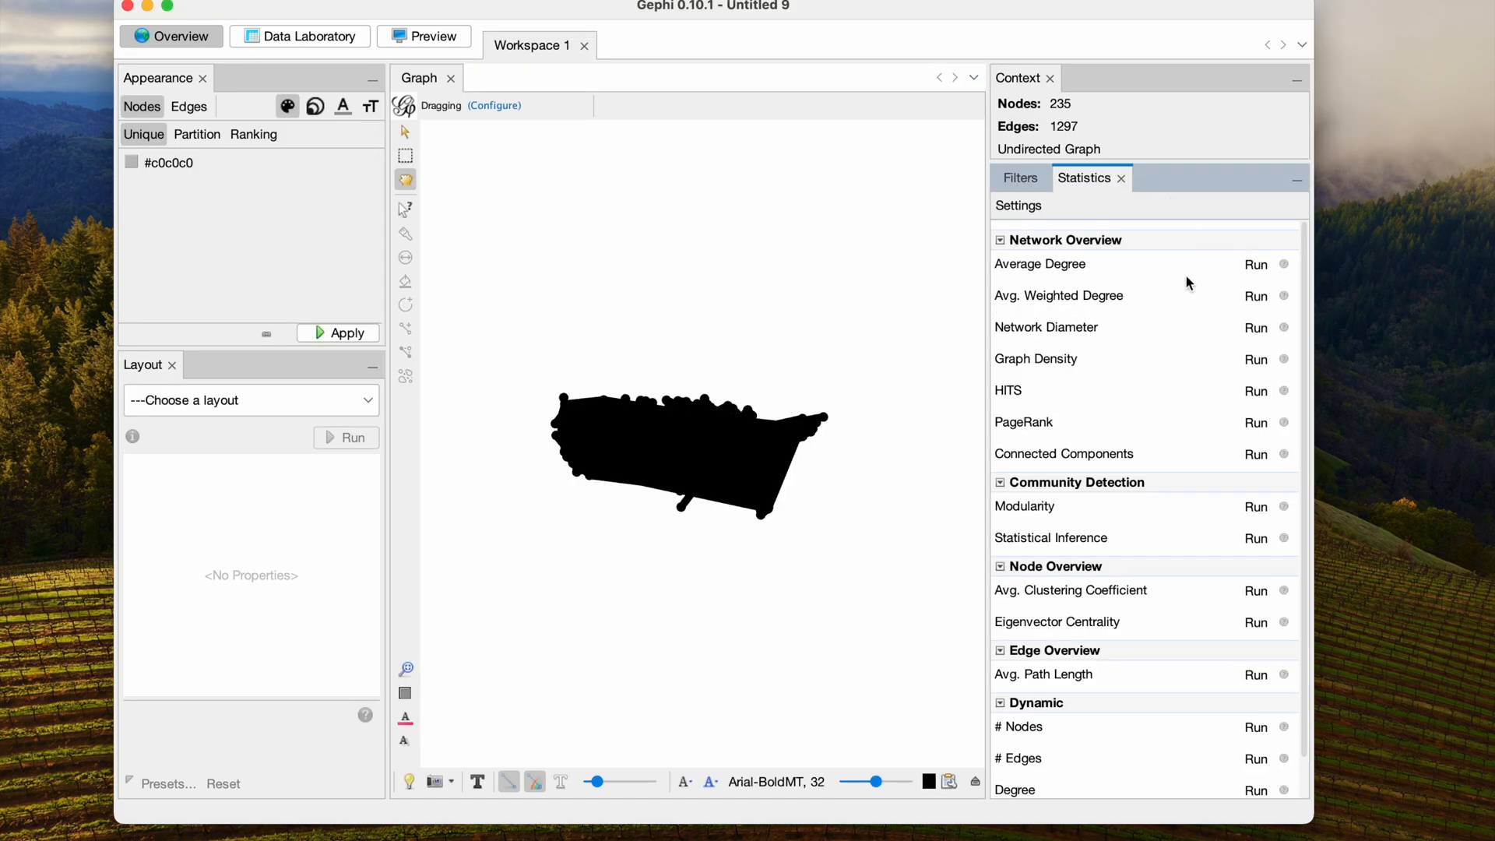
click(1257, 296)
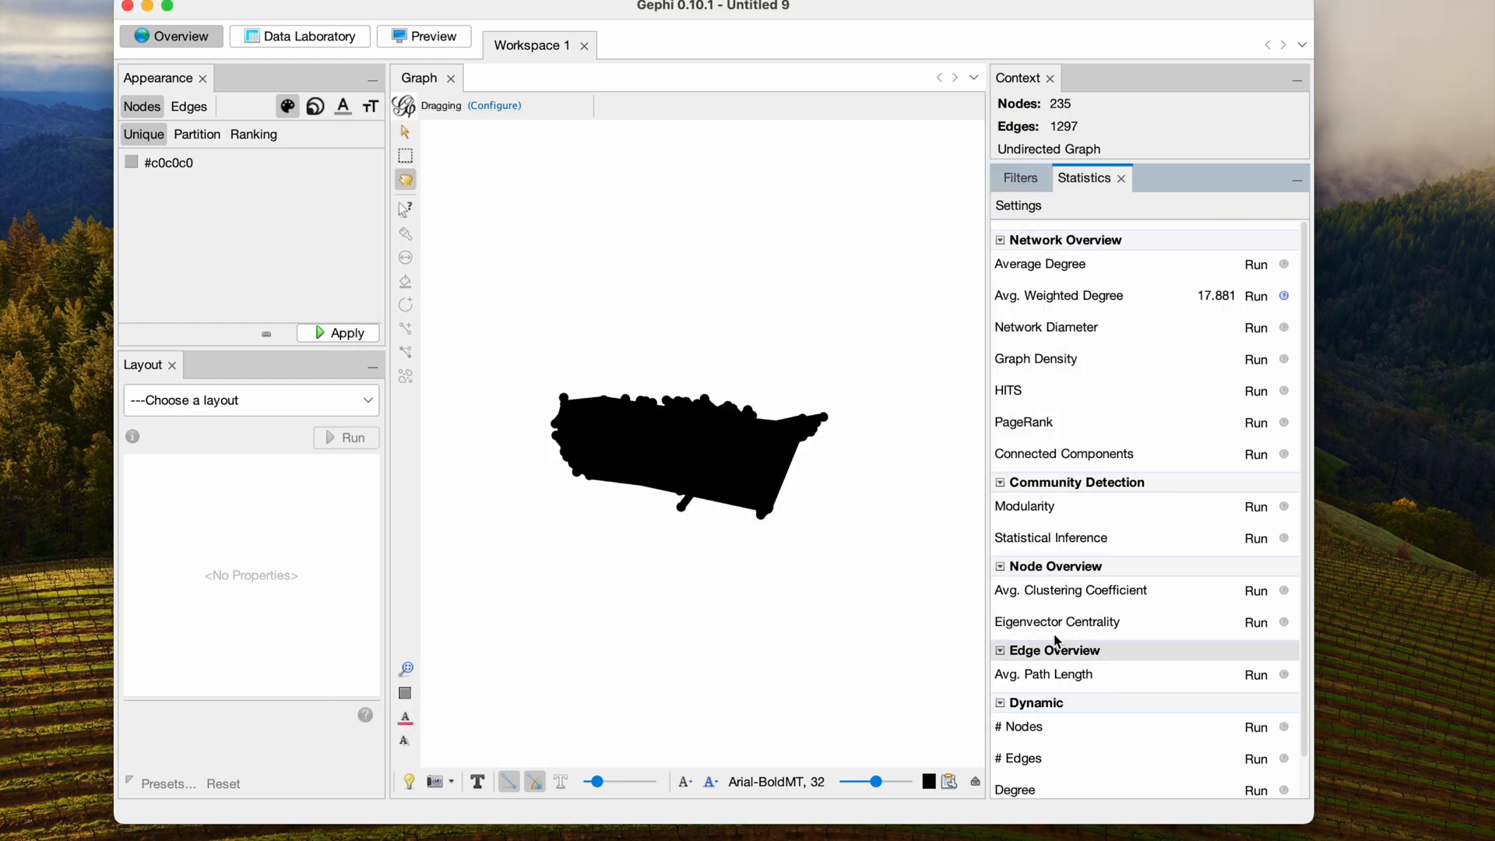
click(1256, 506)
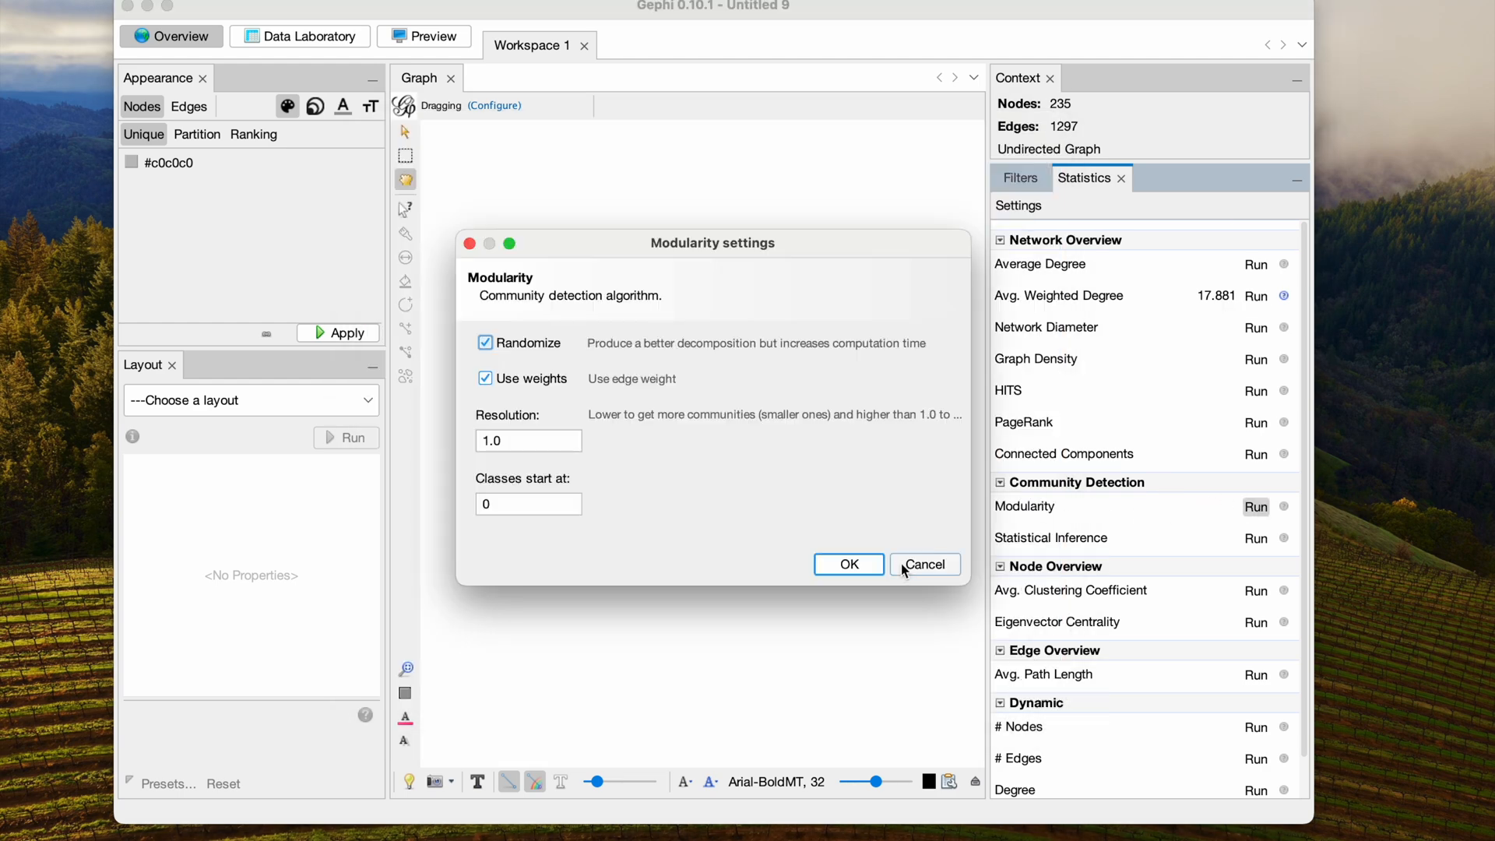
click(848, 563)
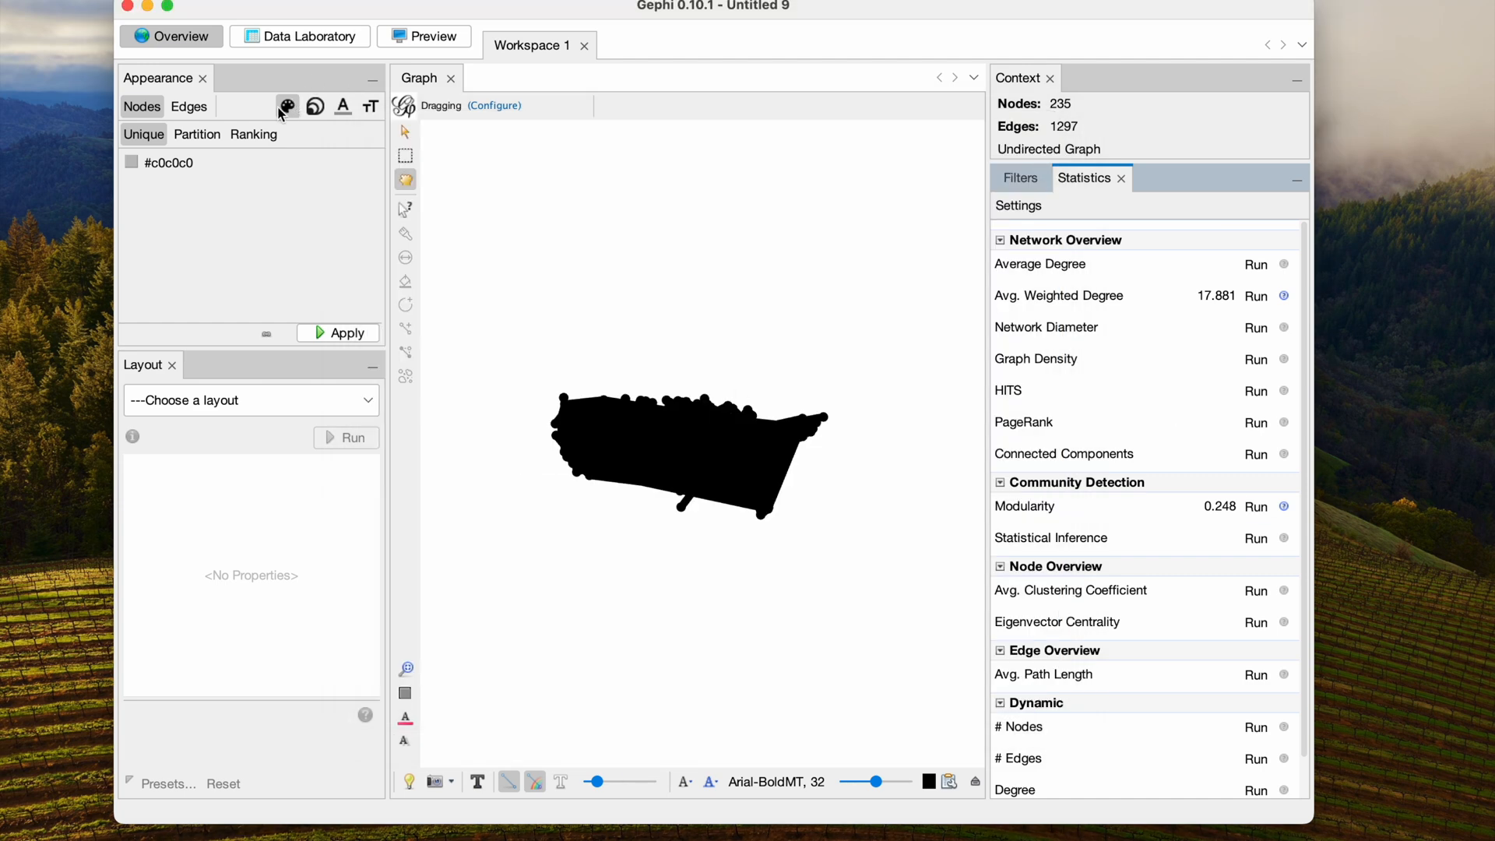
Step: Partition node colour by Modularity Class with a generated six-colour palette and apply it
click(197, 134)
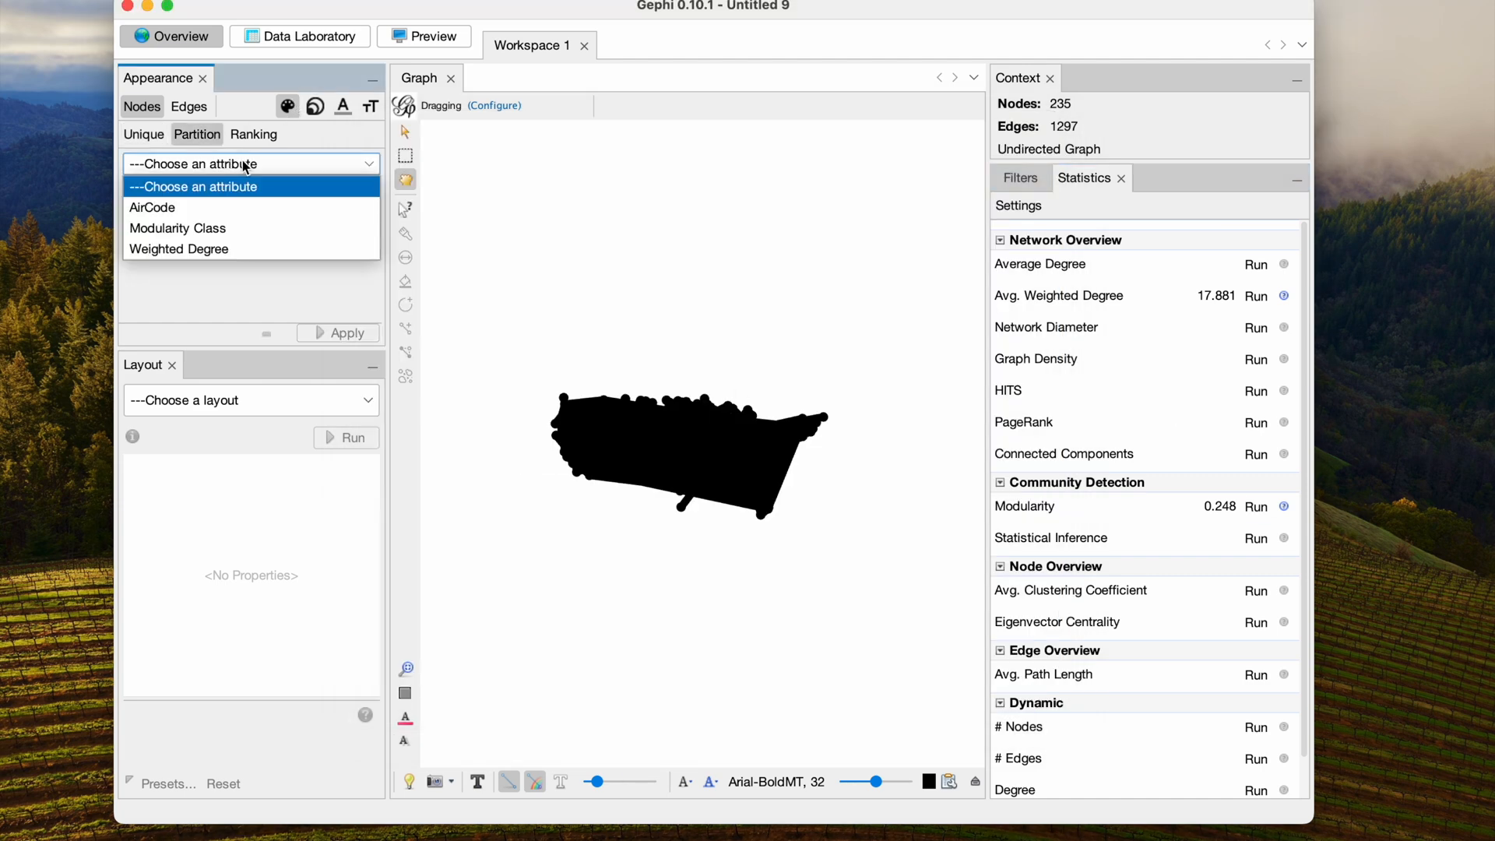
click(178, 228)
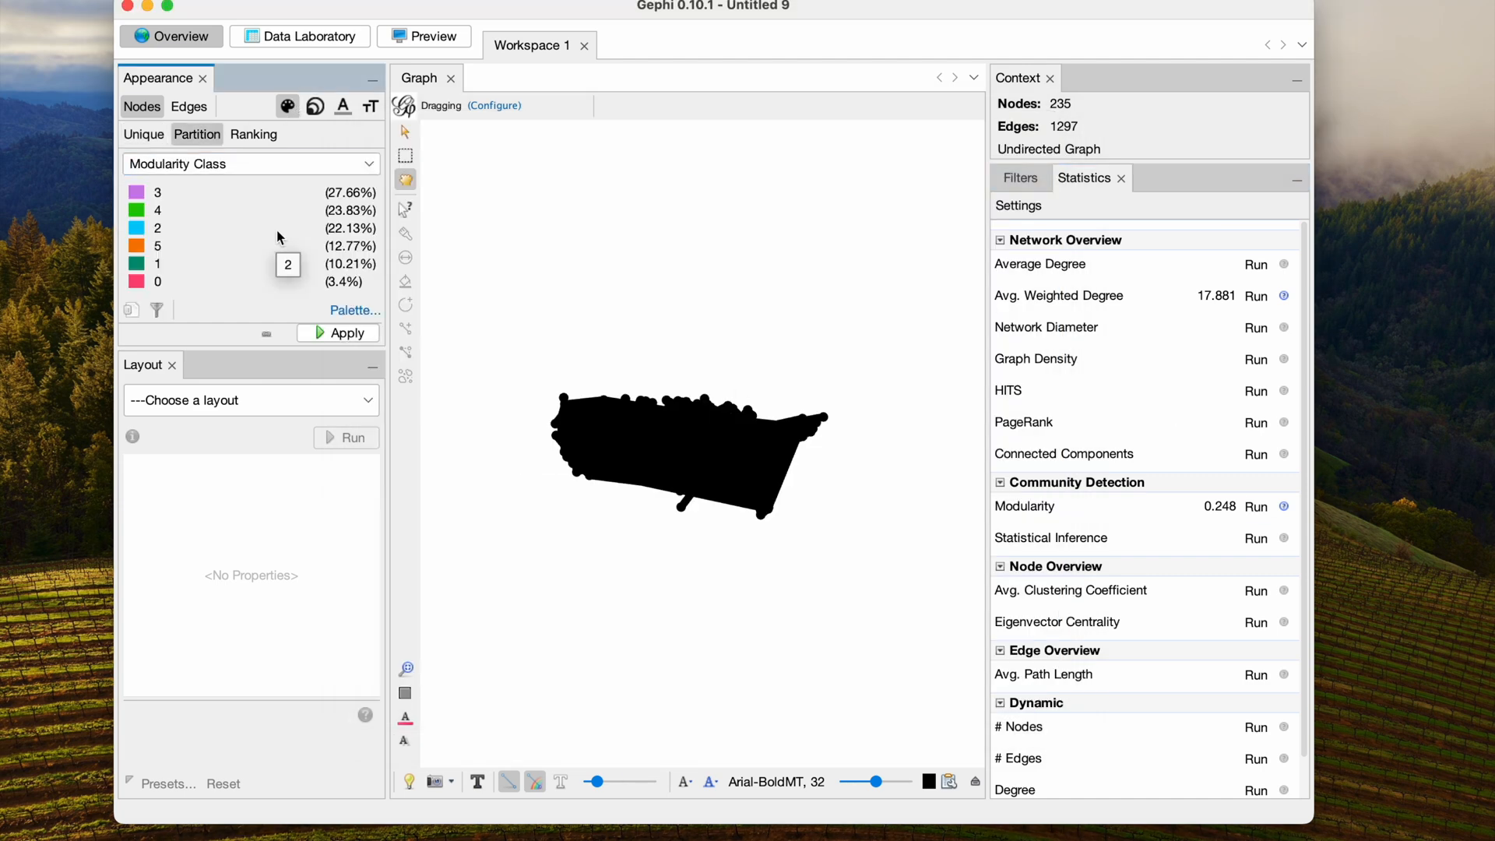
click(355, 310)
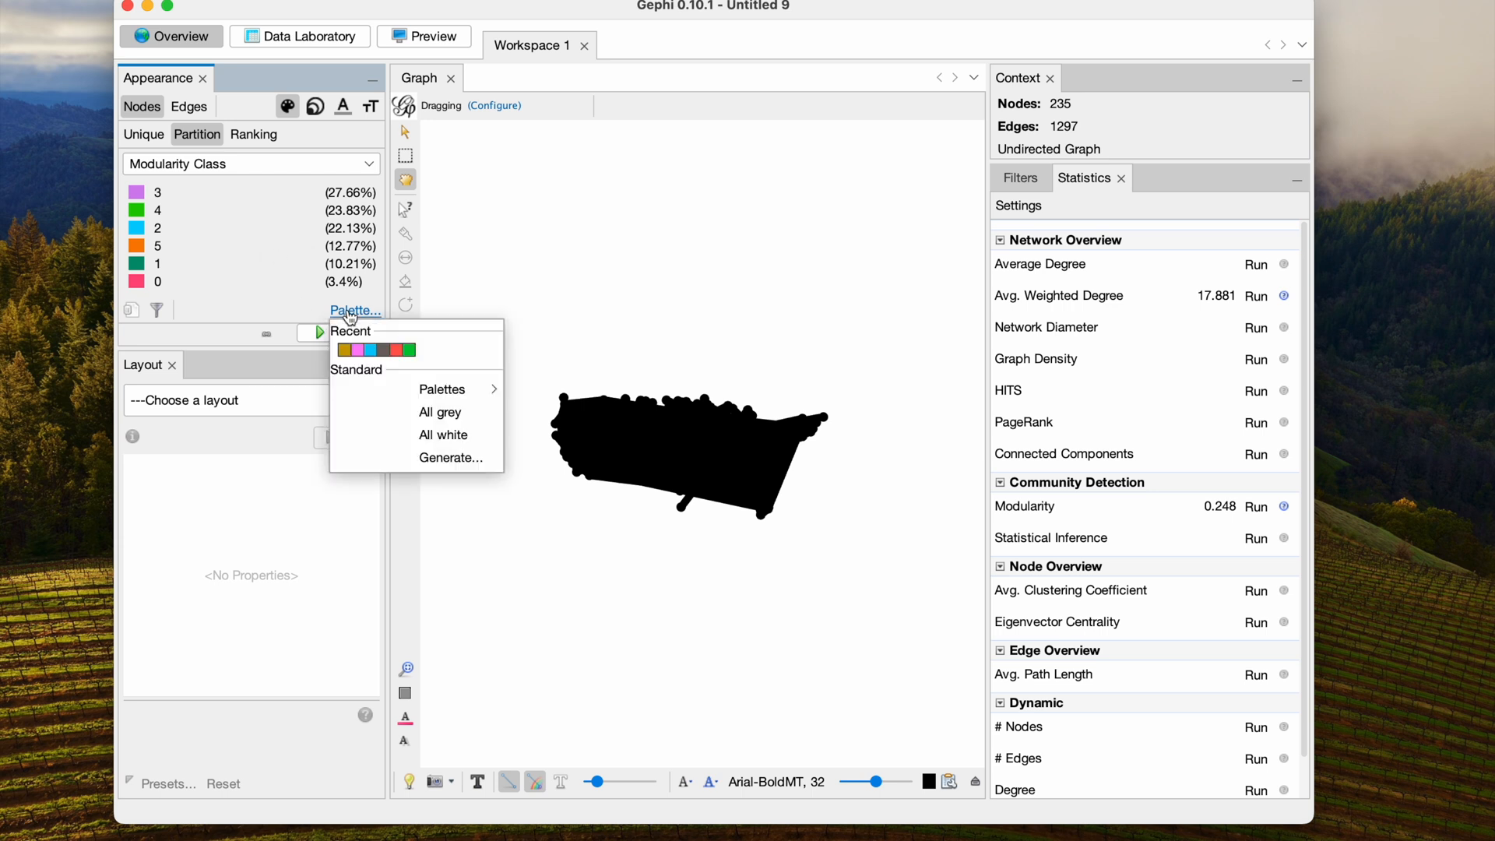
click(451, 458)
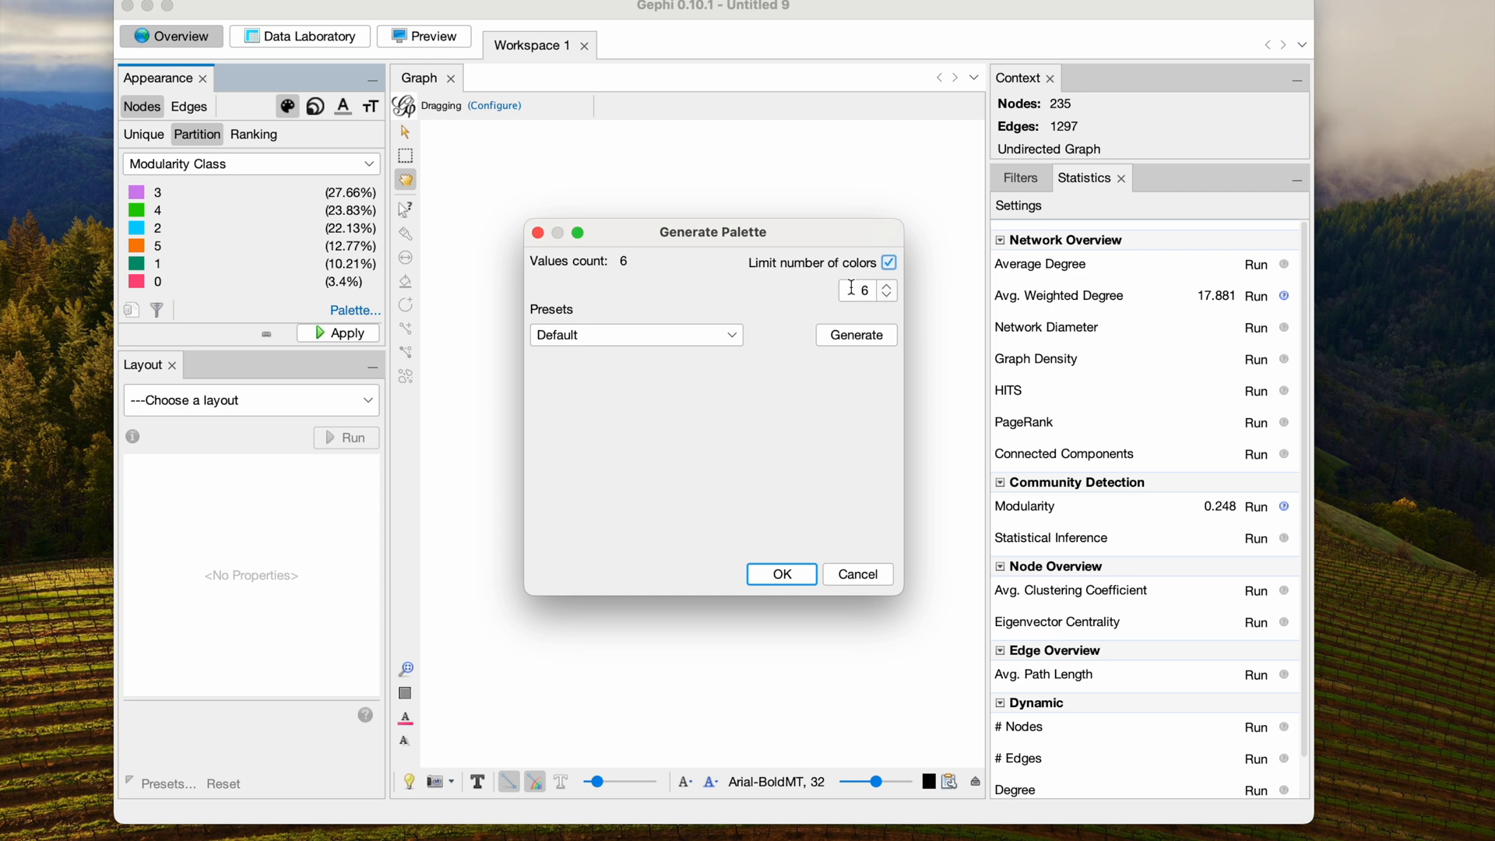
click(856, 334)
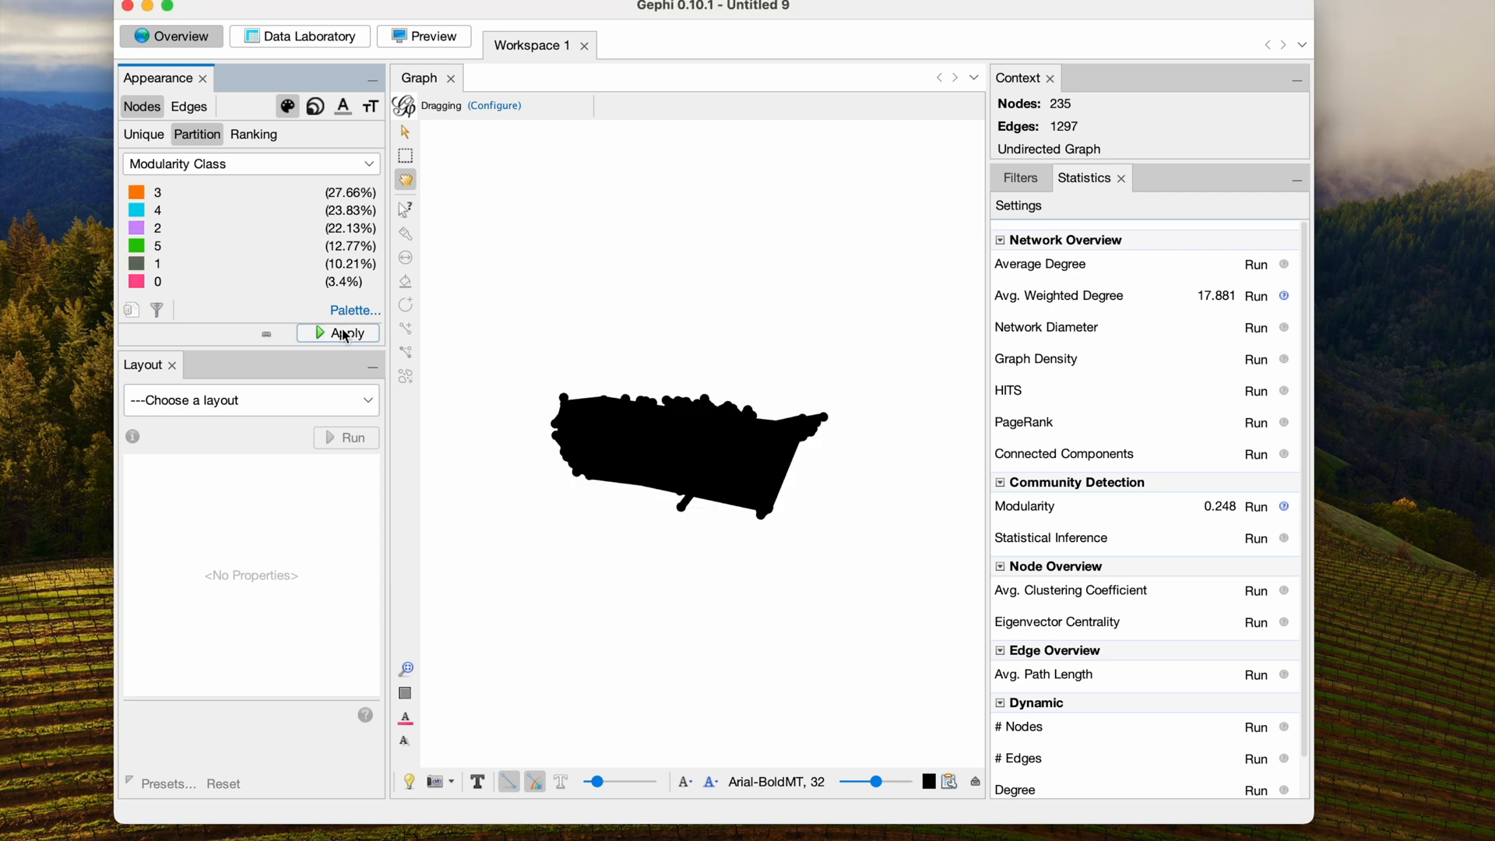
click(338, 334)
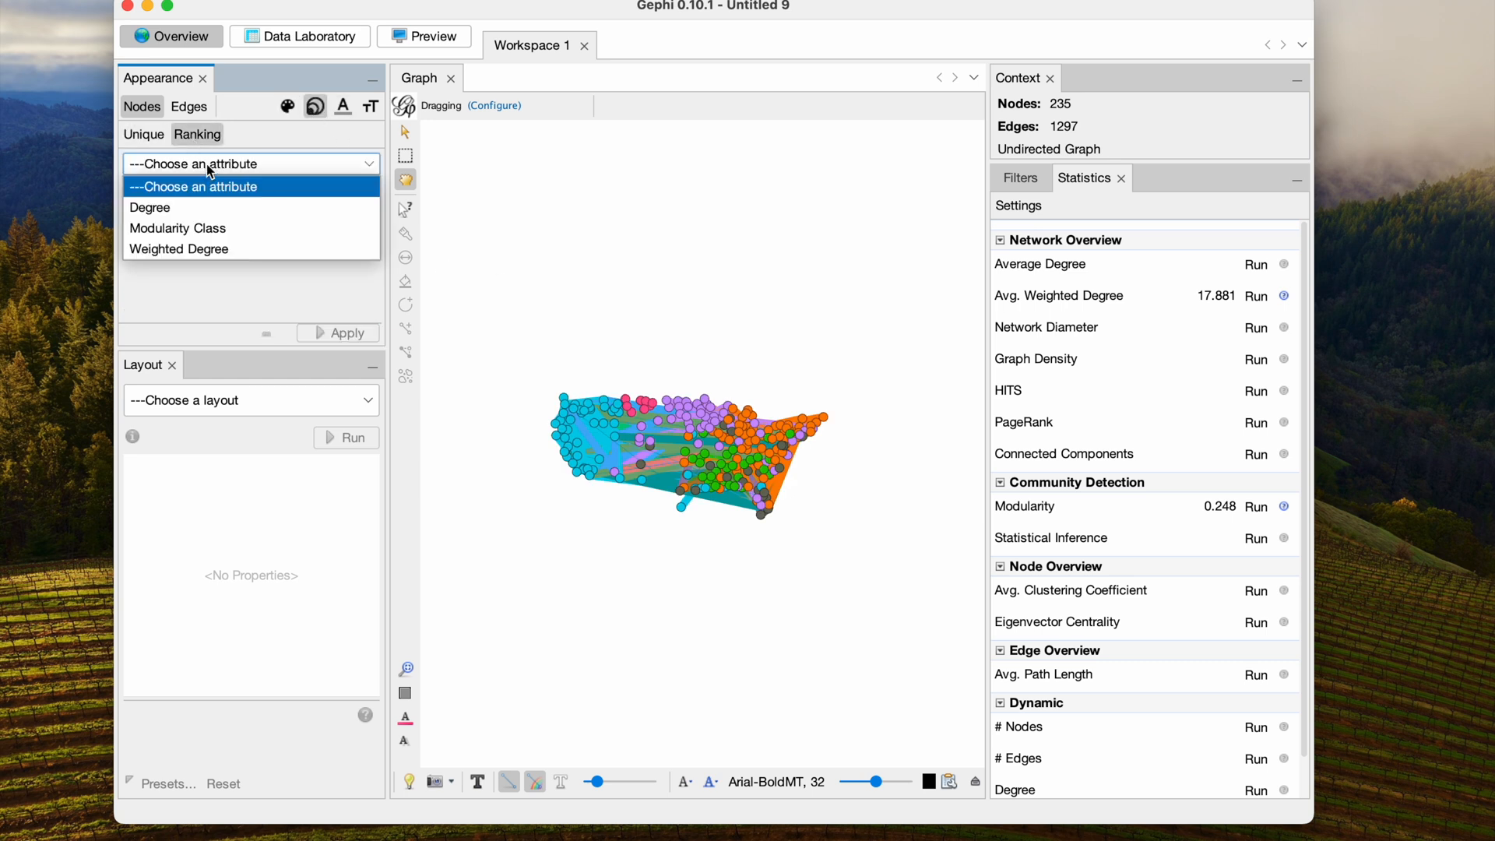
Step: Rank node size by Weighted Degree with min size 10 and max size 40
click(179, 248)
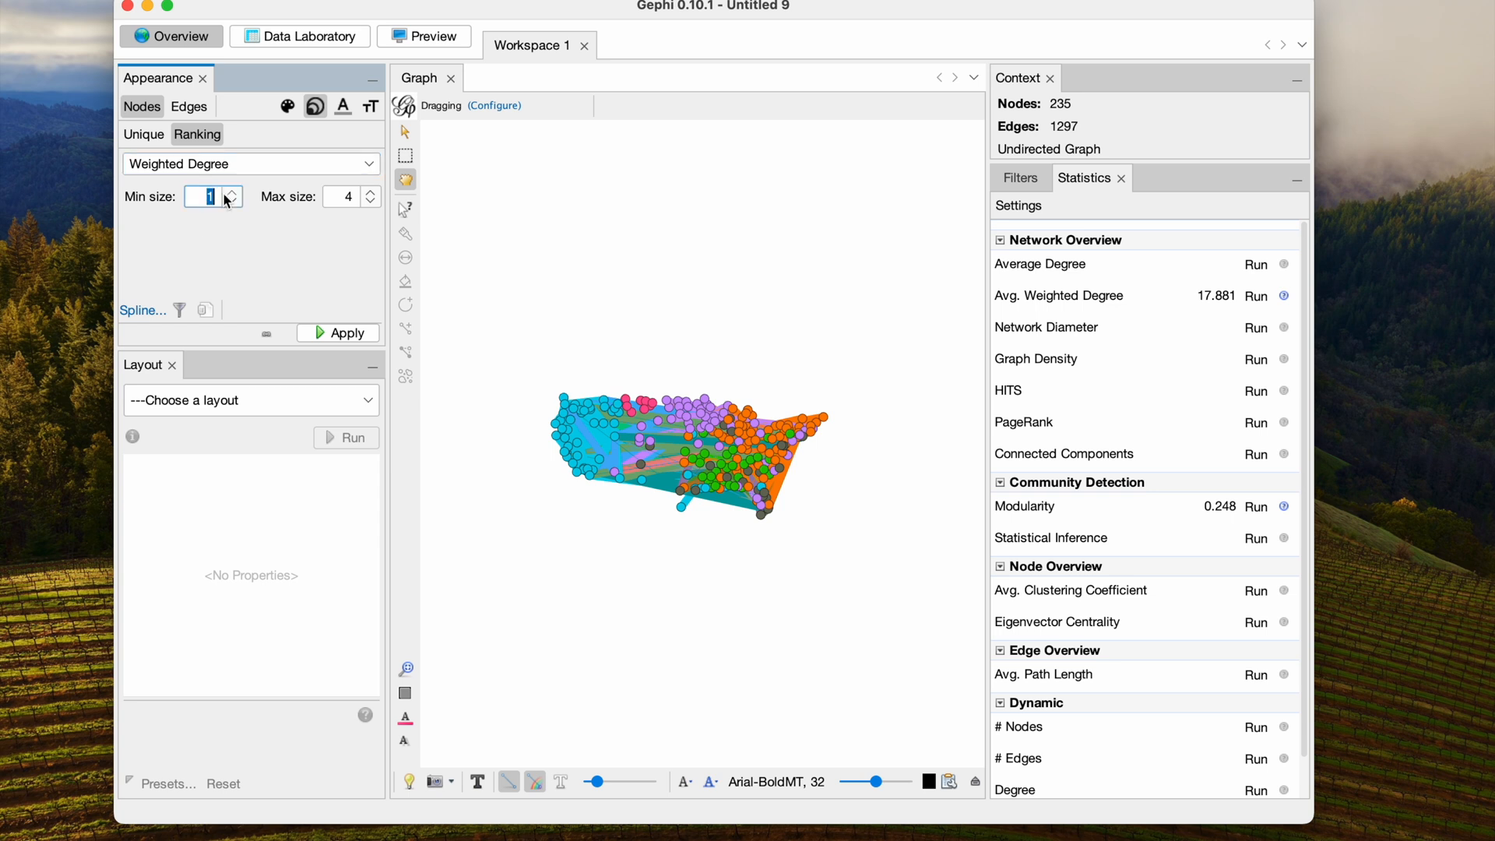
text(10)
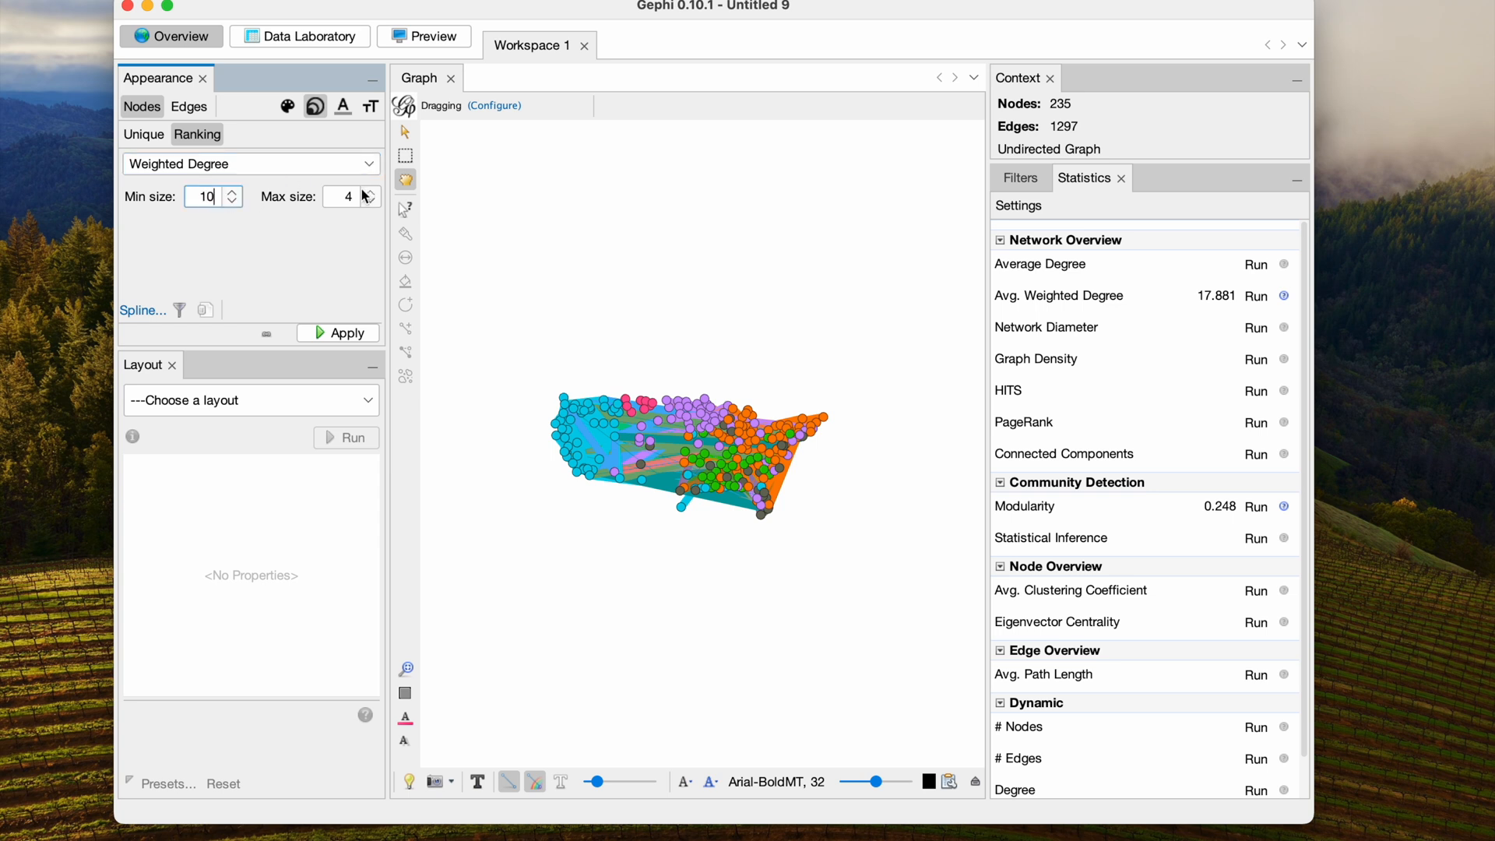
text(40)
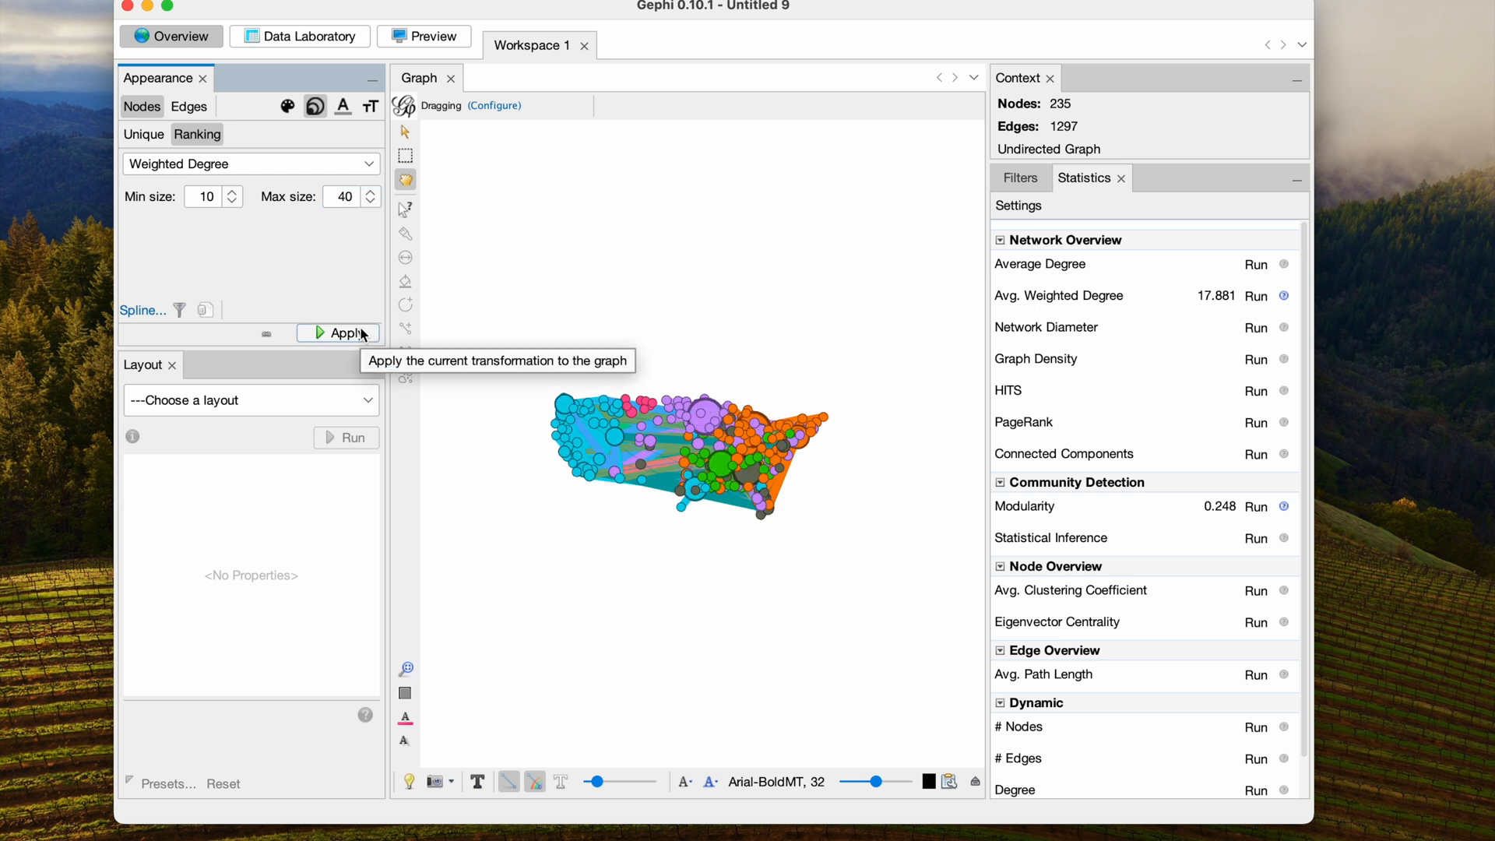
click(251, 400)
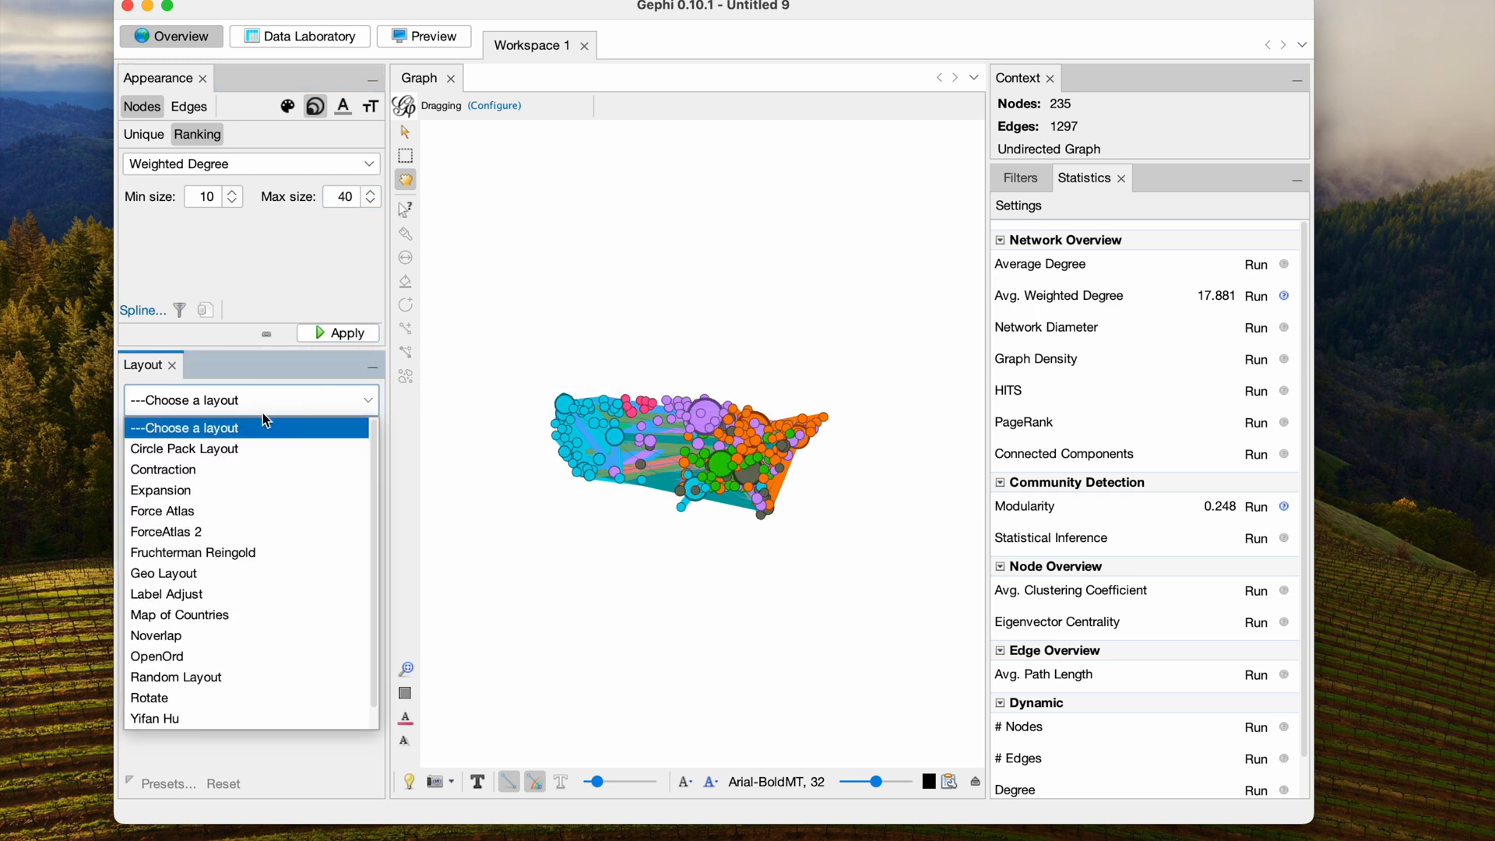
Step: Set ForceAtlas 2 to scaling 100, stronger gravity 0.01, LinLog mode and Prevent Overlap
click(166, 532)
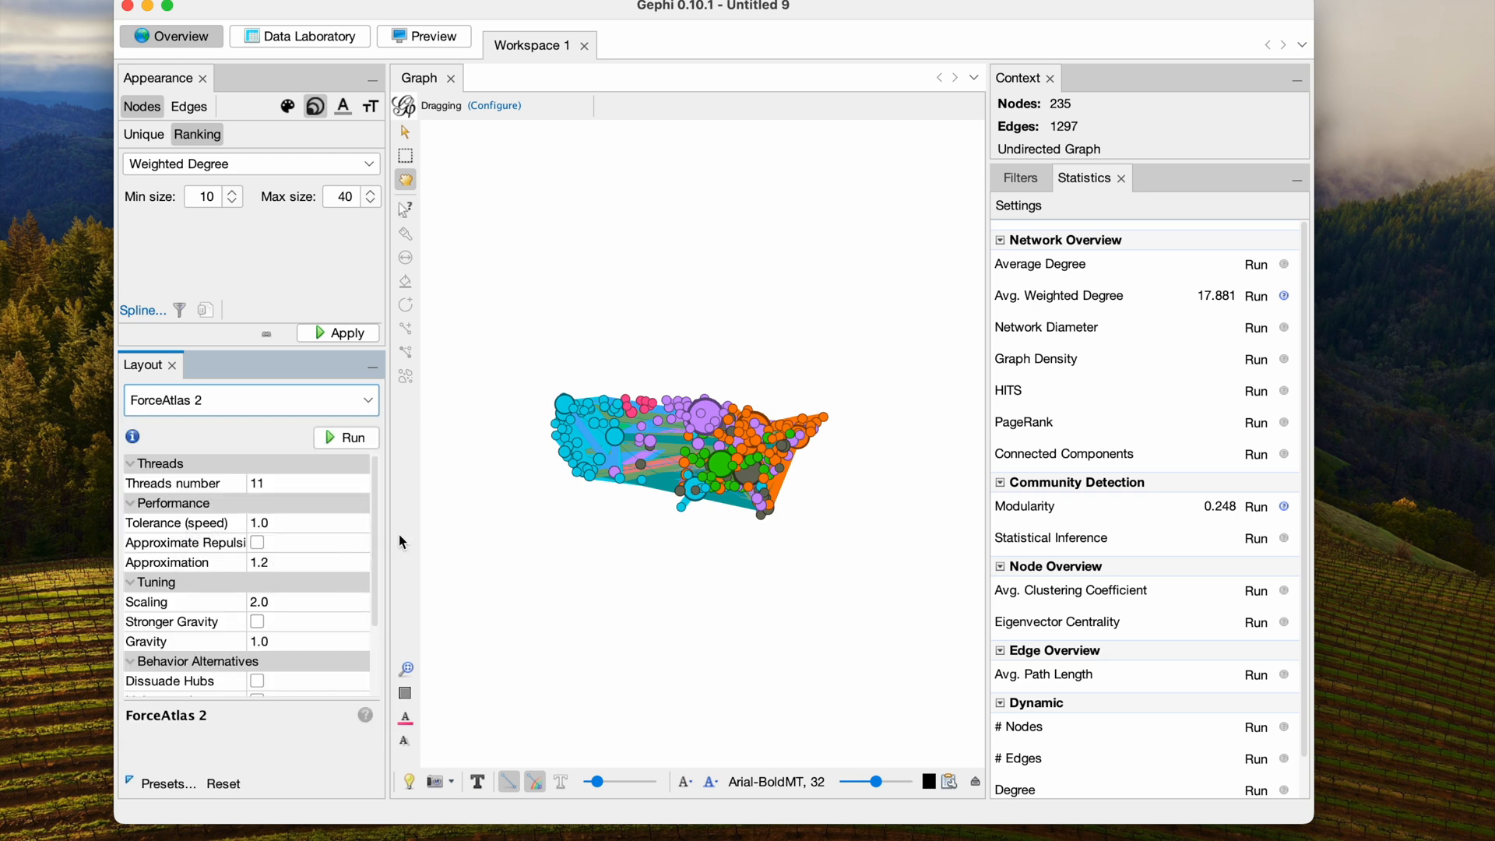
click(257, 543)
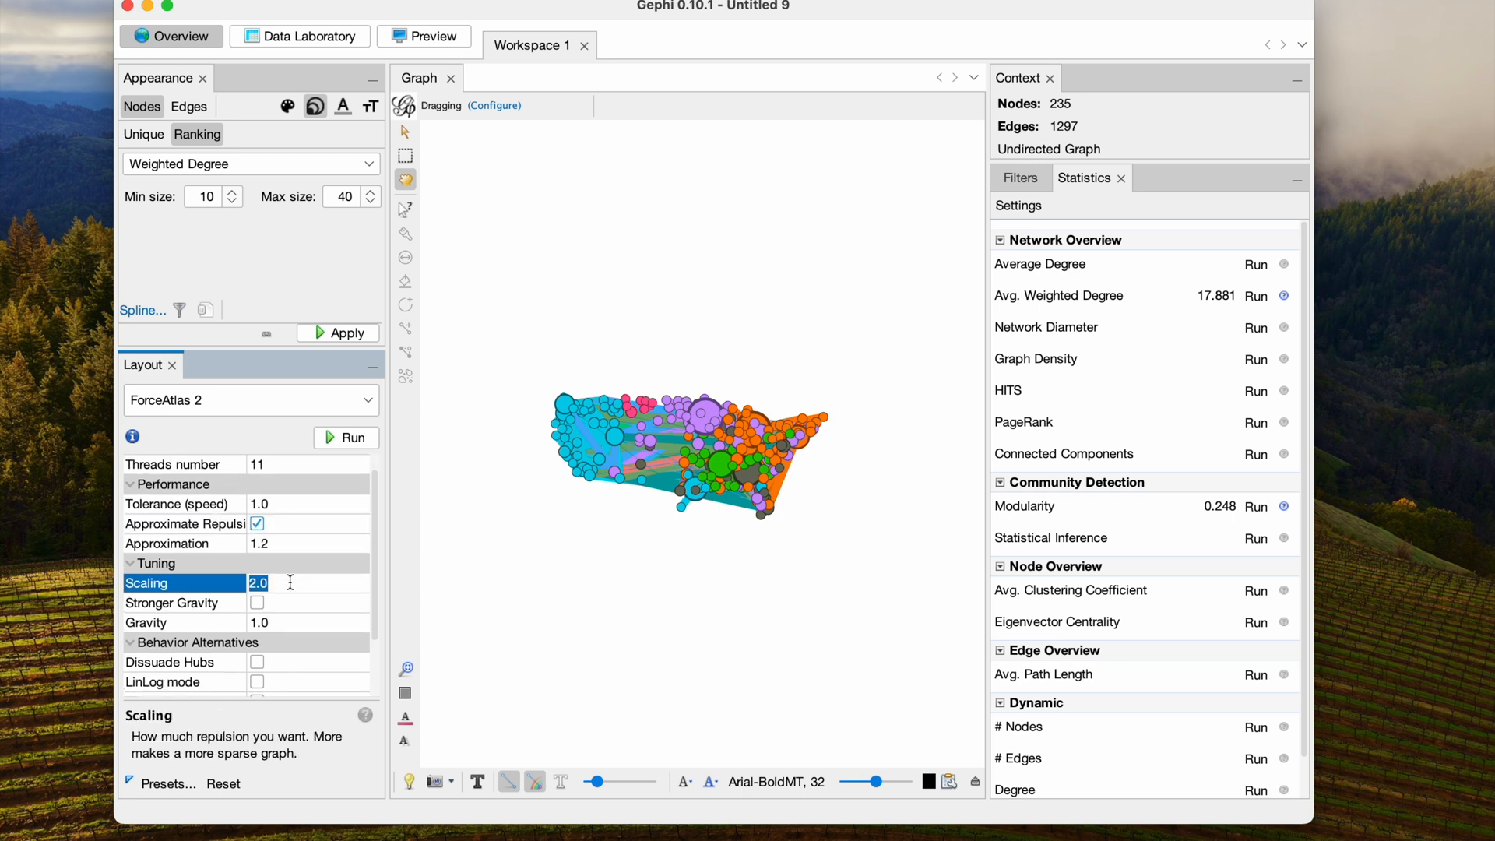
text(100)
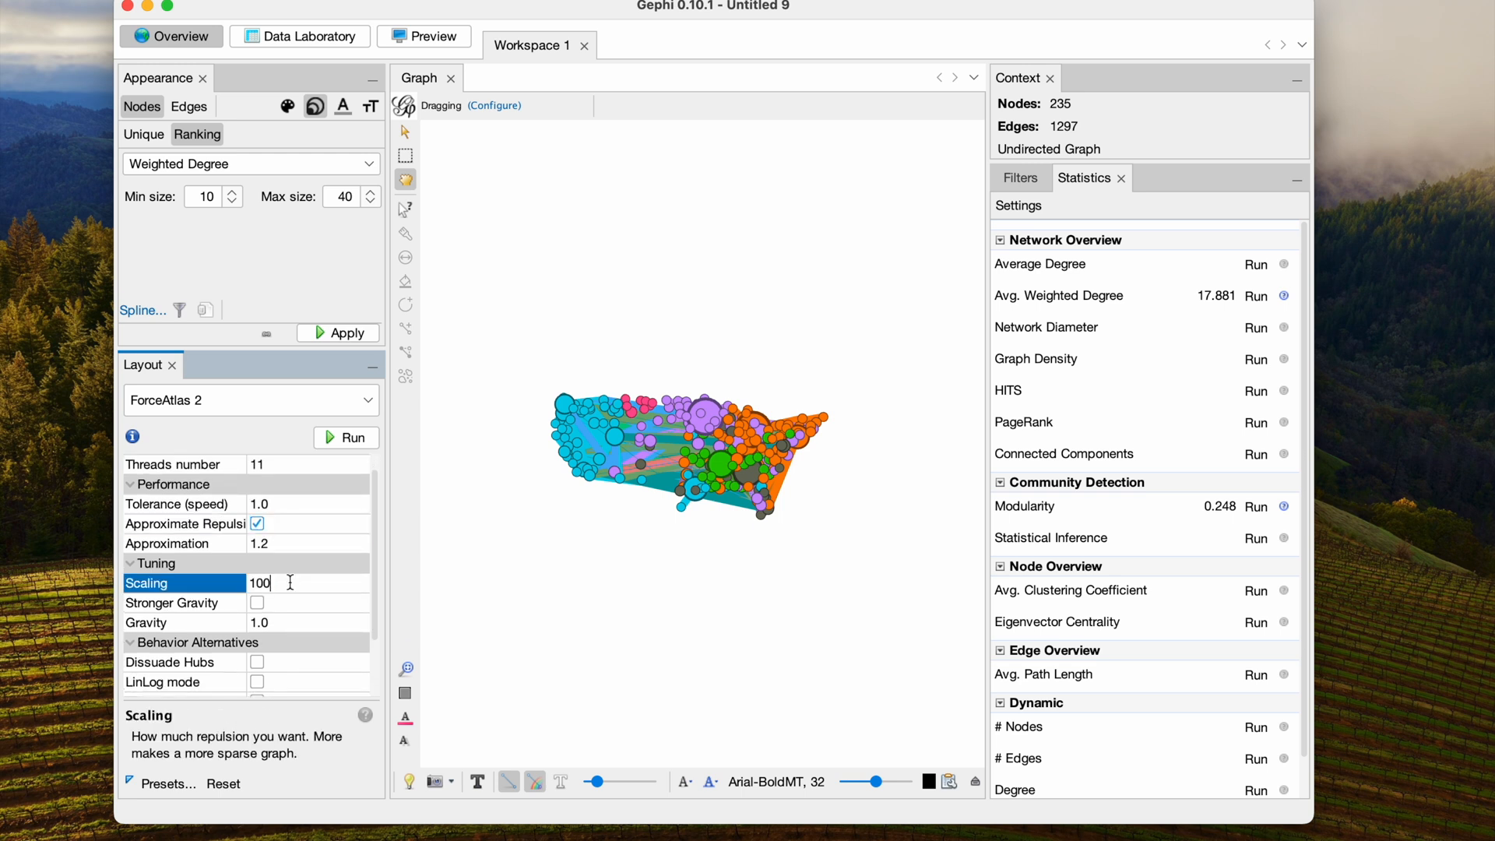
click(257, 603)
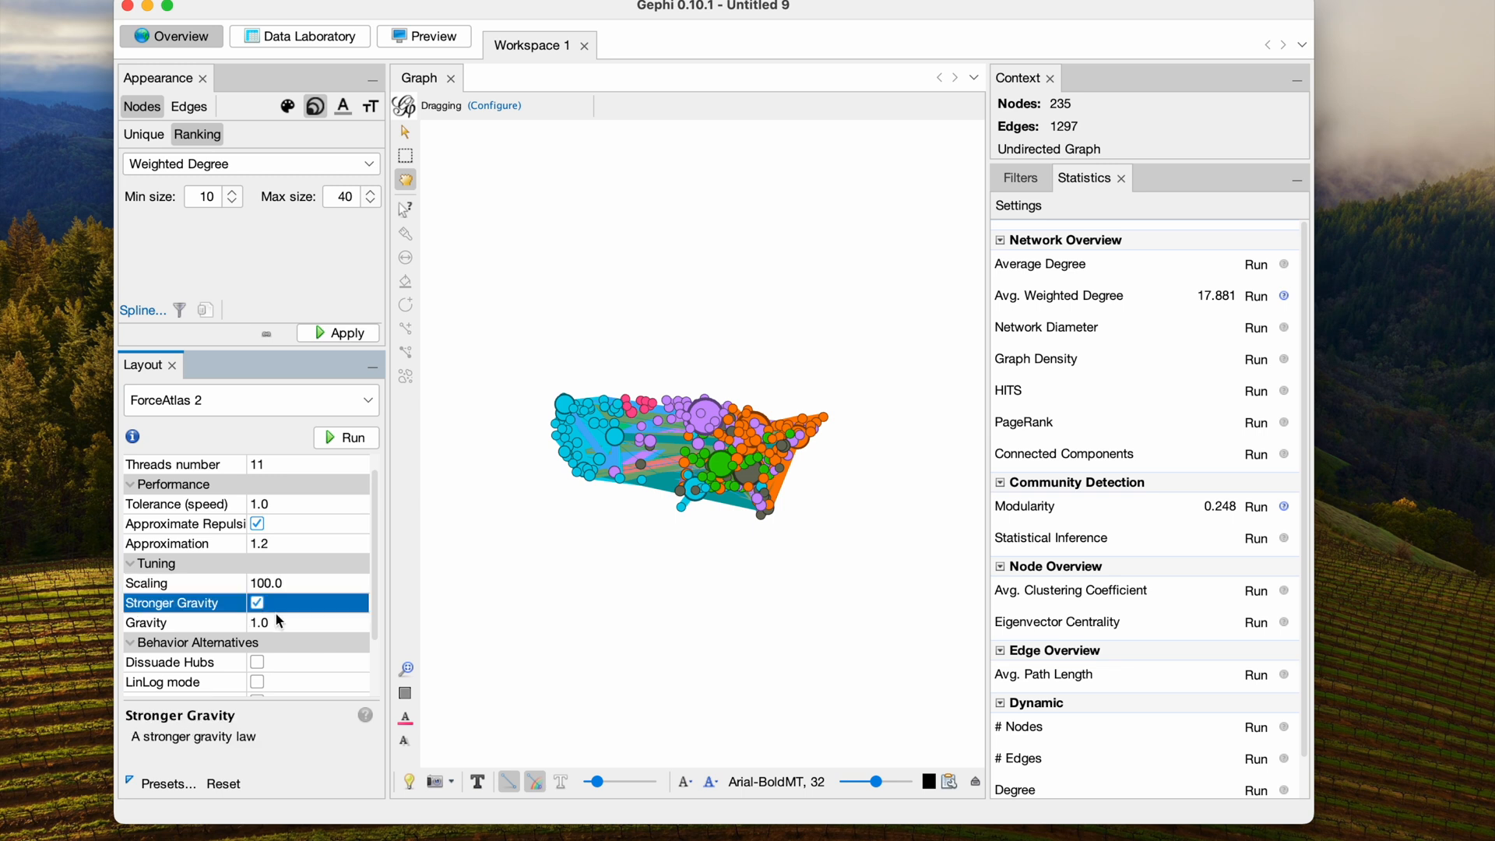
click(294, 623)
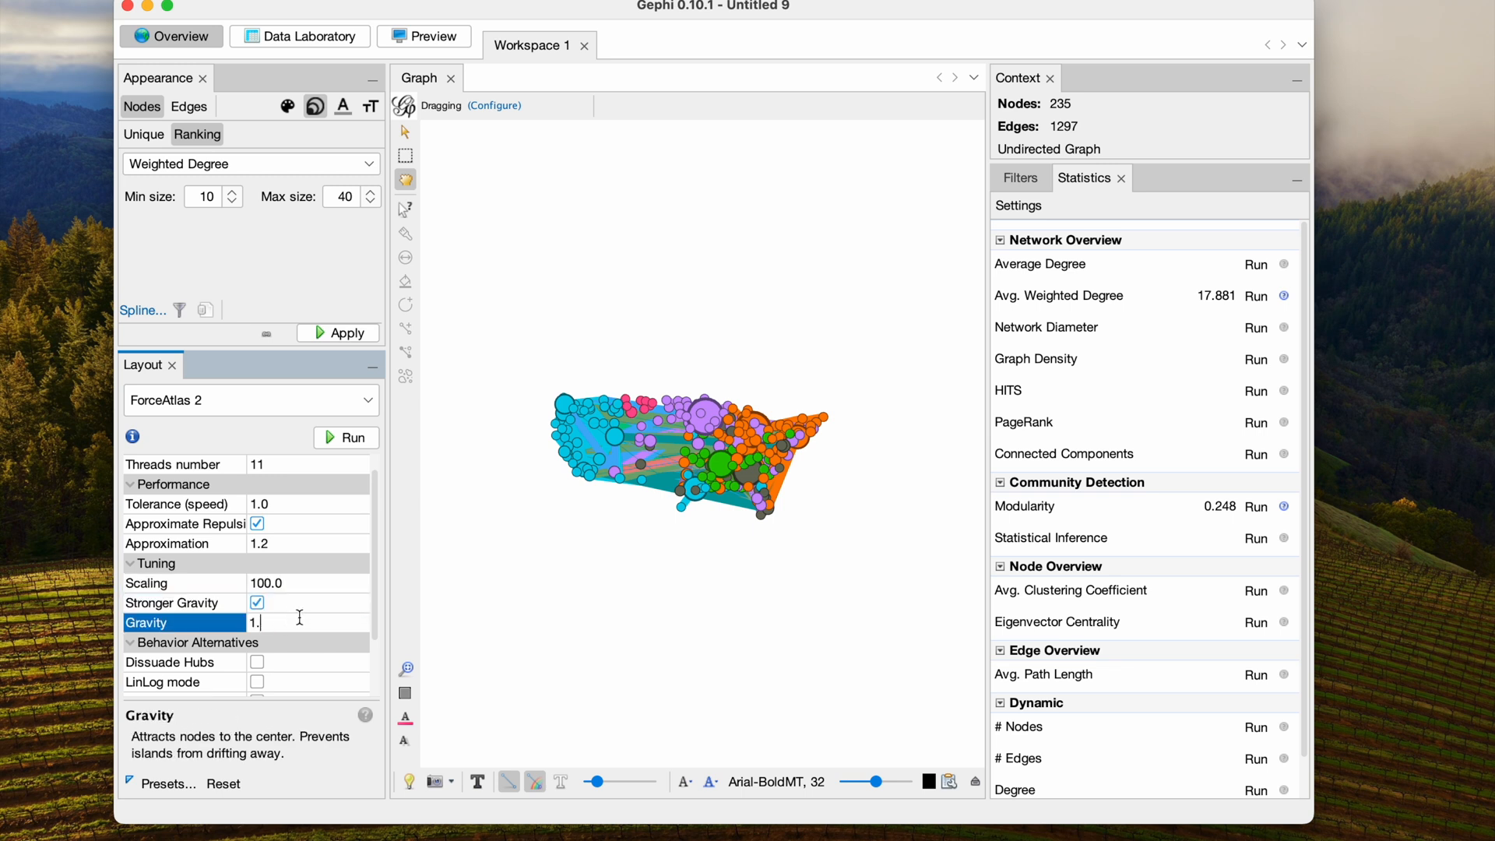
text(0.0)
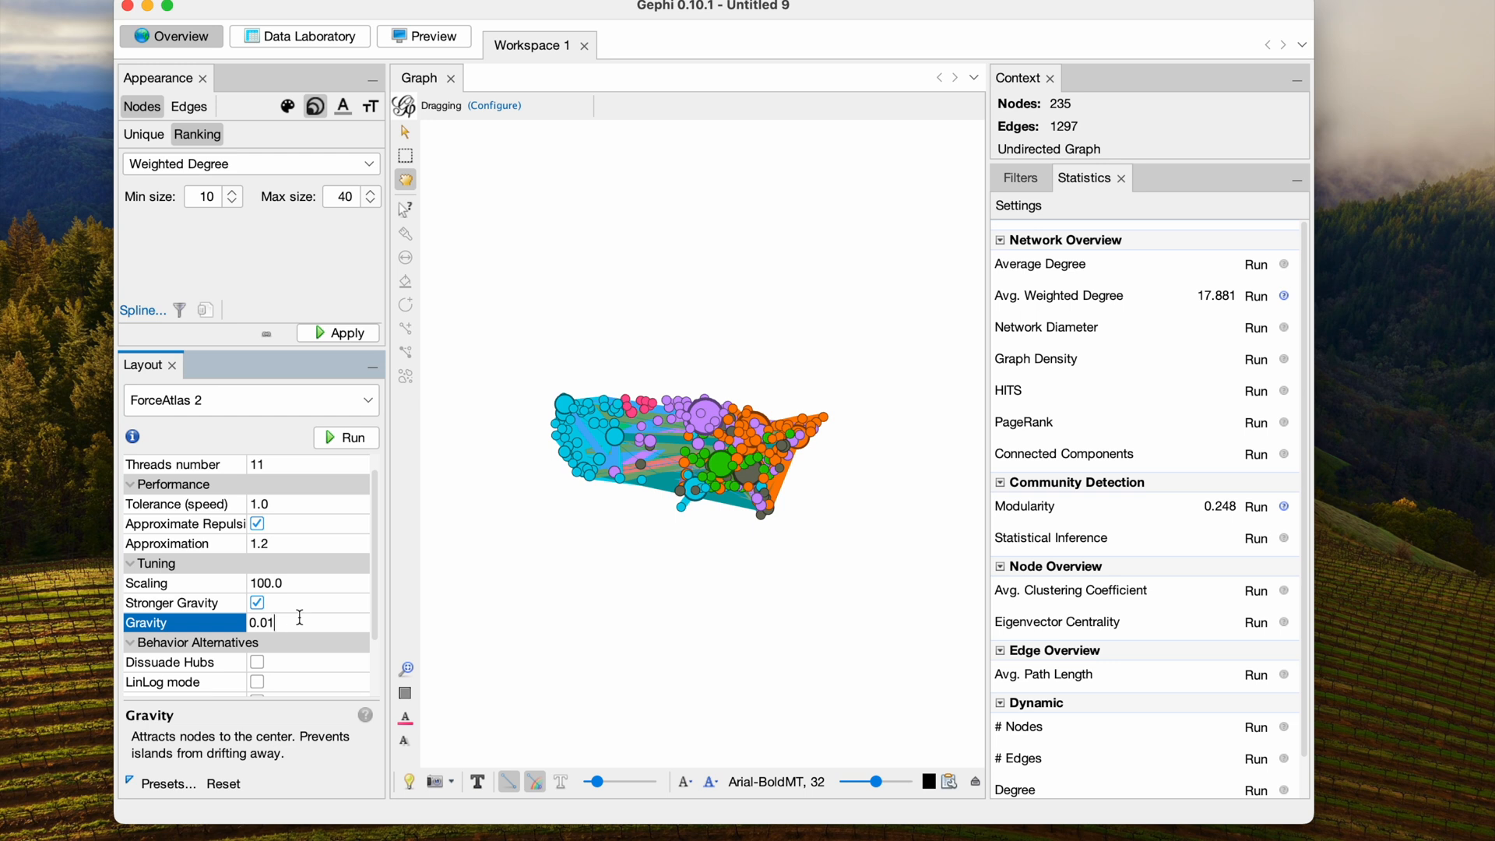
scroll(down, 3)
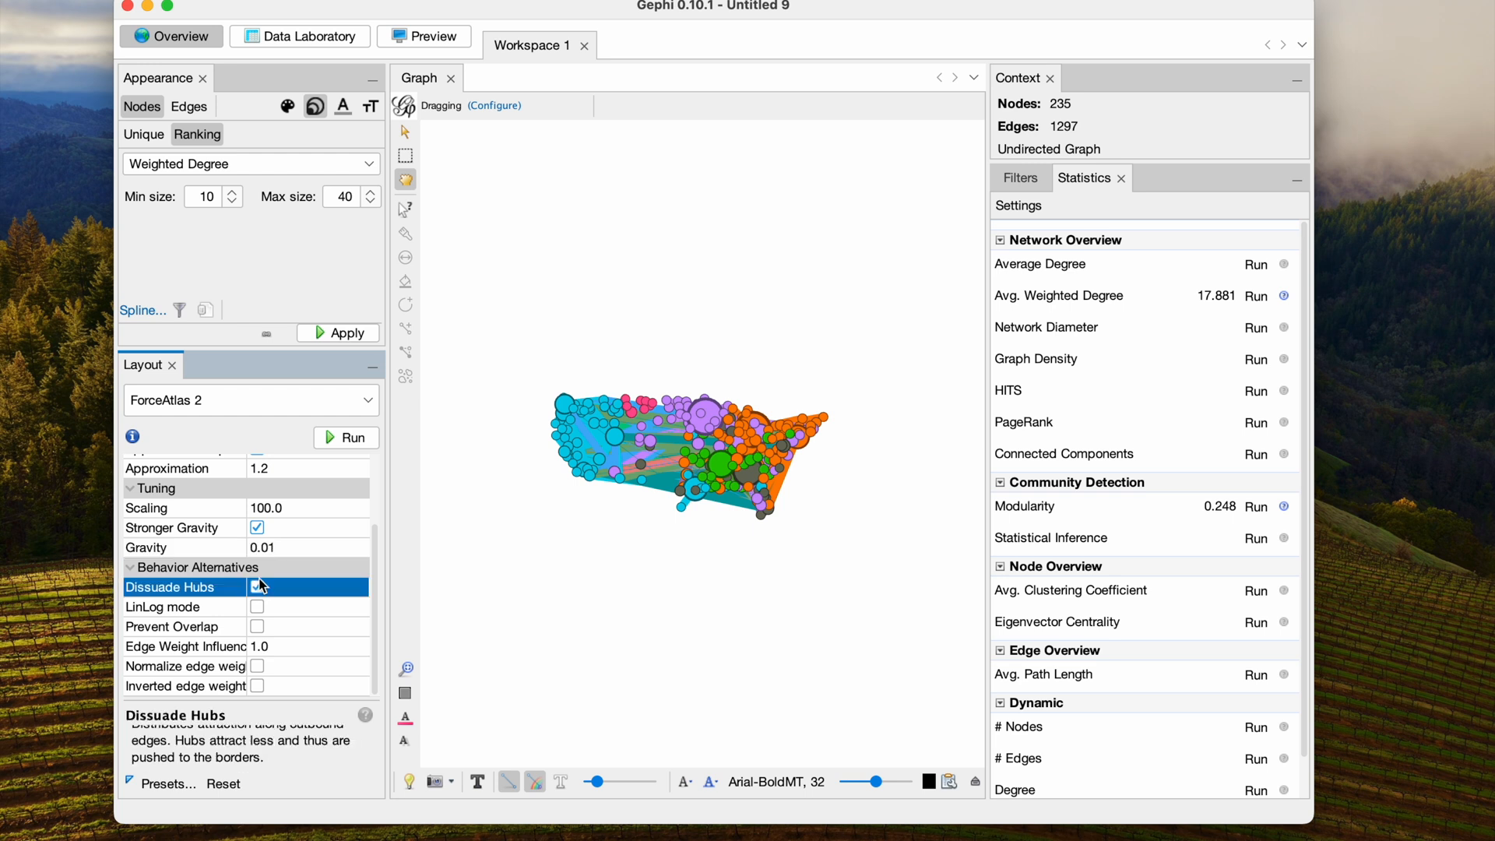
click(257, 607)
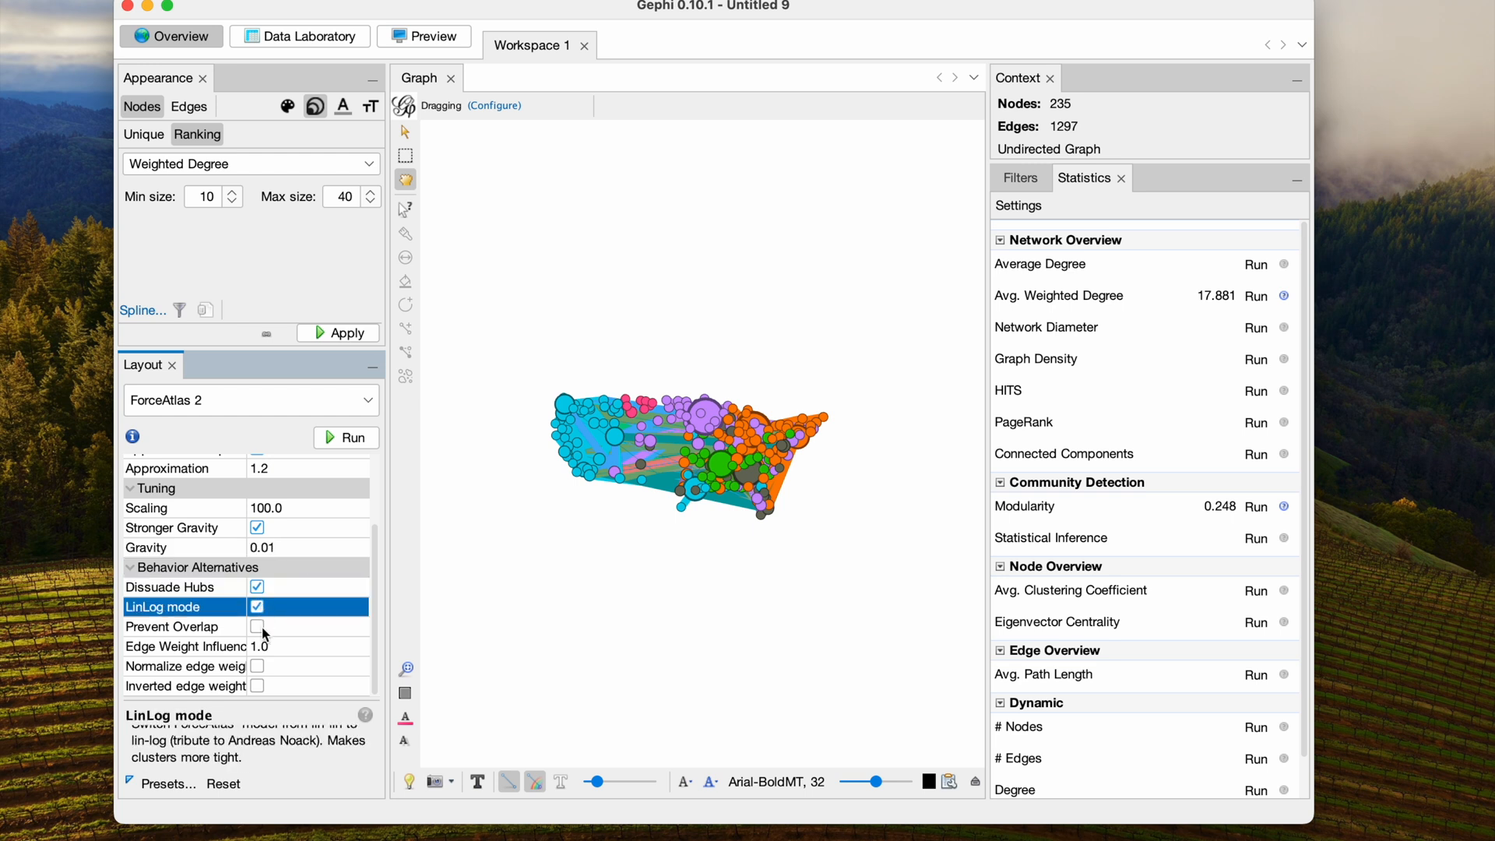
click(257, 627)
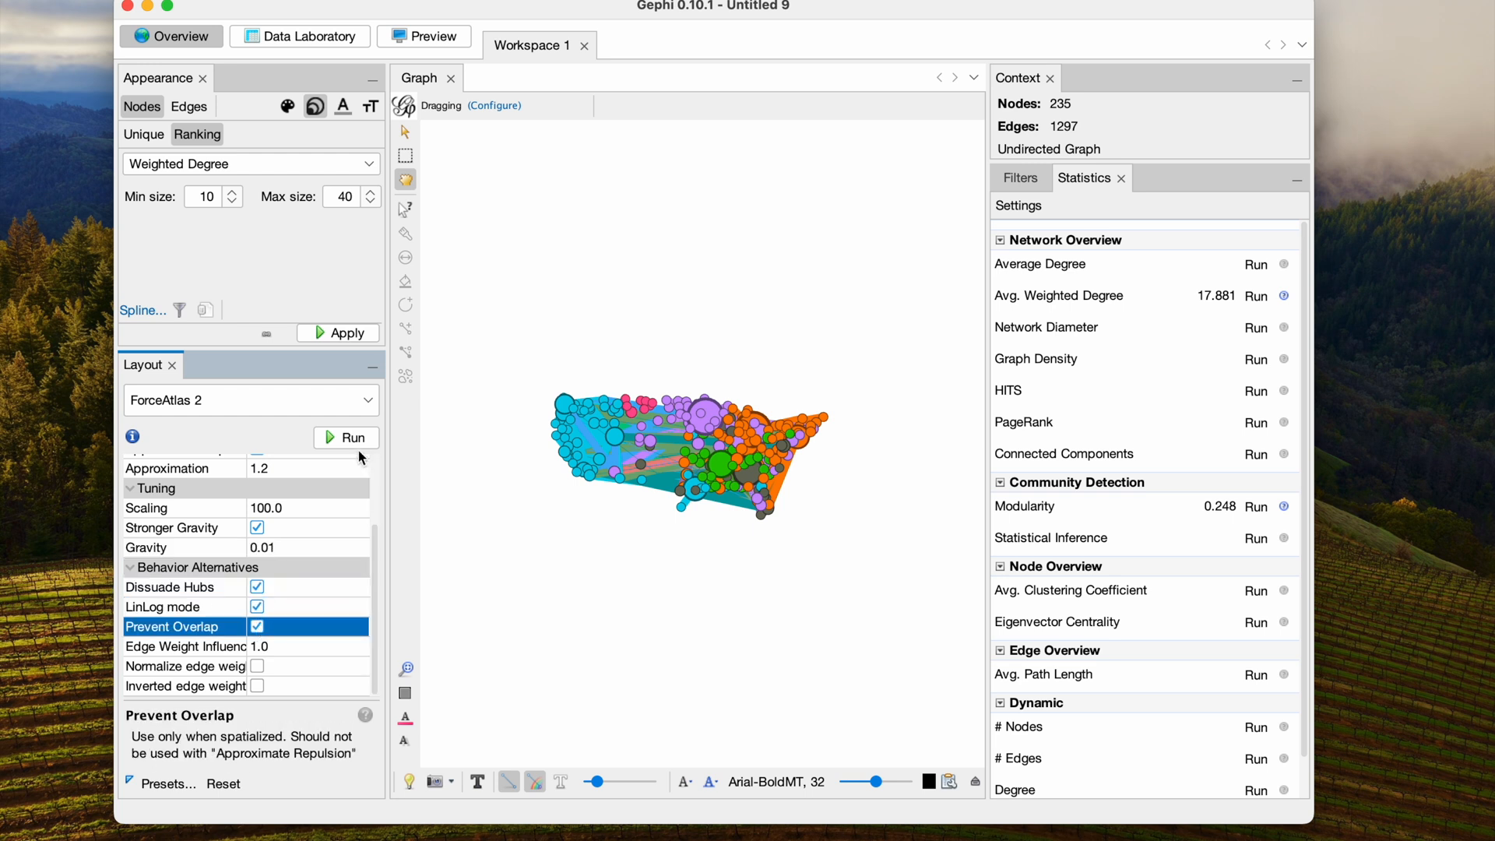
Step: Run ForceAtlas 2 until it settles, stop it, and centre the view on the graph
click(347, 438)
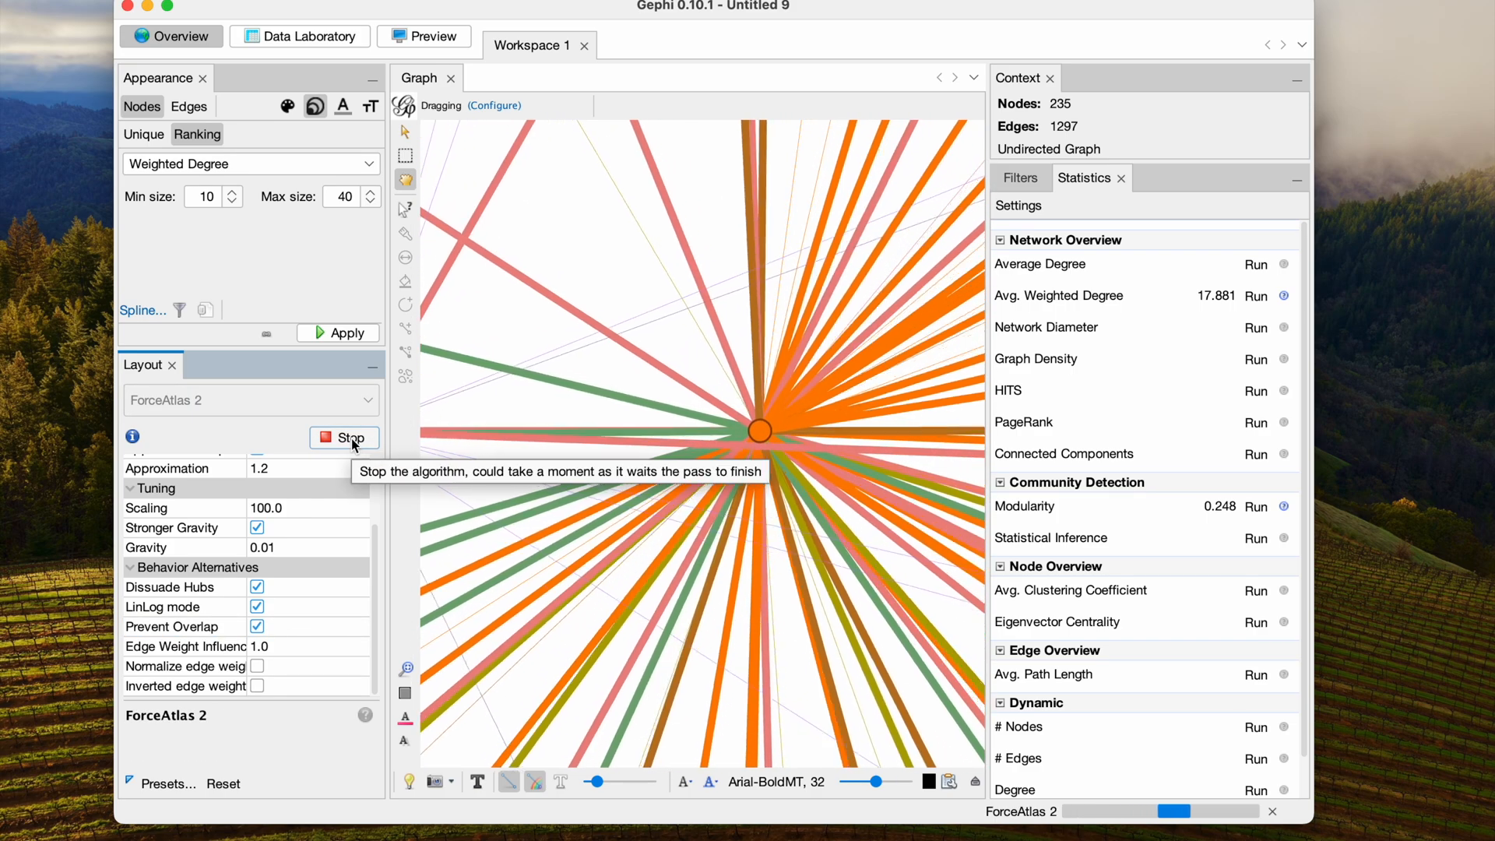
click(345, 438)
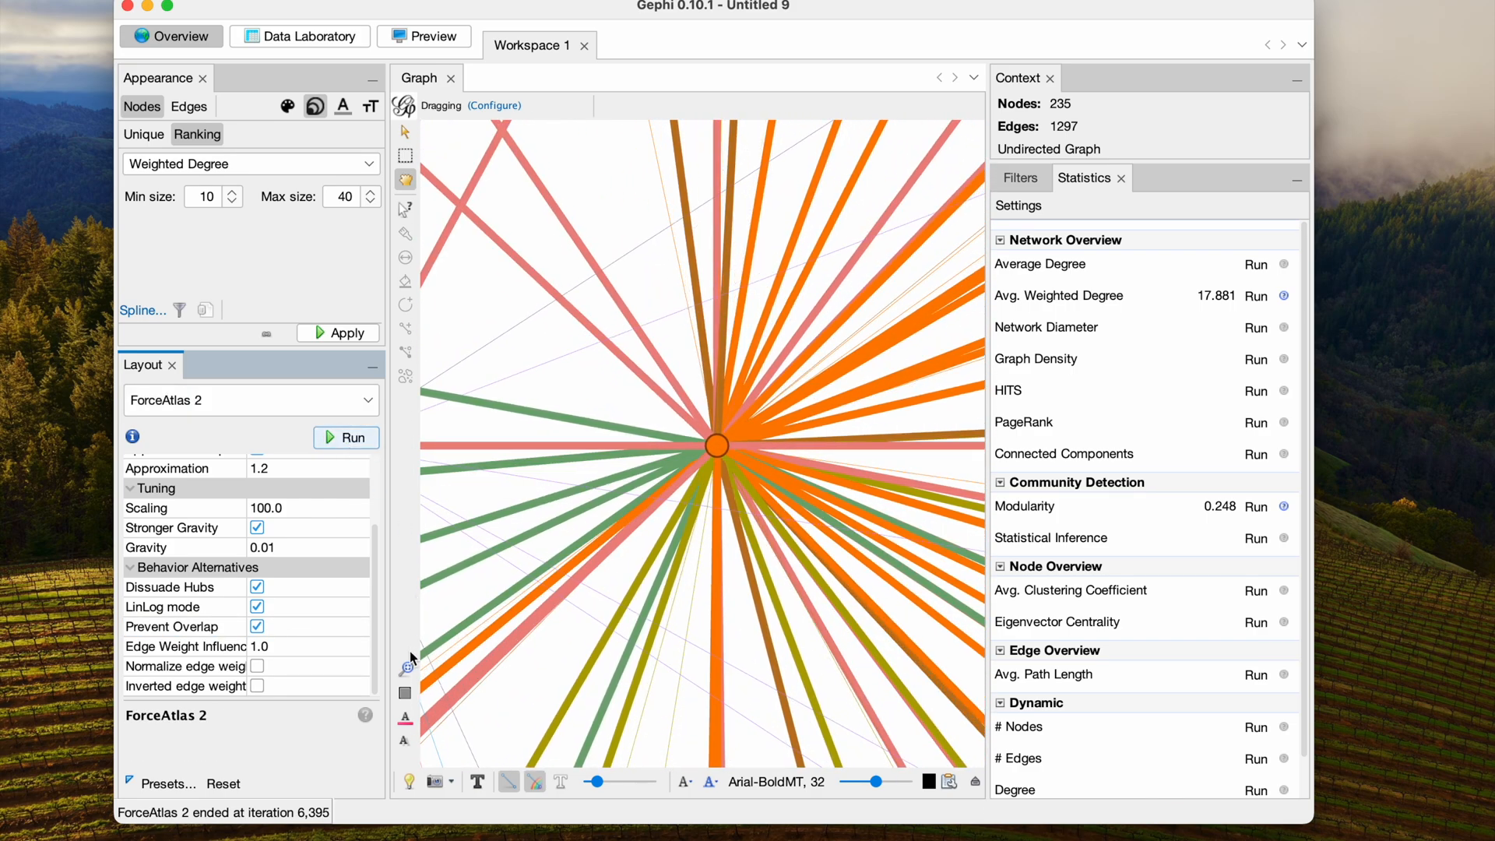
click(404, 667)
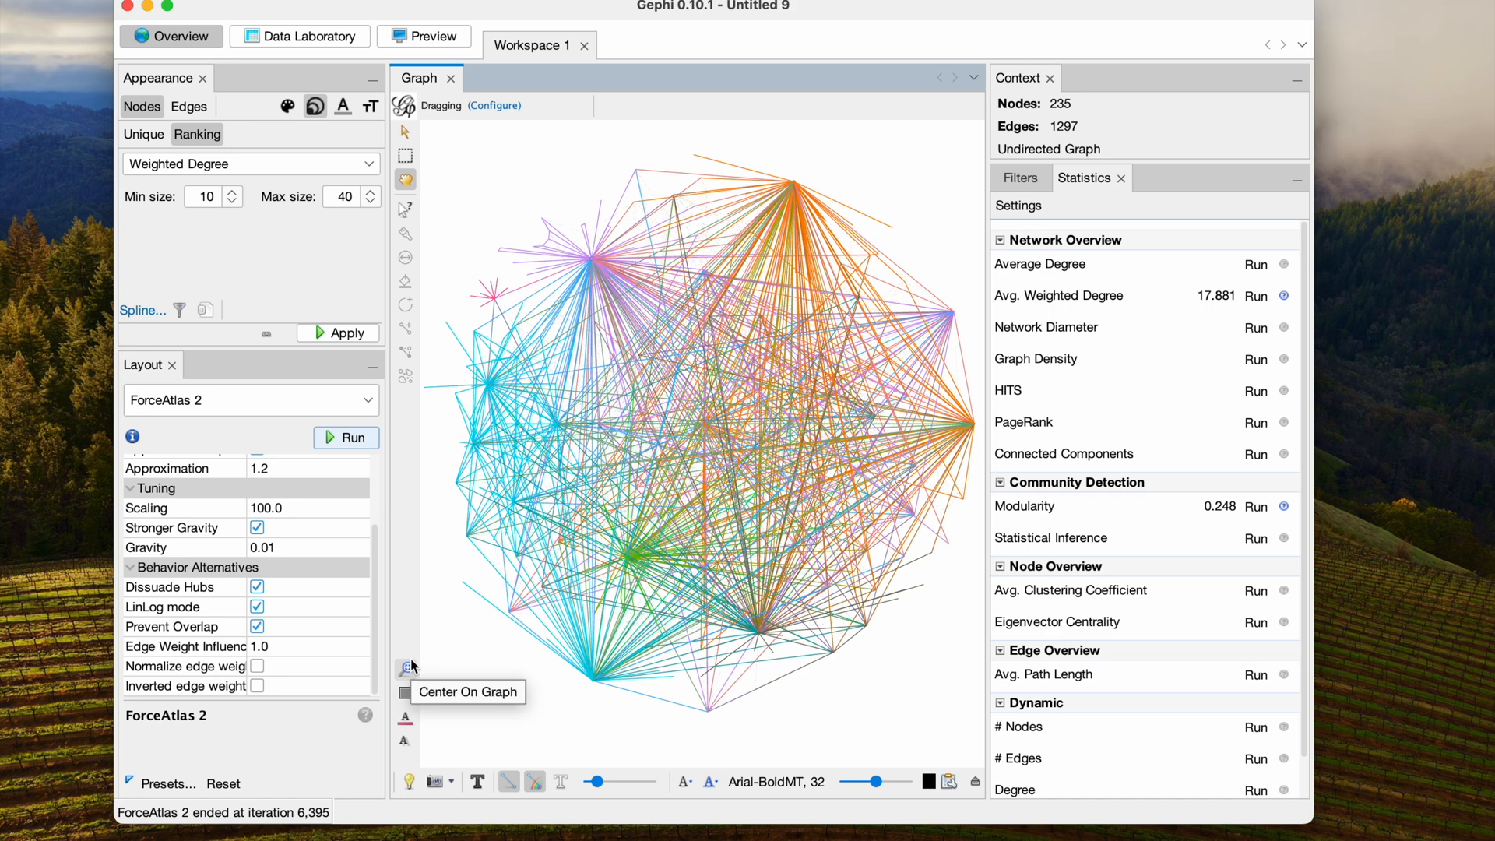
mouse_move(519, 694)
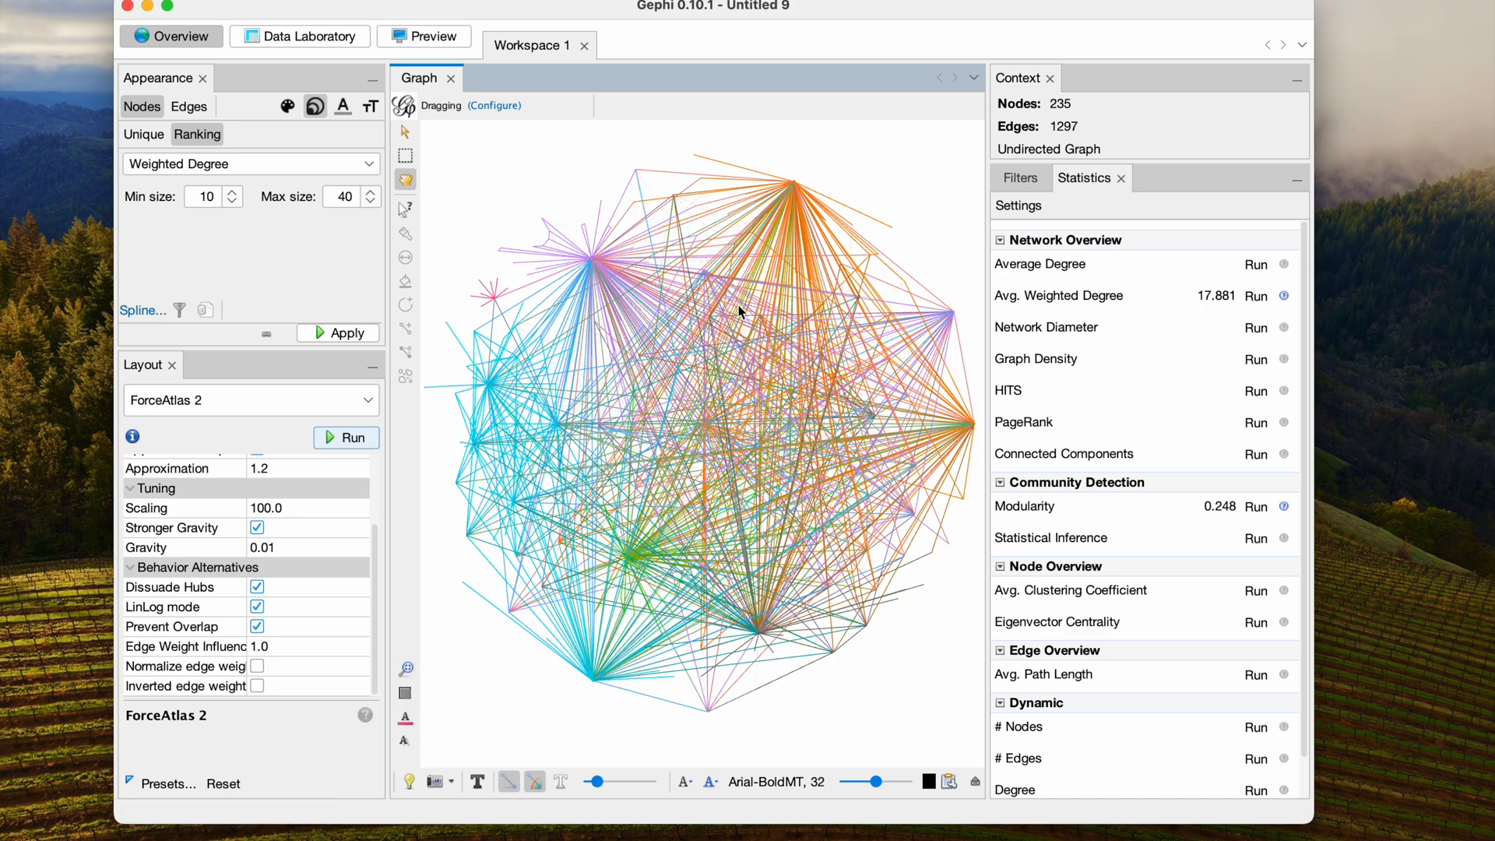
Step: Apply a weighted-degree node size range of 100 to 400 and show the filter library
click(207, 197)
text(0)
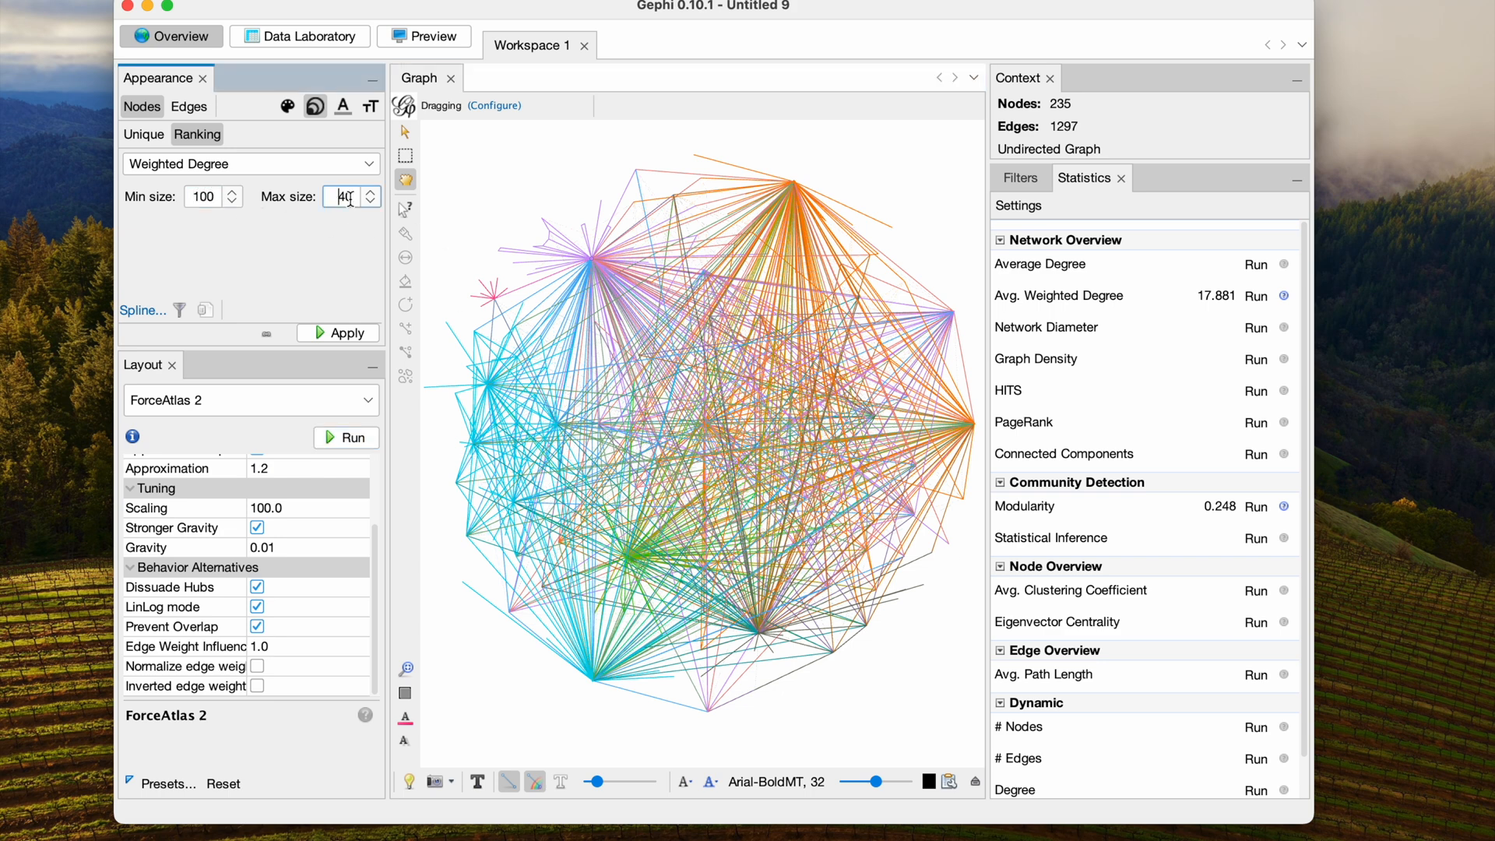
click(338, 332)
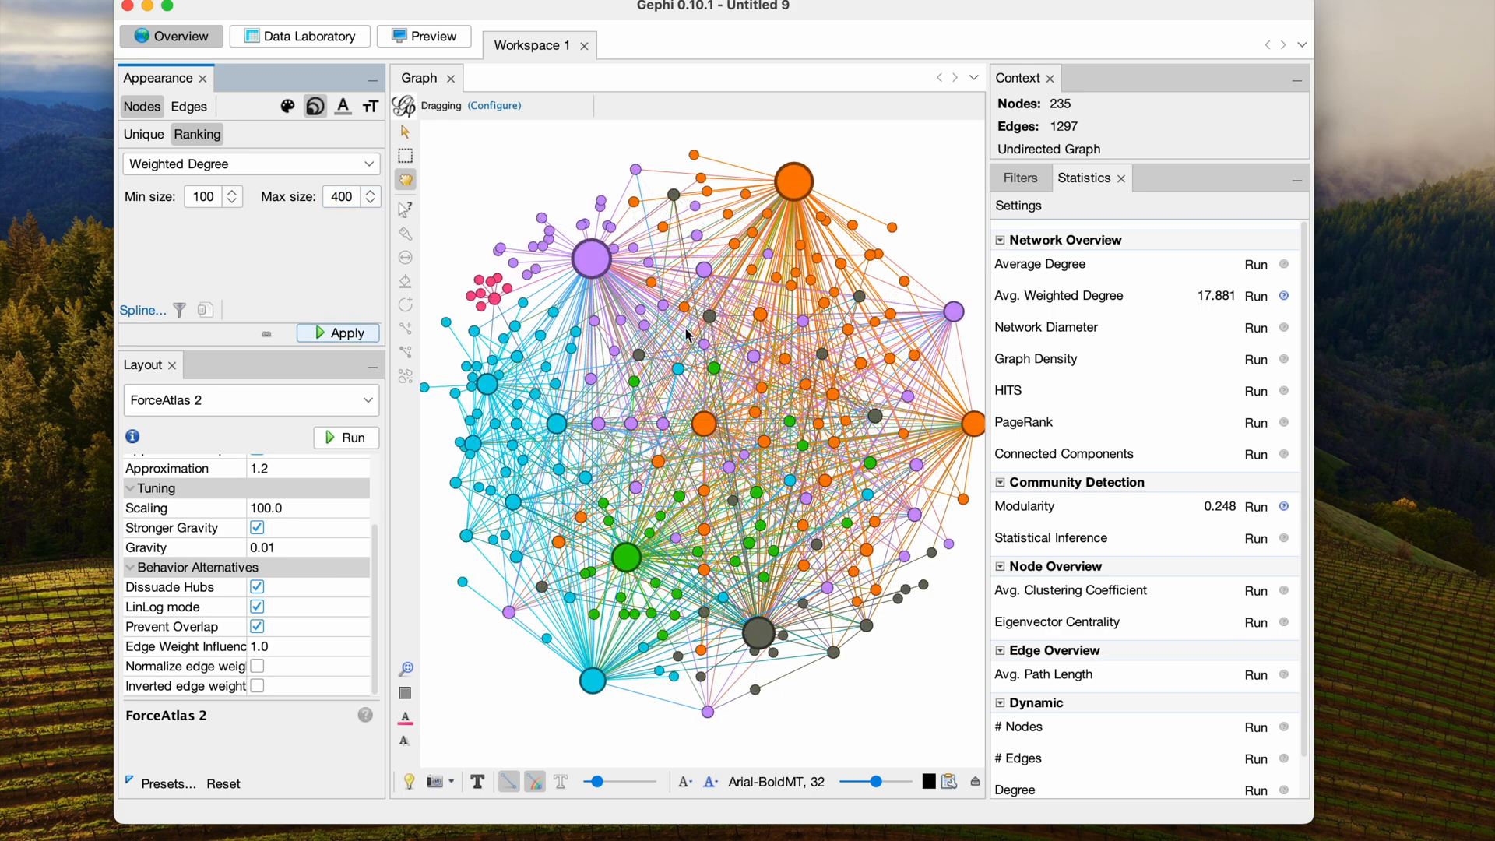
mouse_move(883, 415)
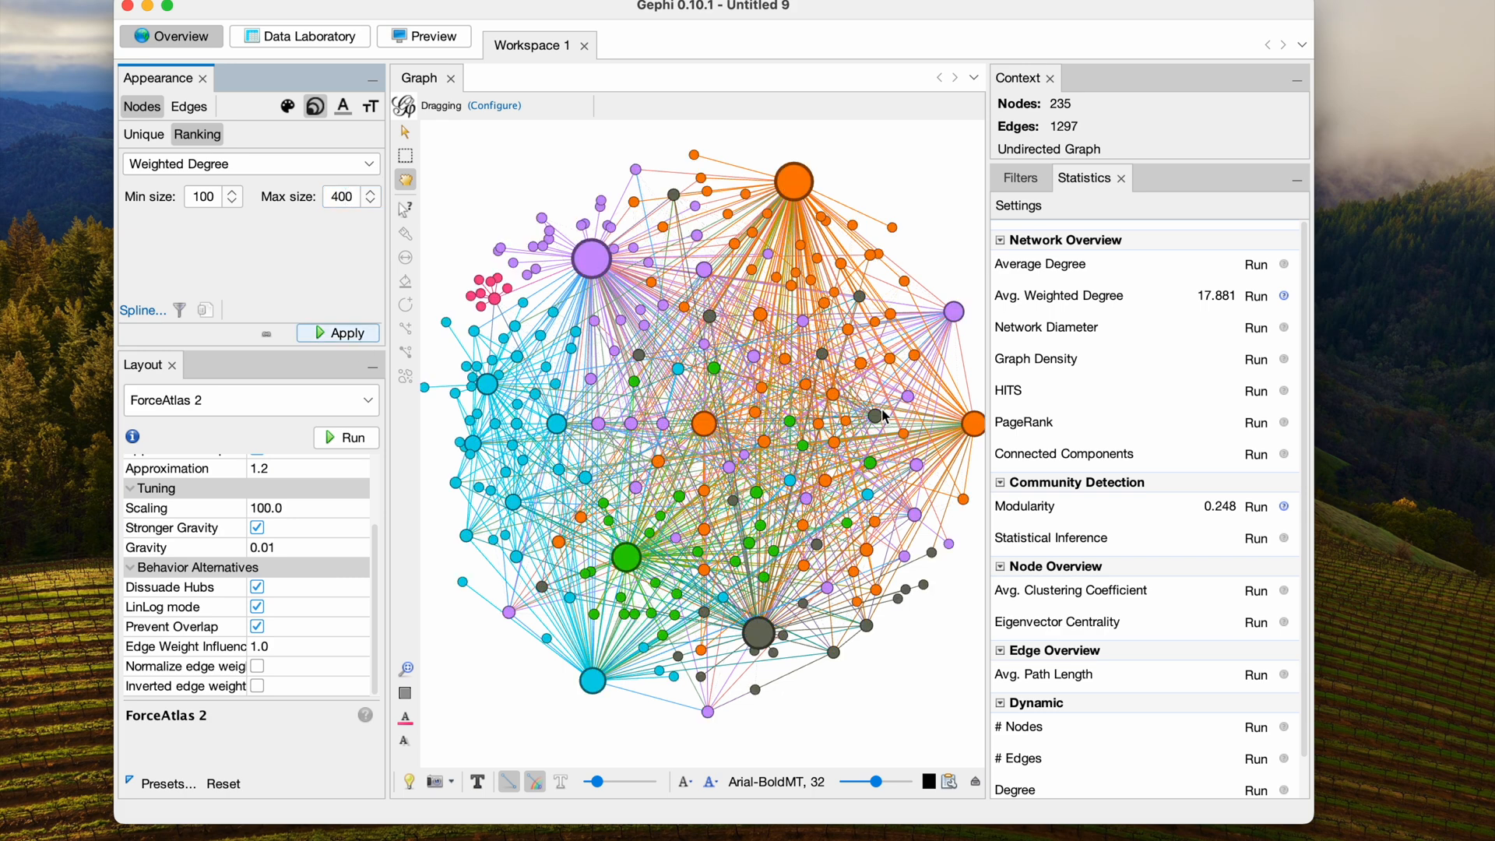
mouse_move(667, 404)
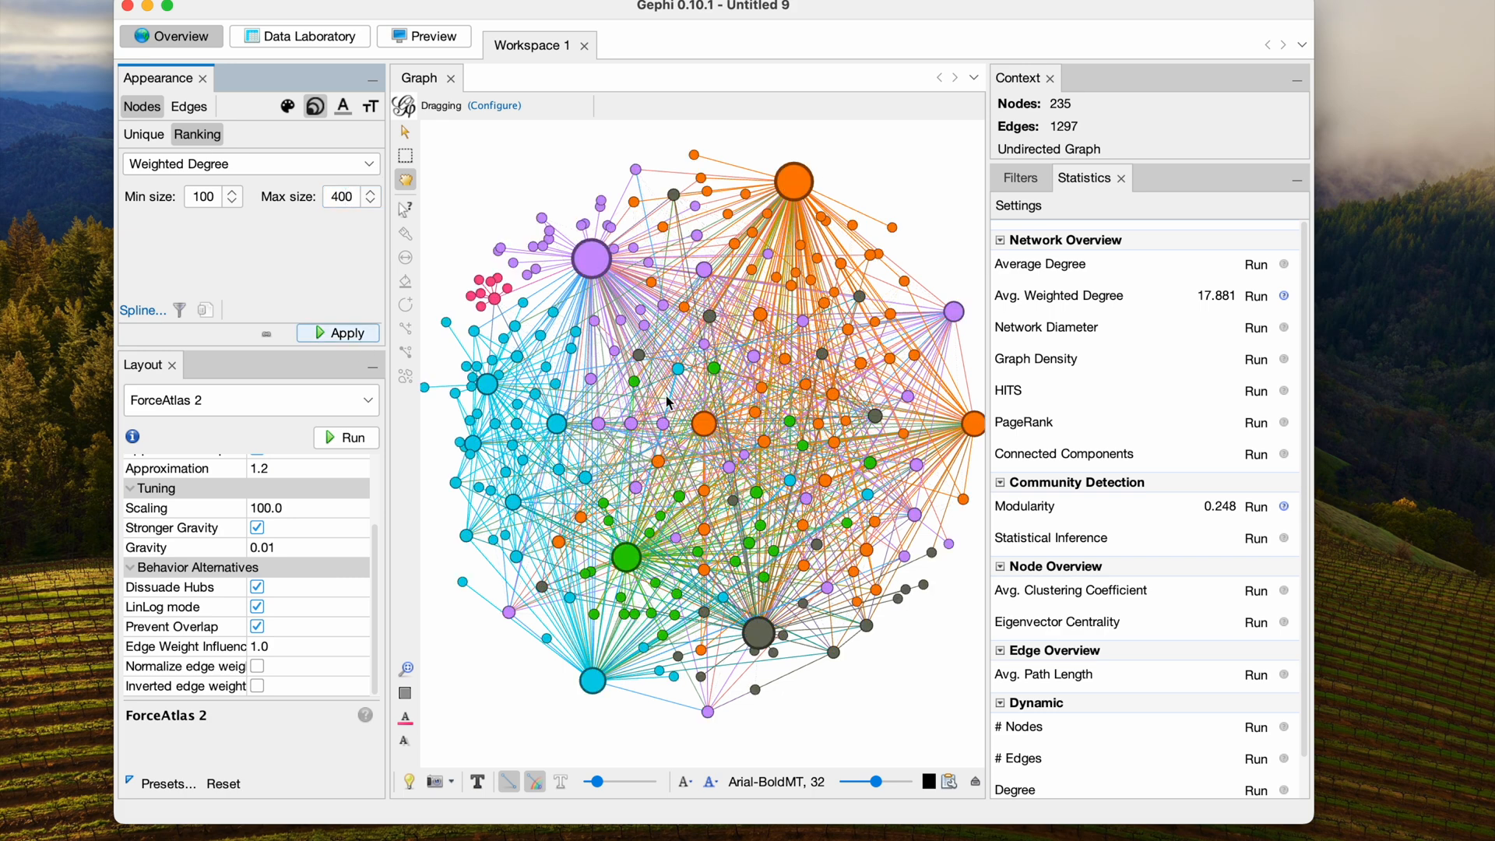
mouse_move(581, 406)
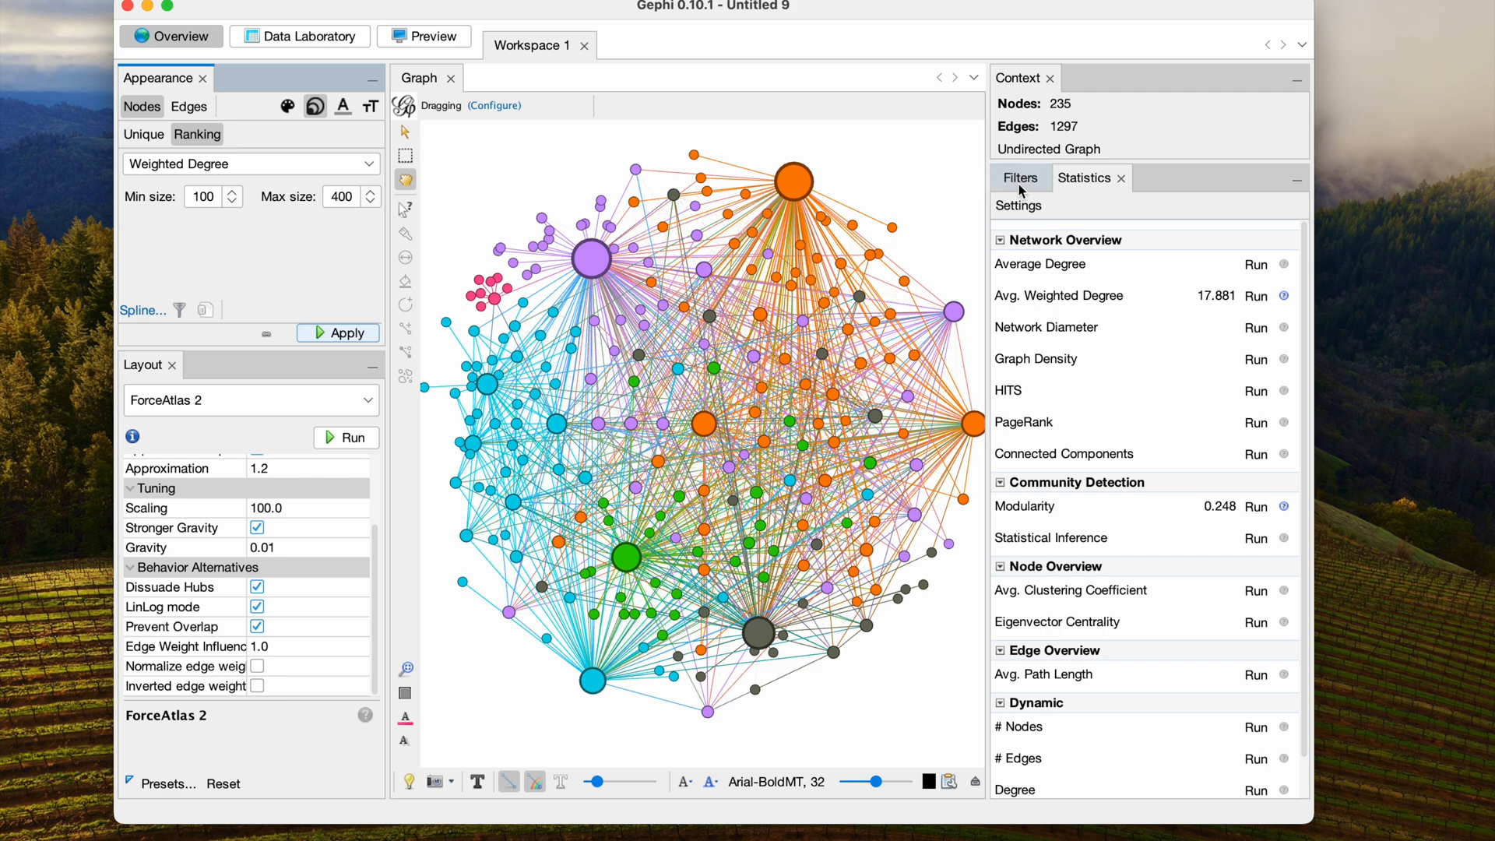
click(1020, 178)
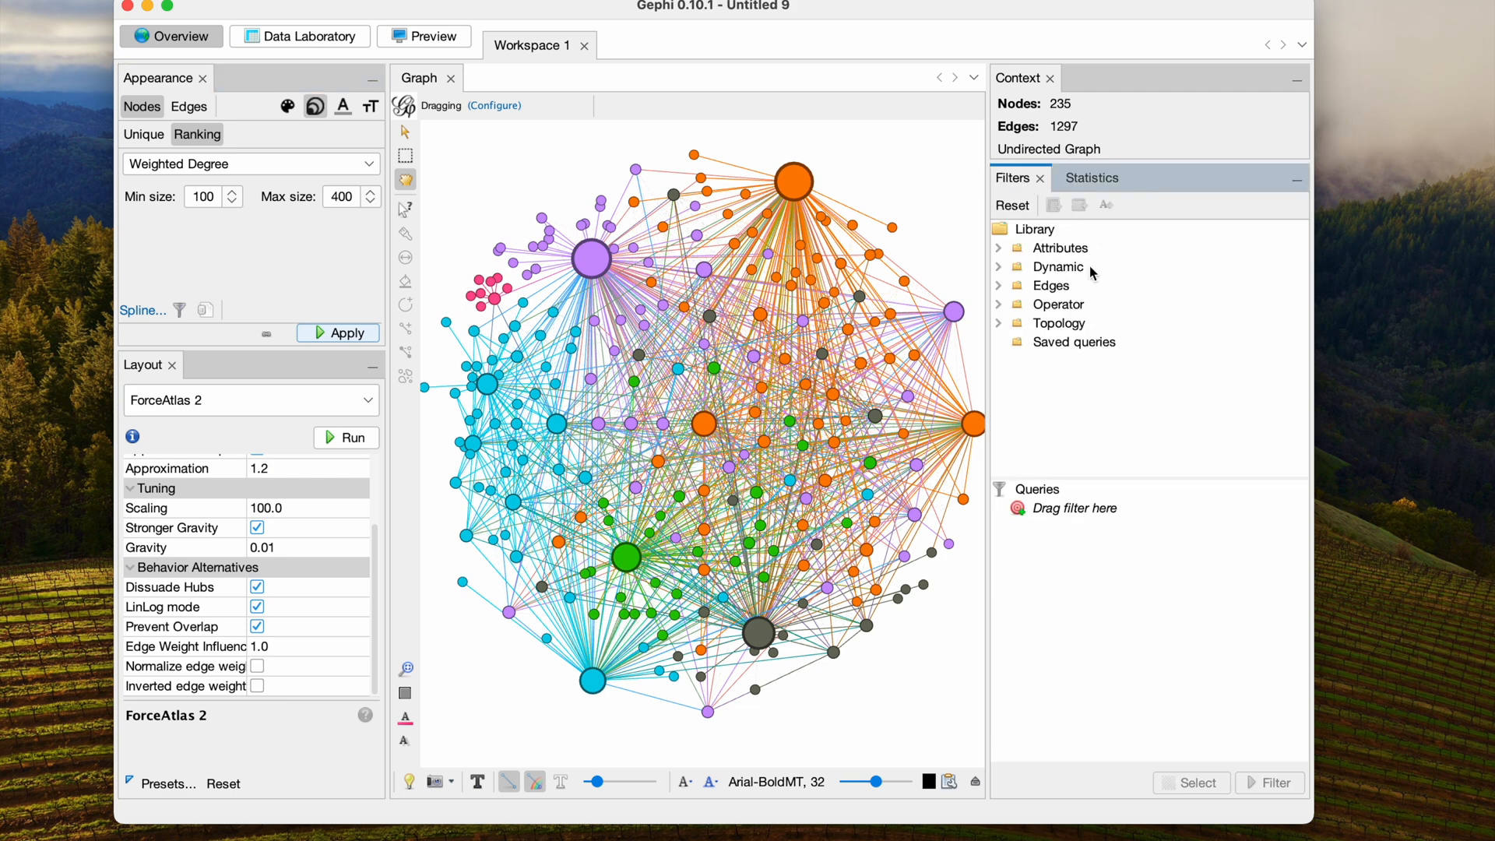
Step: Add a Modularity Class partition filter keeping only class 3 (65 nodes, 211 edges)
click(998, 247)
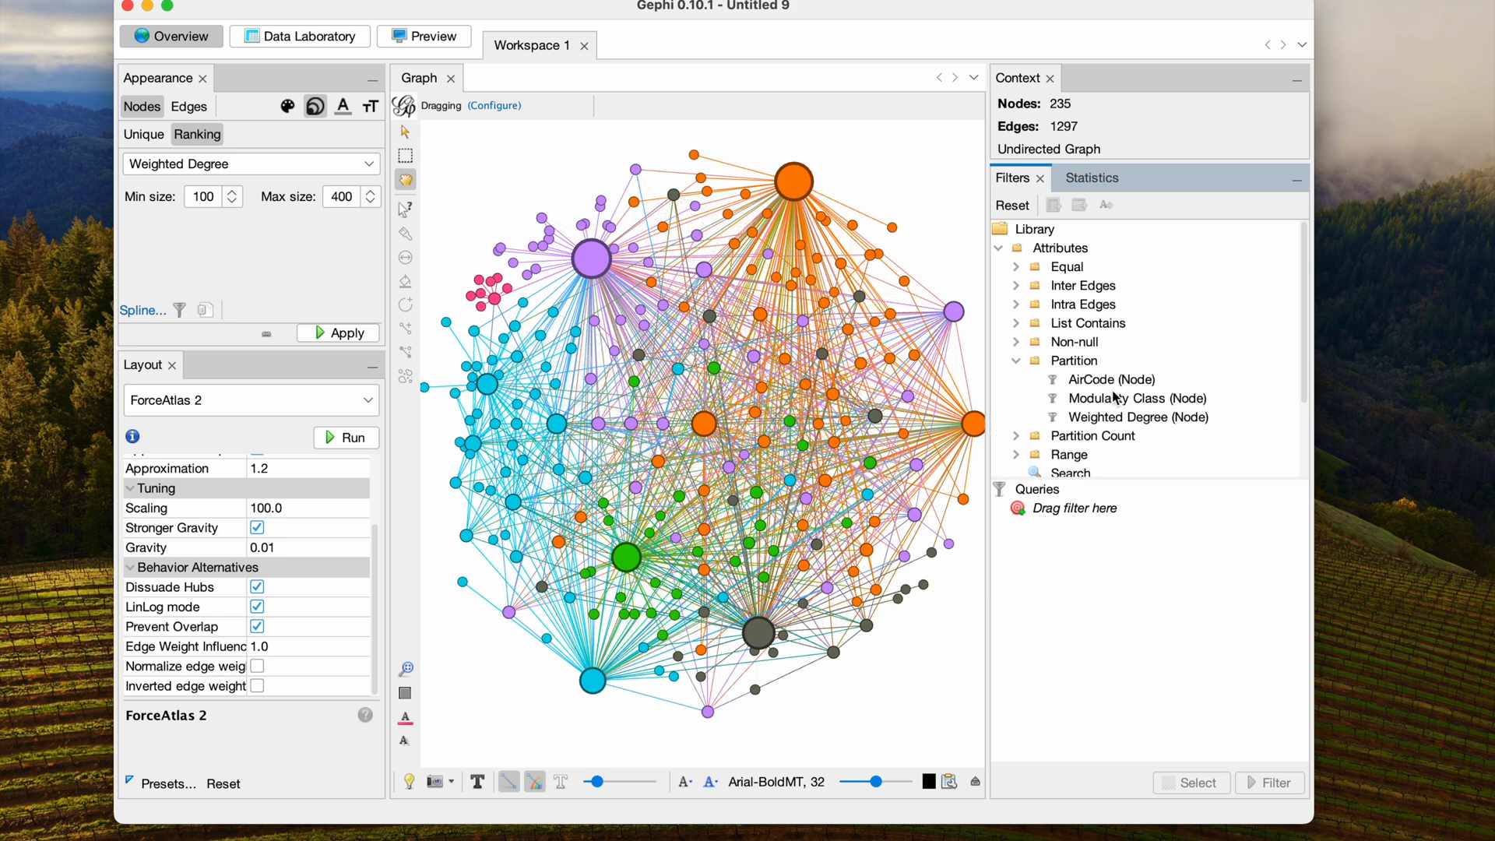
drag(1137, 398, 1074, 507)
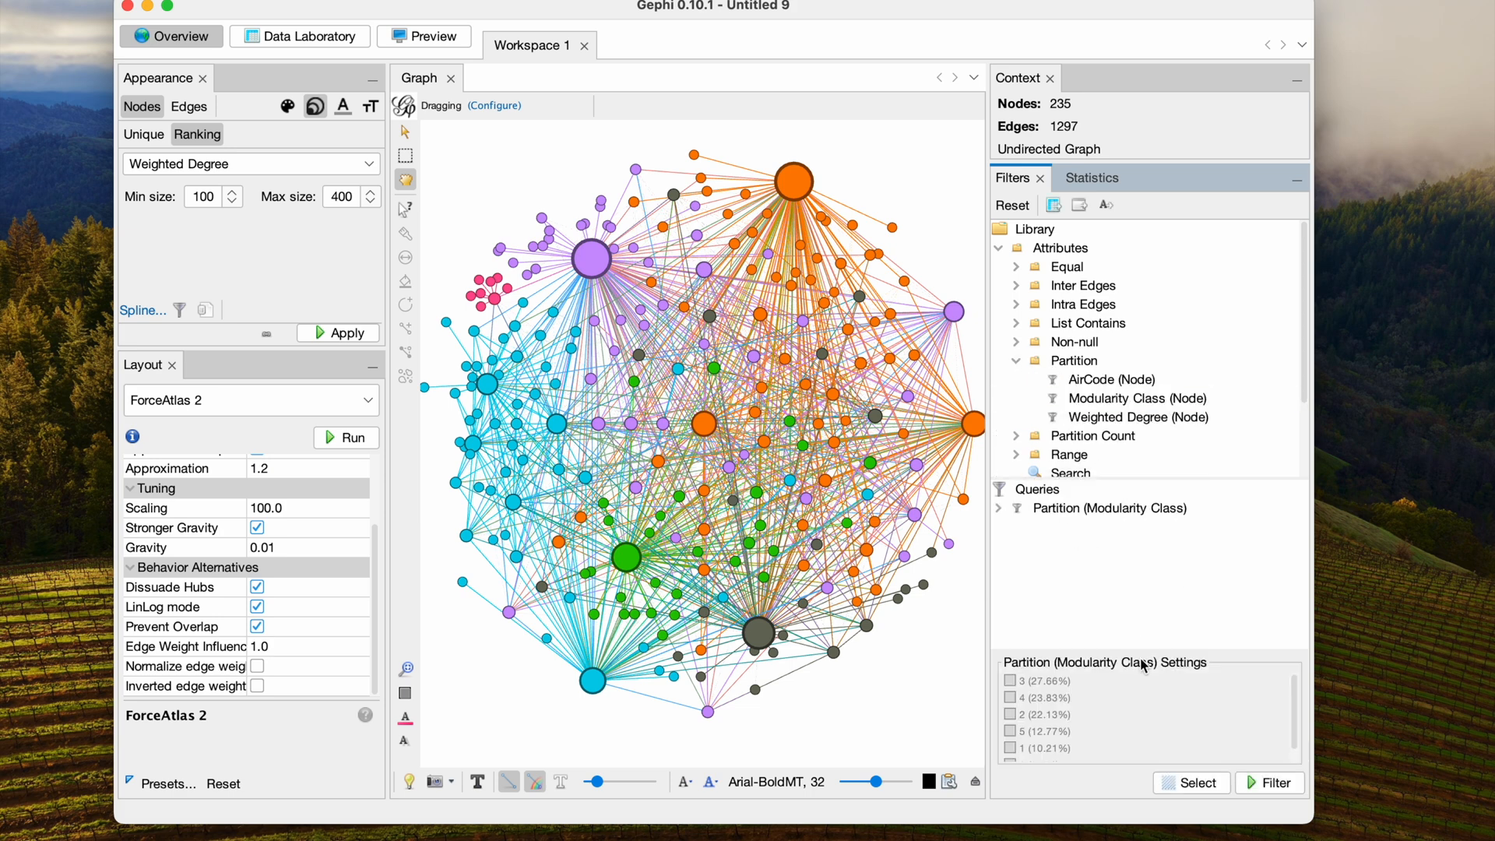
click(1009, 680)
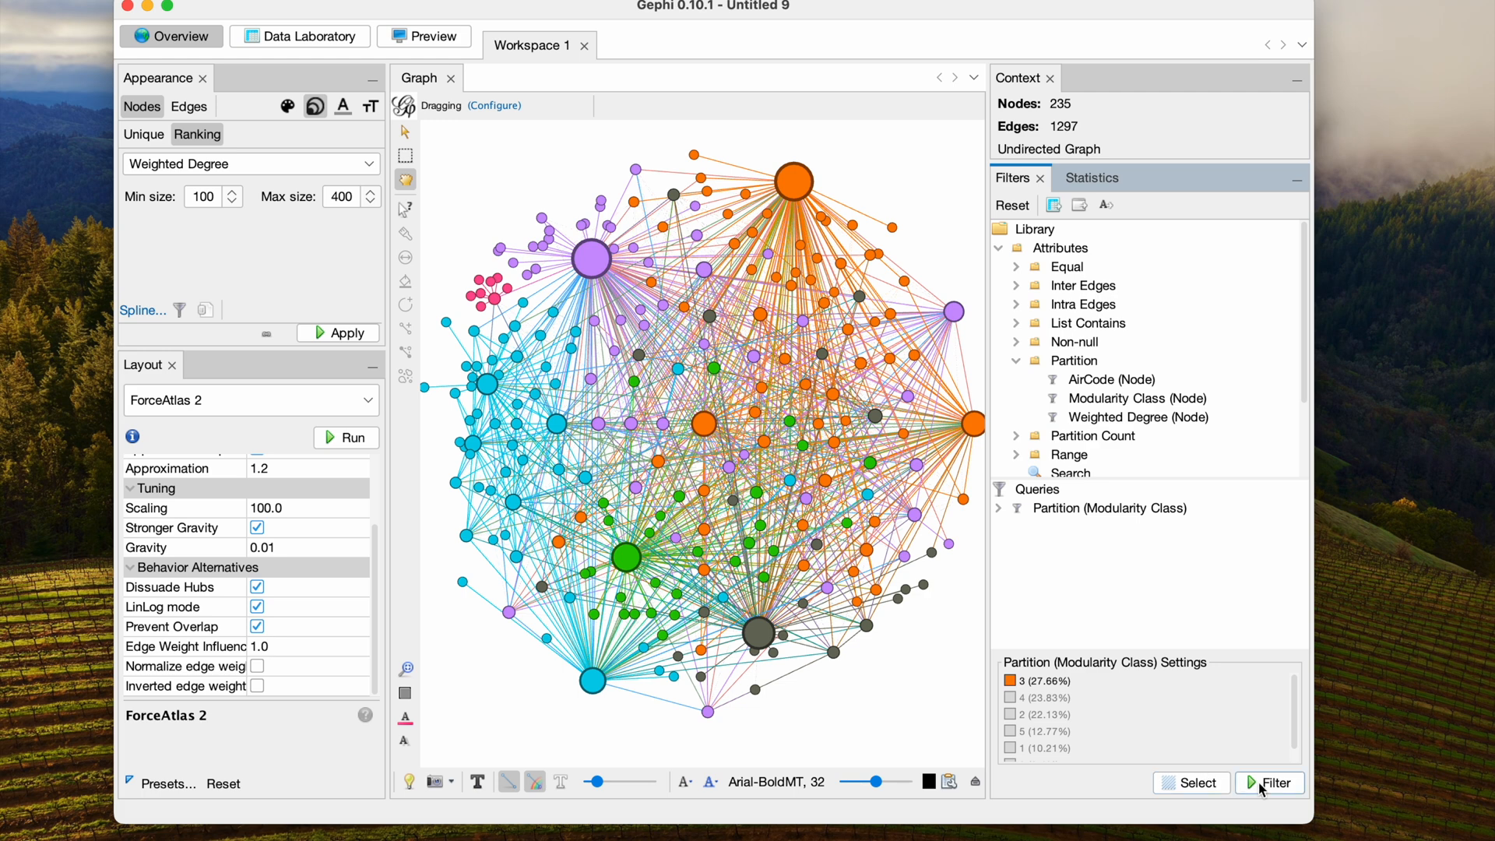
click(1275, 783)
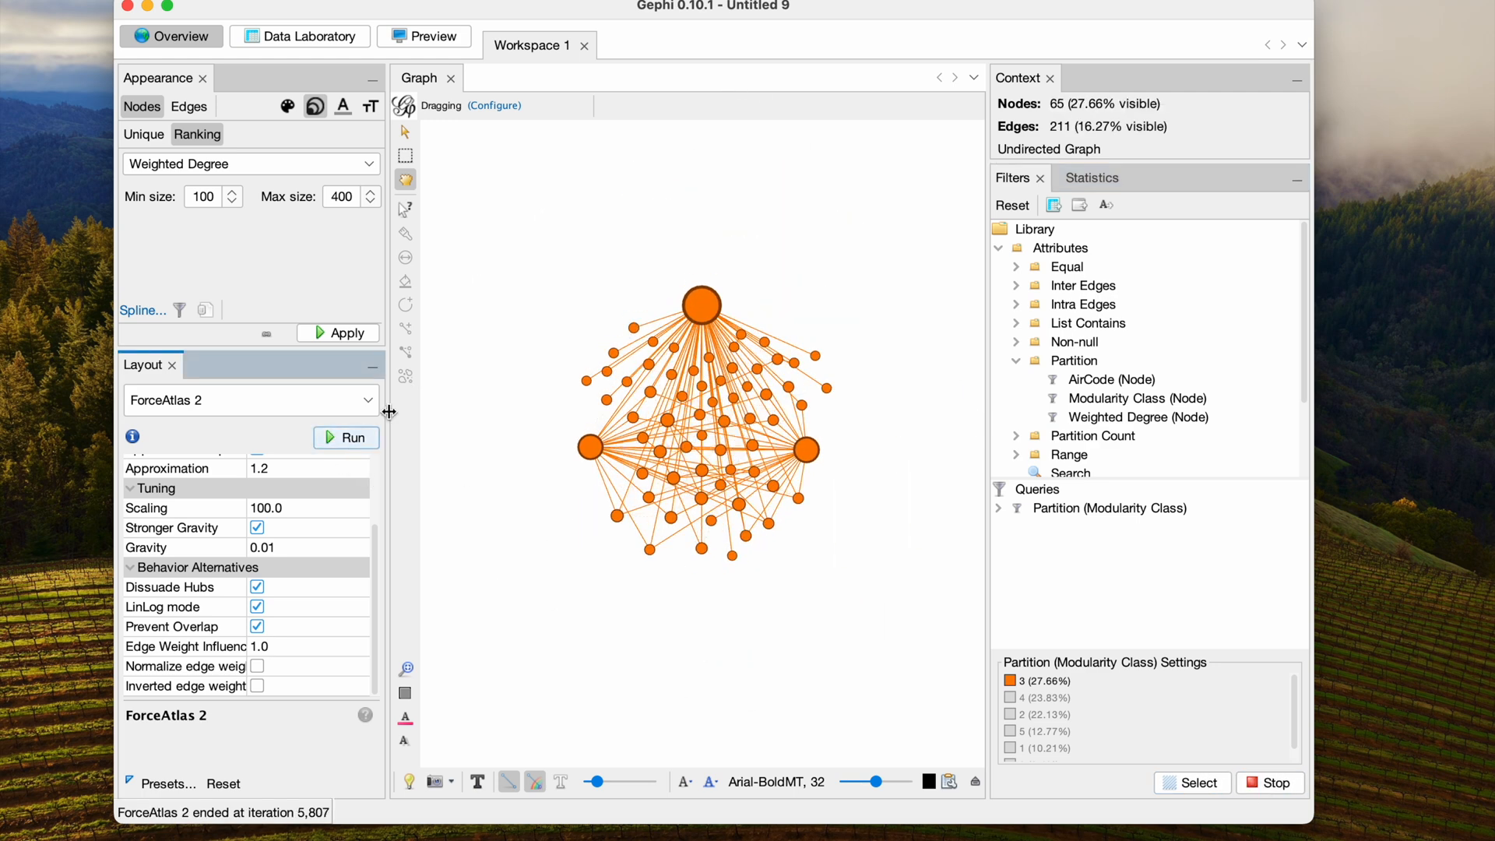
mouse_move(494, 109)
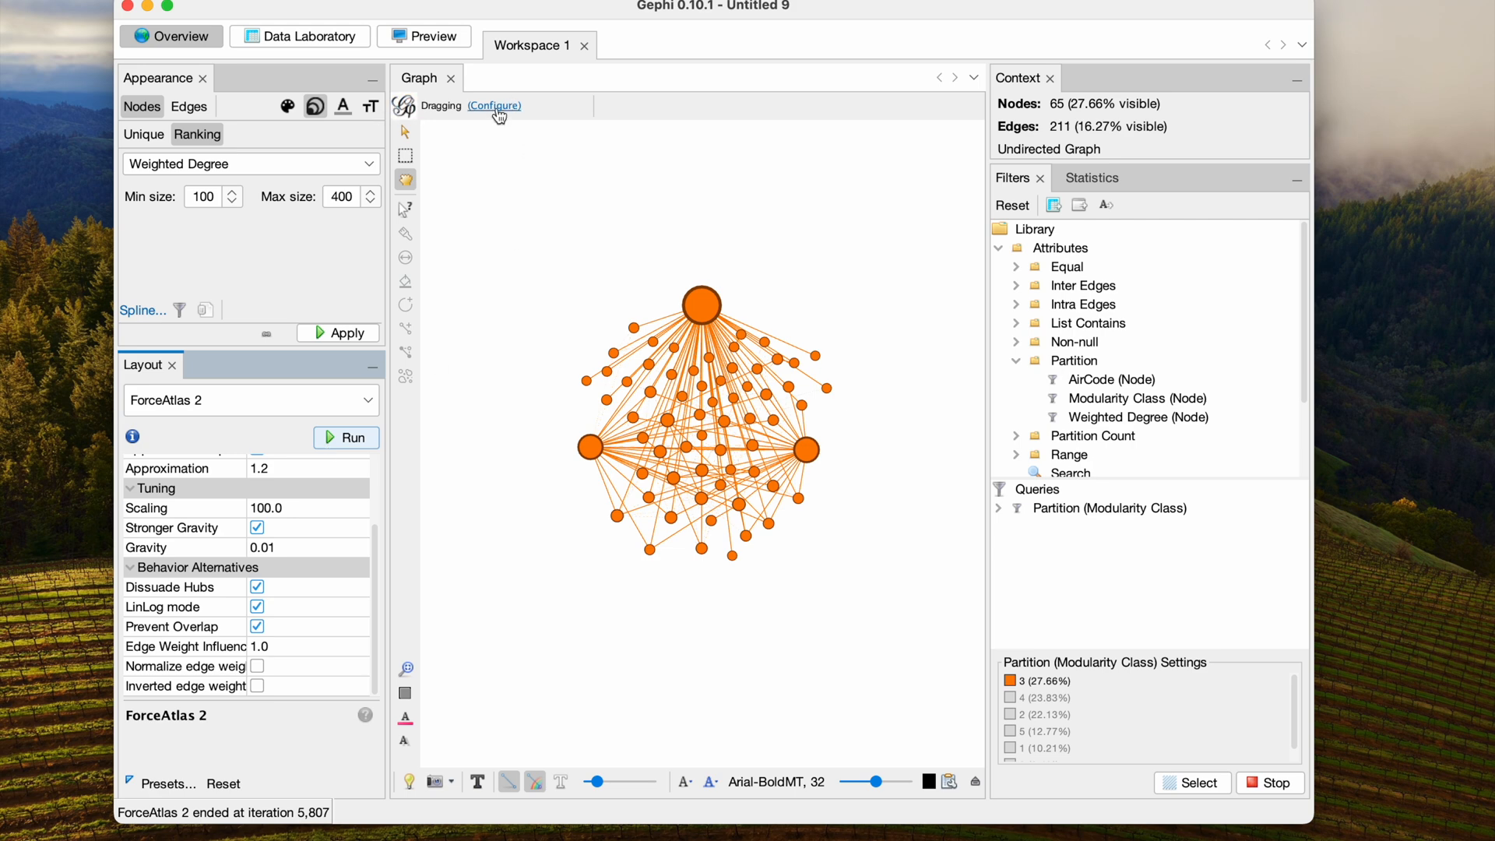
Step: Drag community nodes into clusters while filtering communities 5 and 0, then remove the filter
click(493, 105)
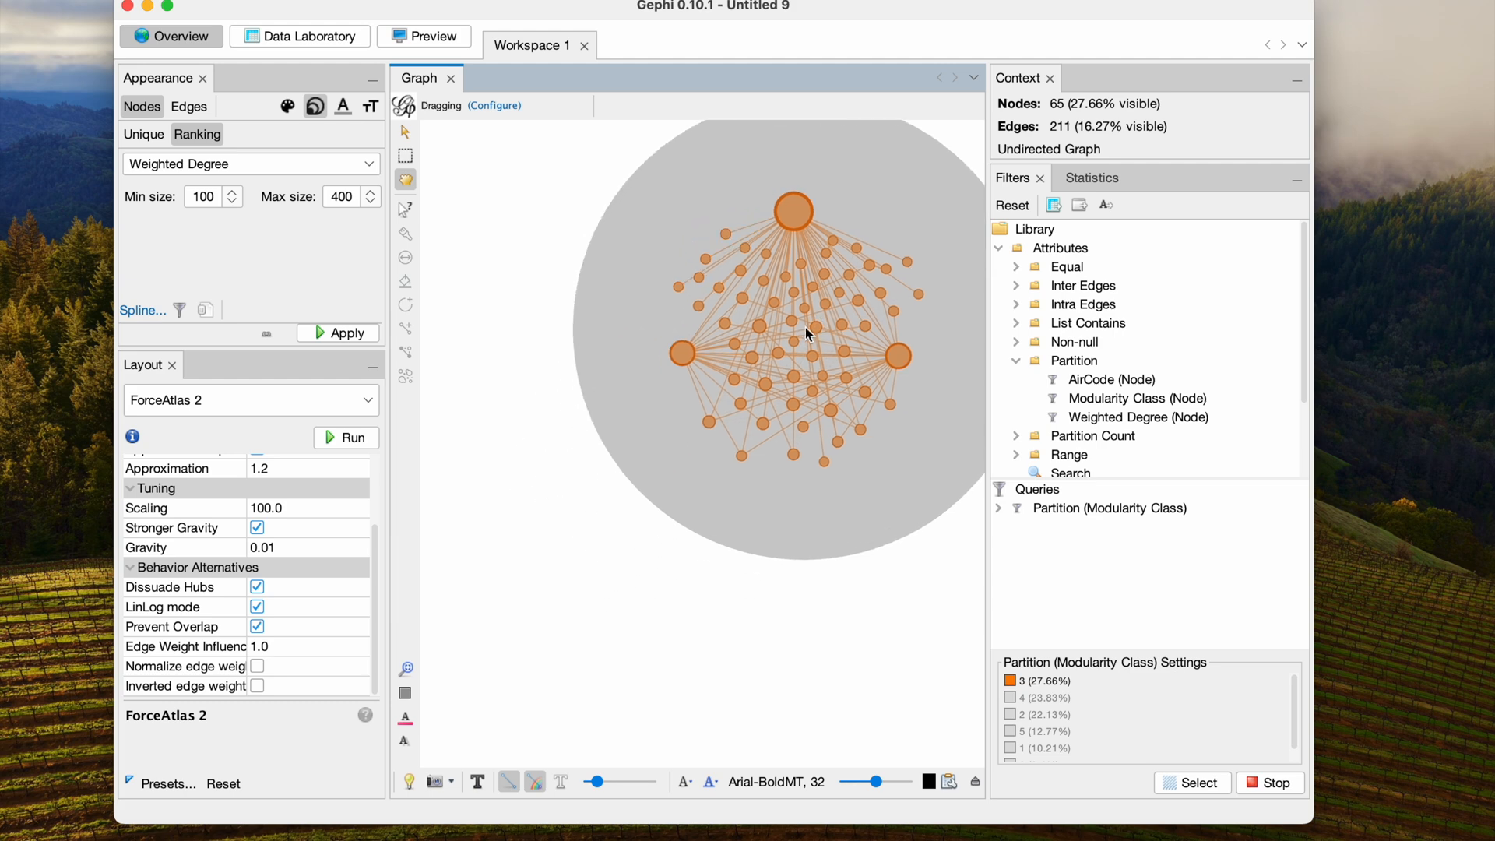
drag(806, 334, 867, 289)
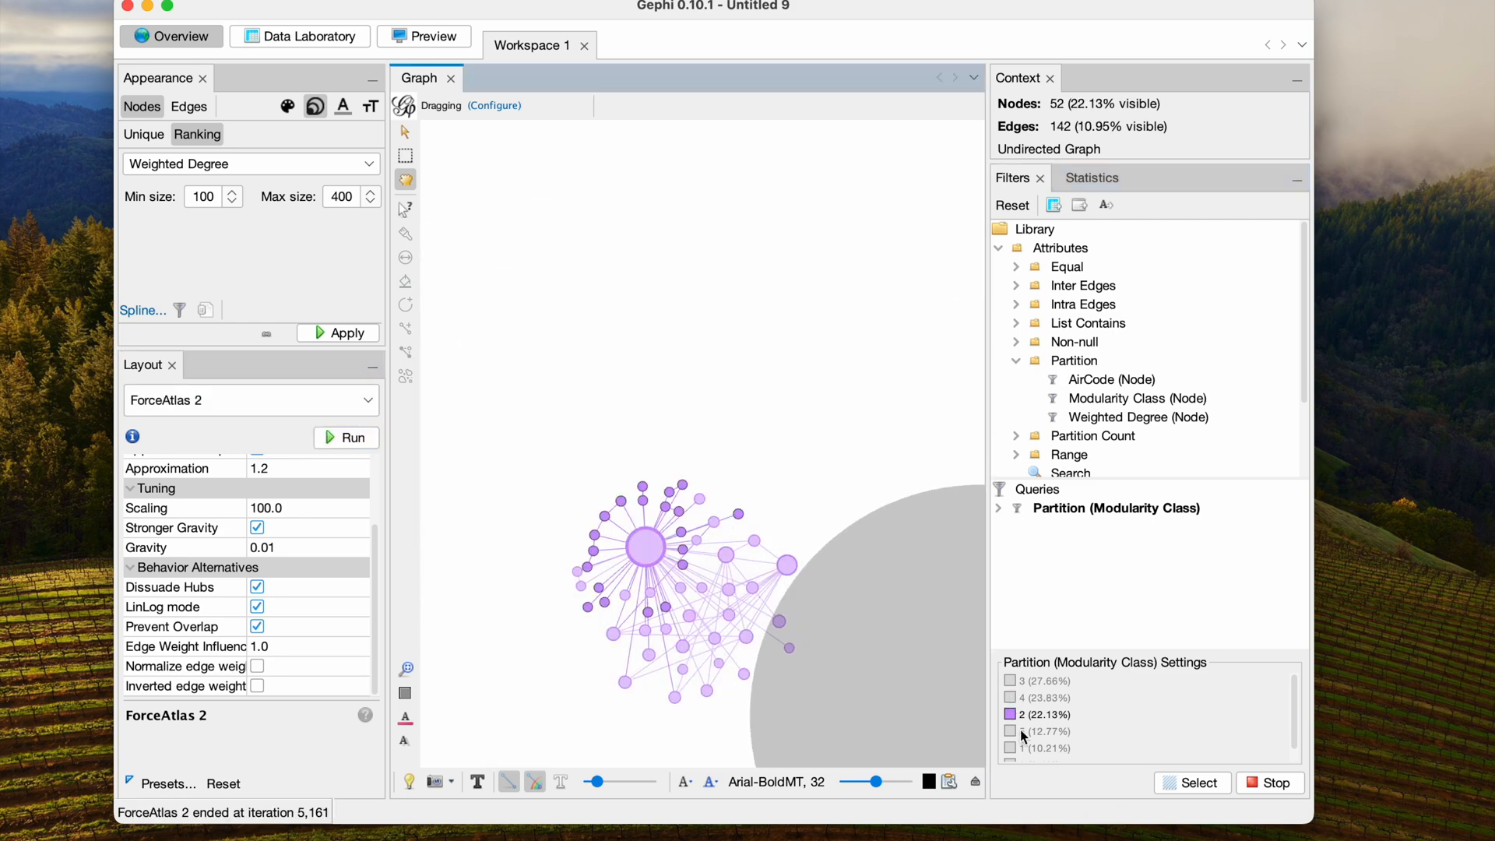
click(1010, 731)
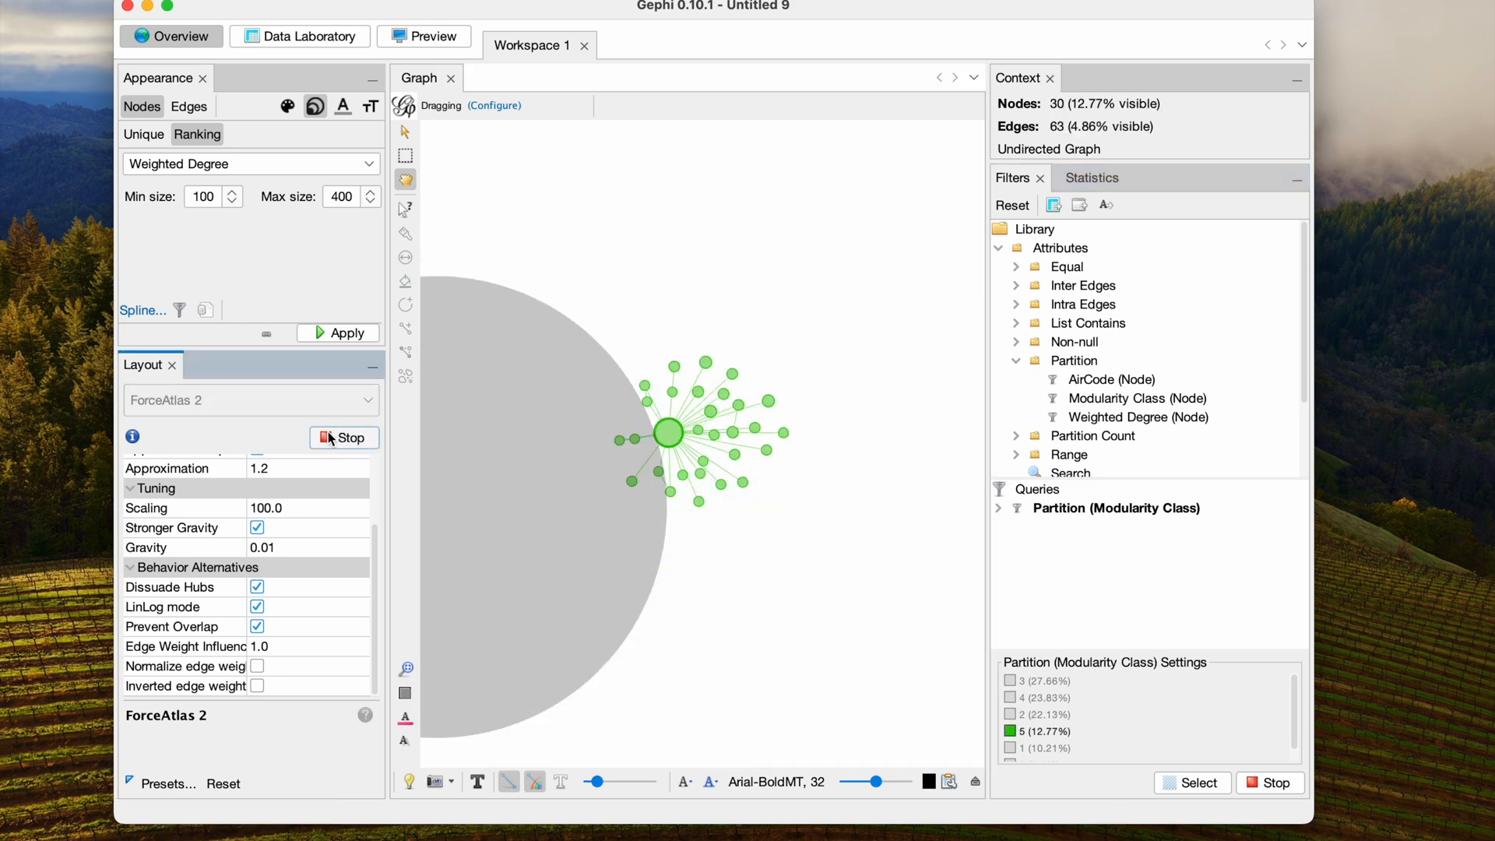
click(344, 438)
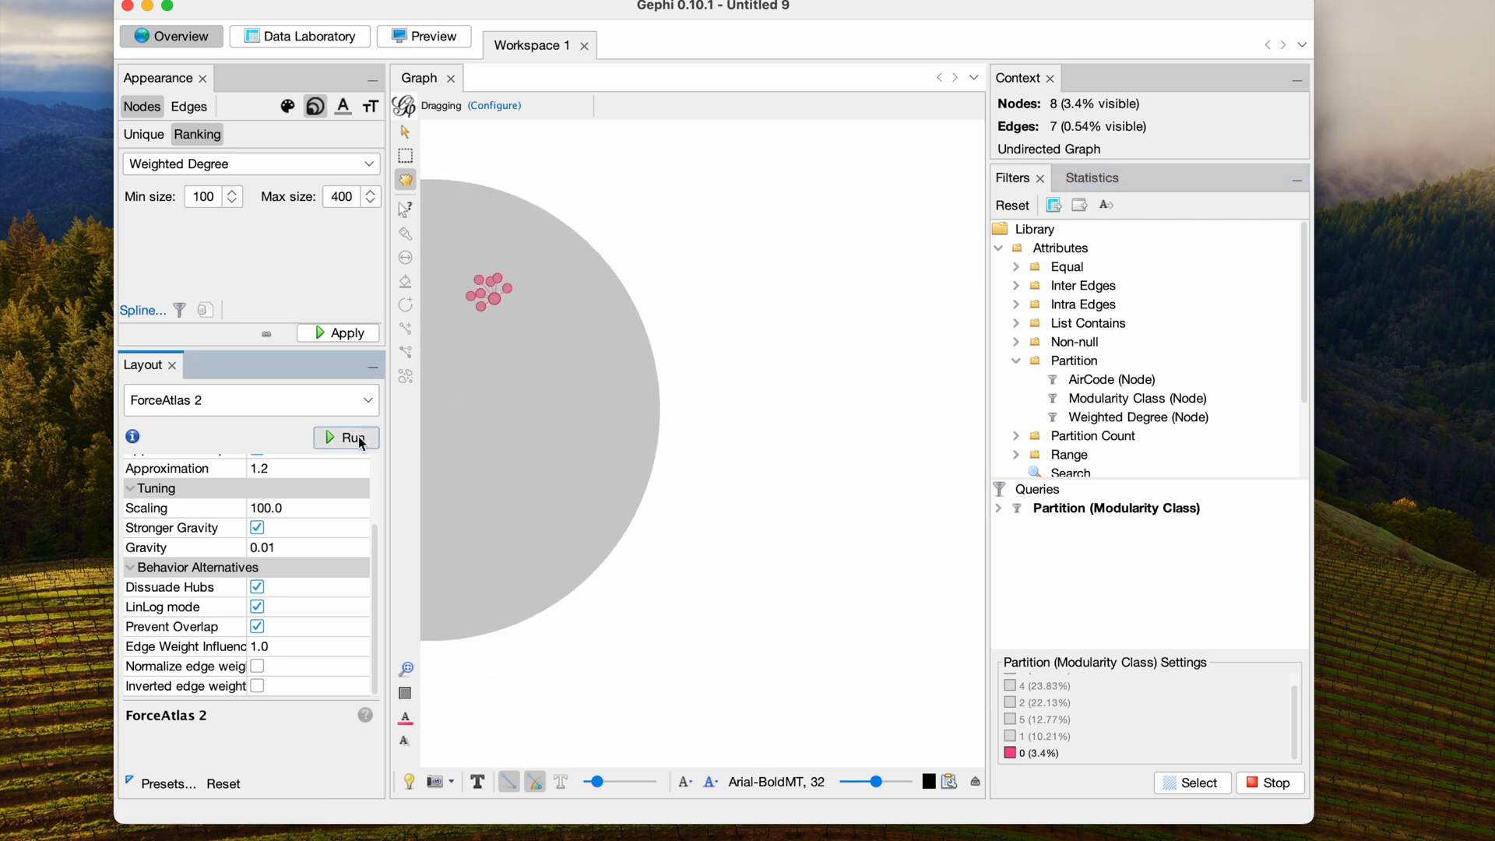
click(1278, 804)
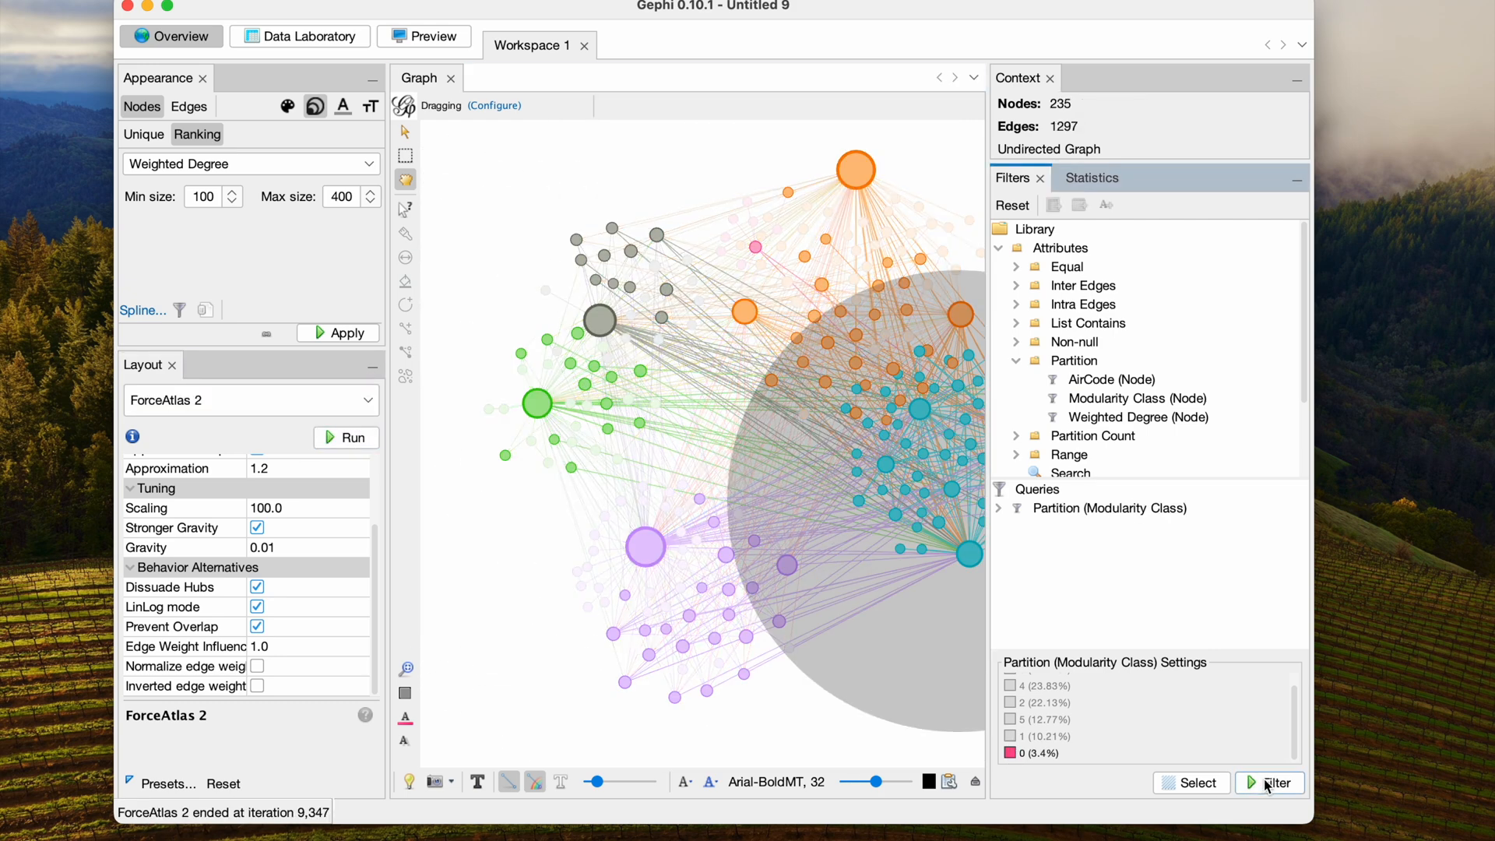
click(1277, 805)
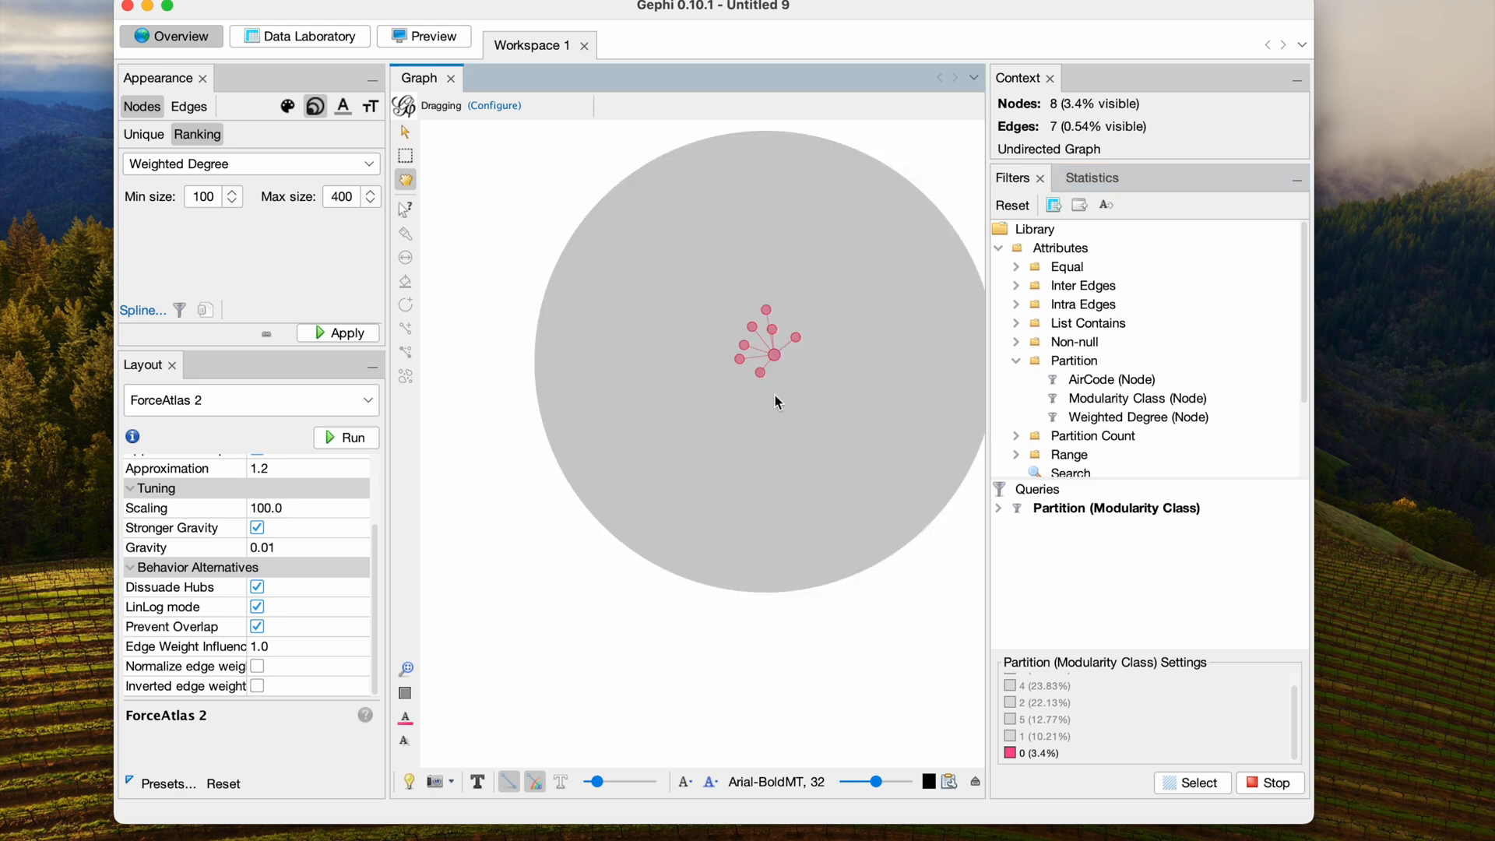
click(1269, 783)
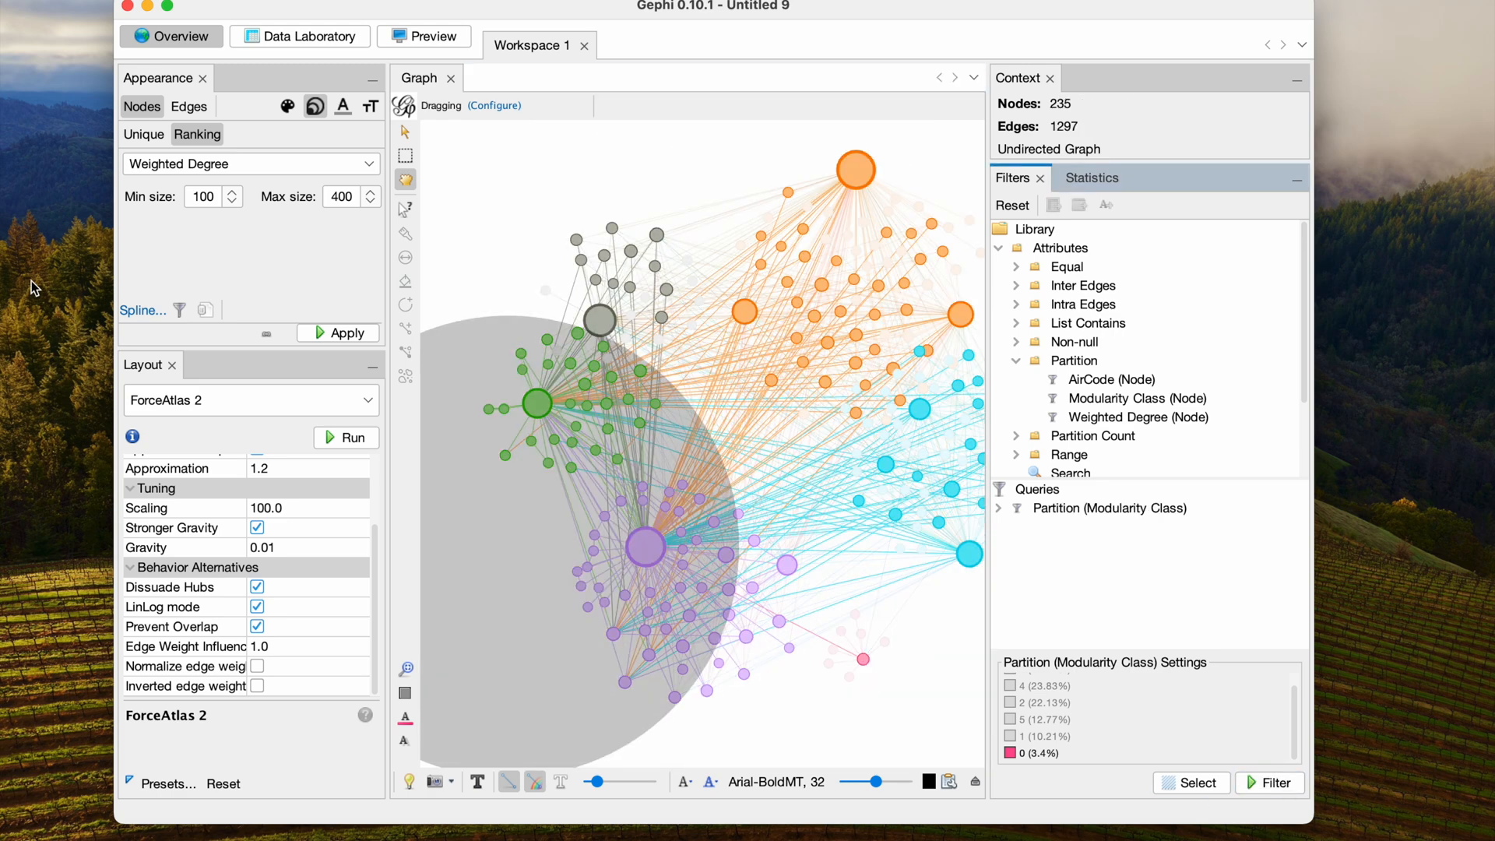
Step: Shrink the drag brush diameter, then rerun and stop ForceAtlas 2 on the full network
click(405, 179)
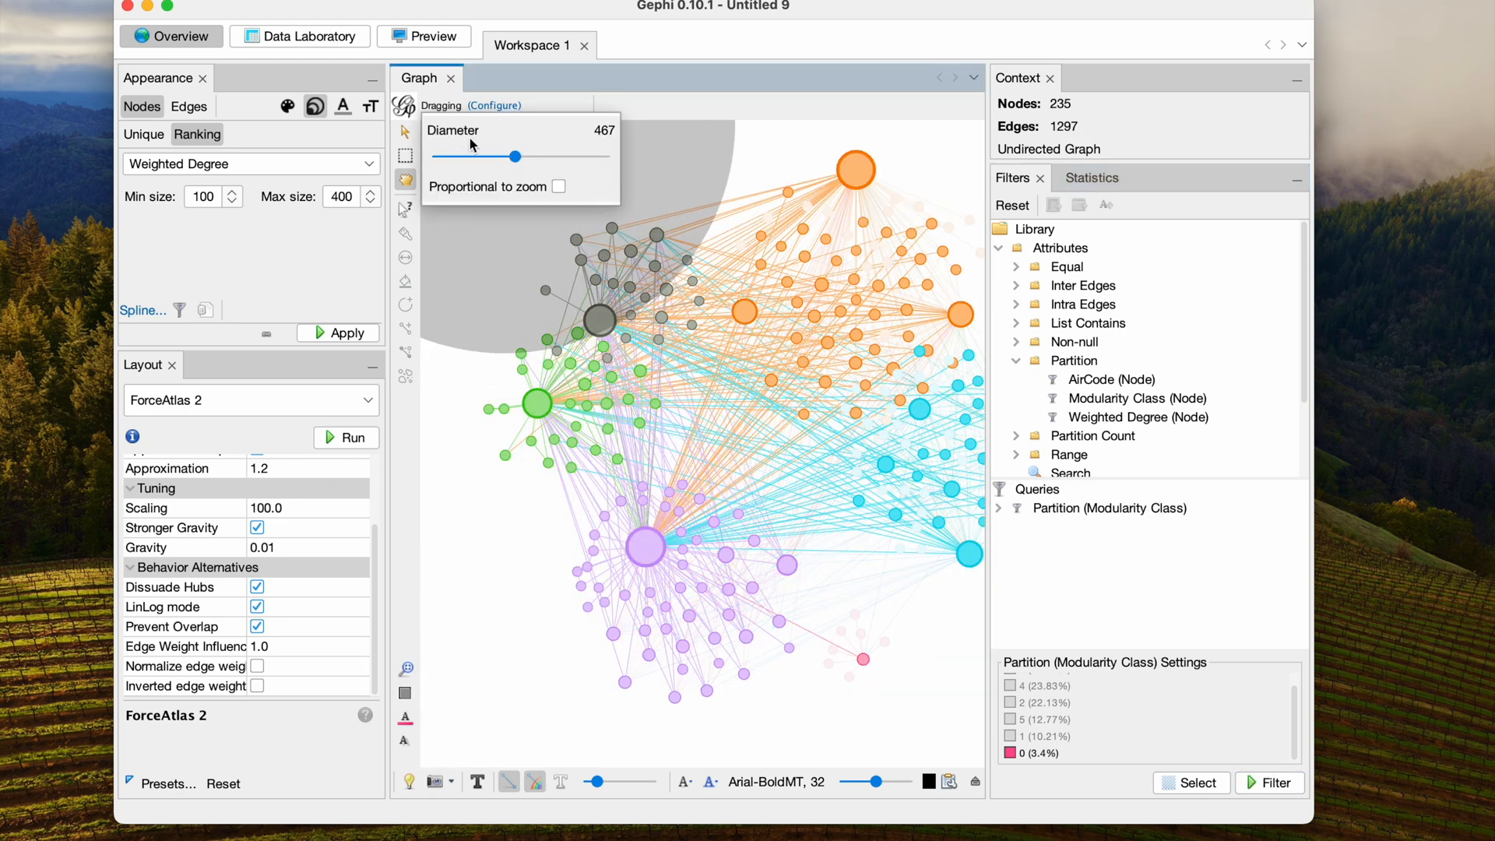
drag(515, 156, 474, 156)
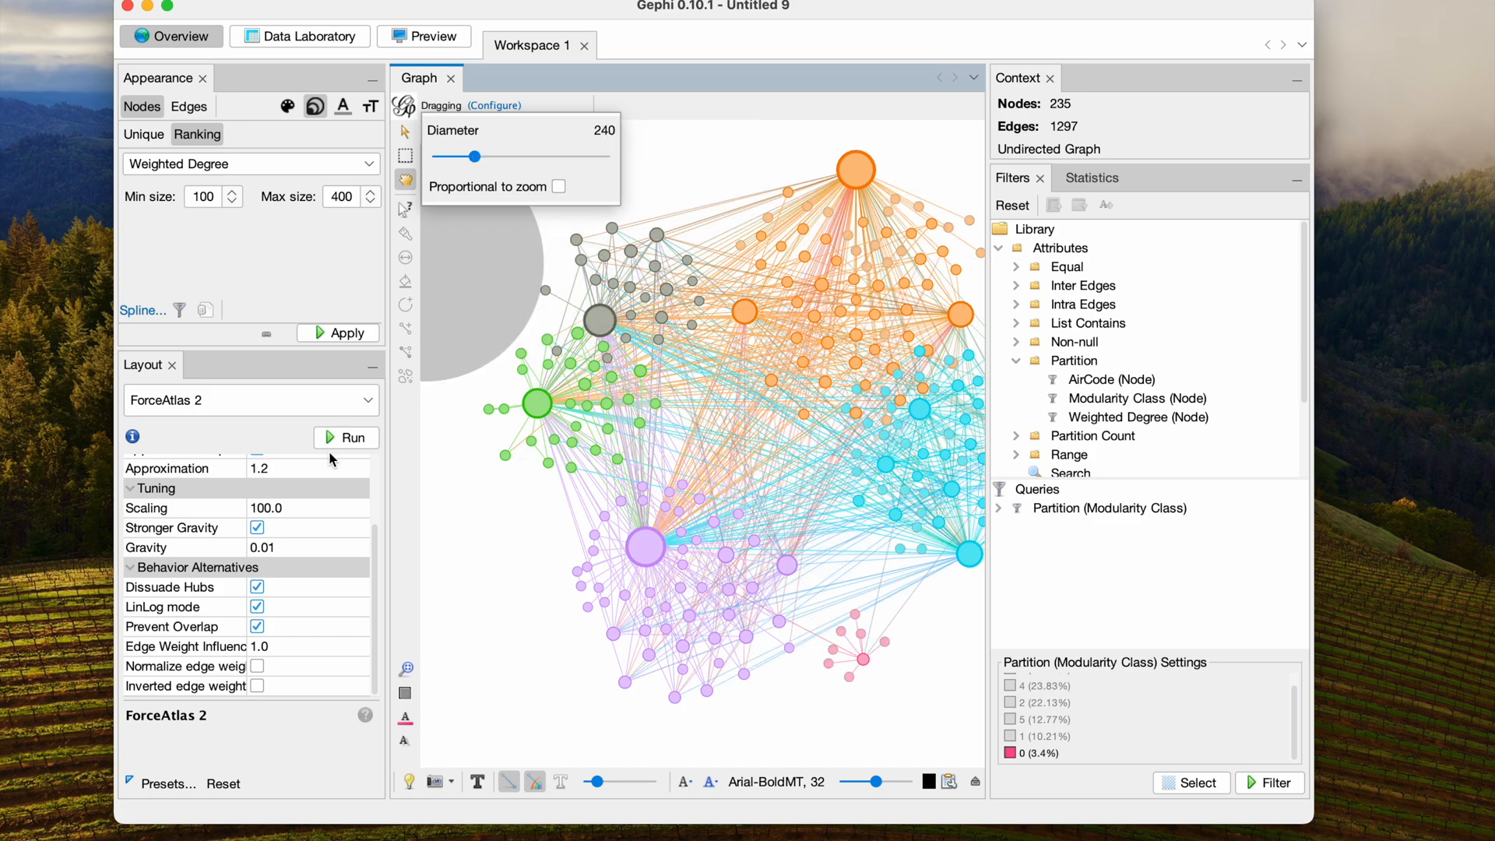
click(345, 438)
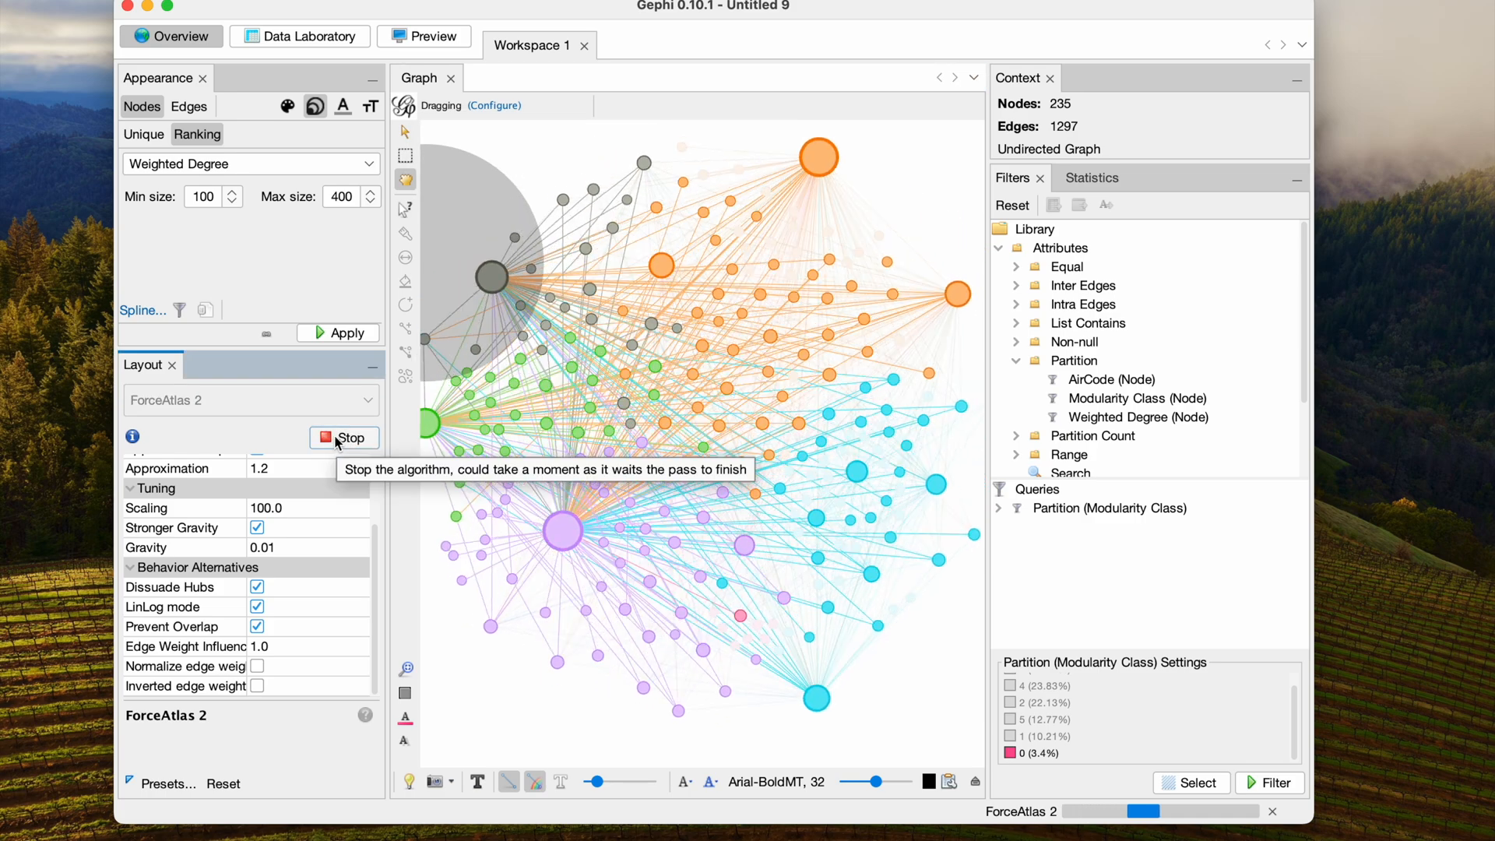
click(343, 438)
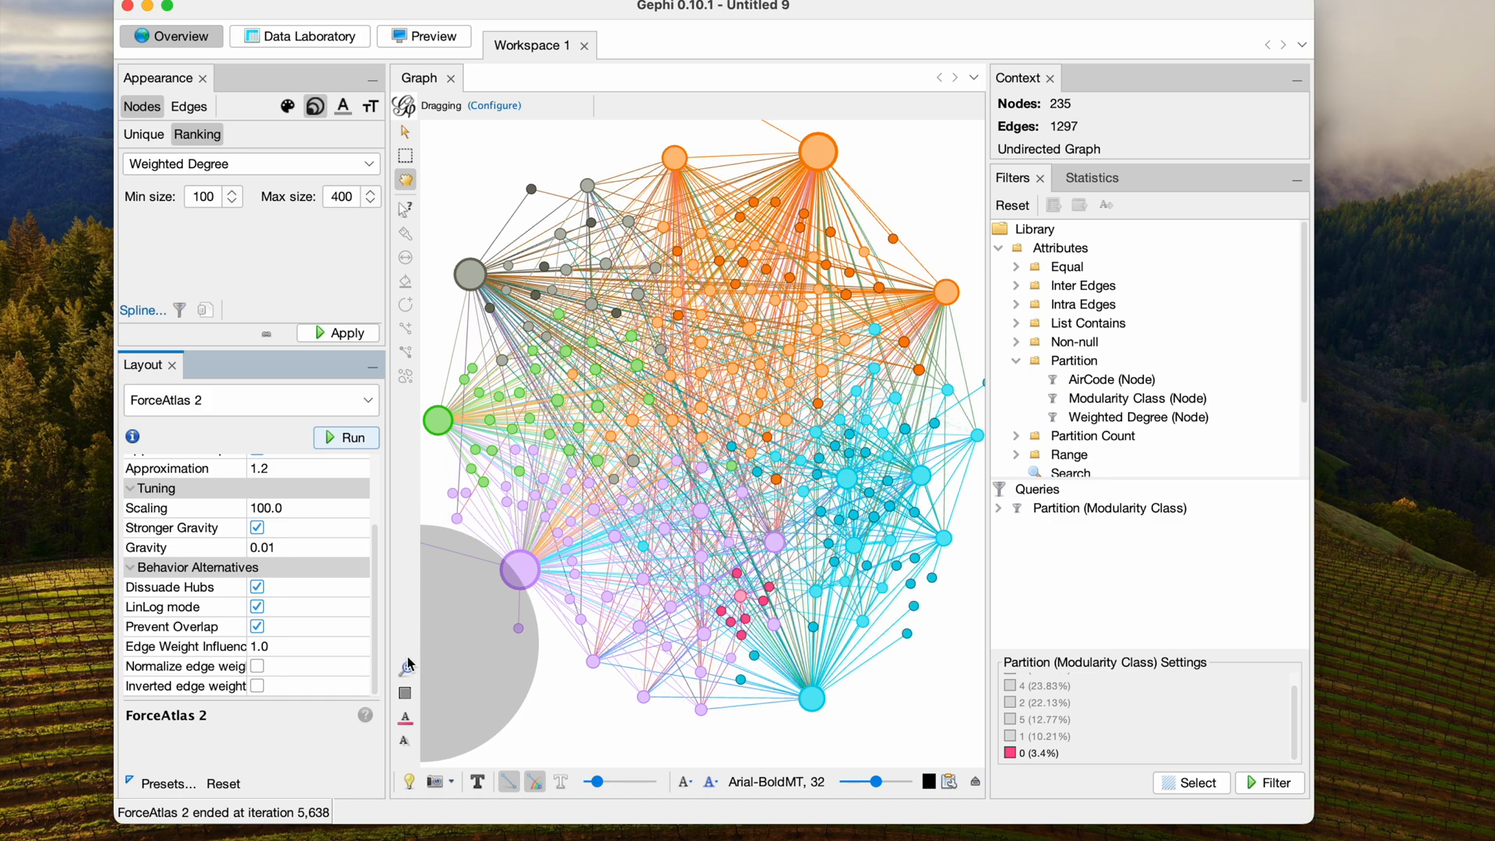
click(430, 36)
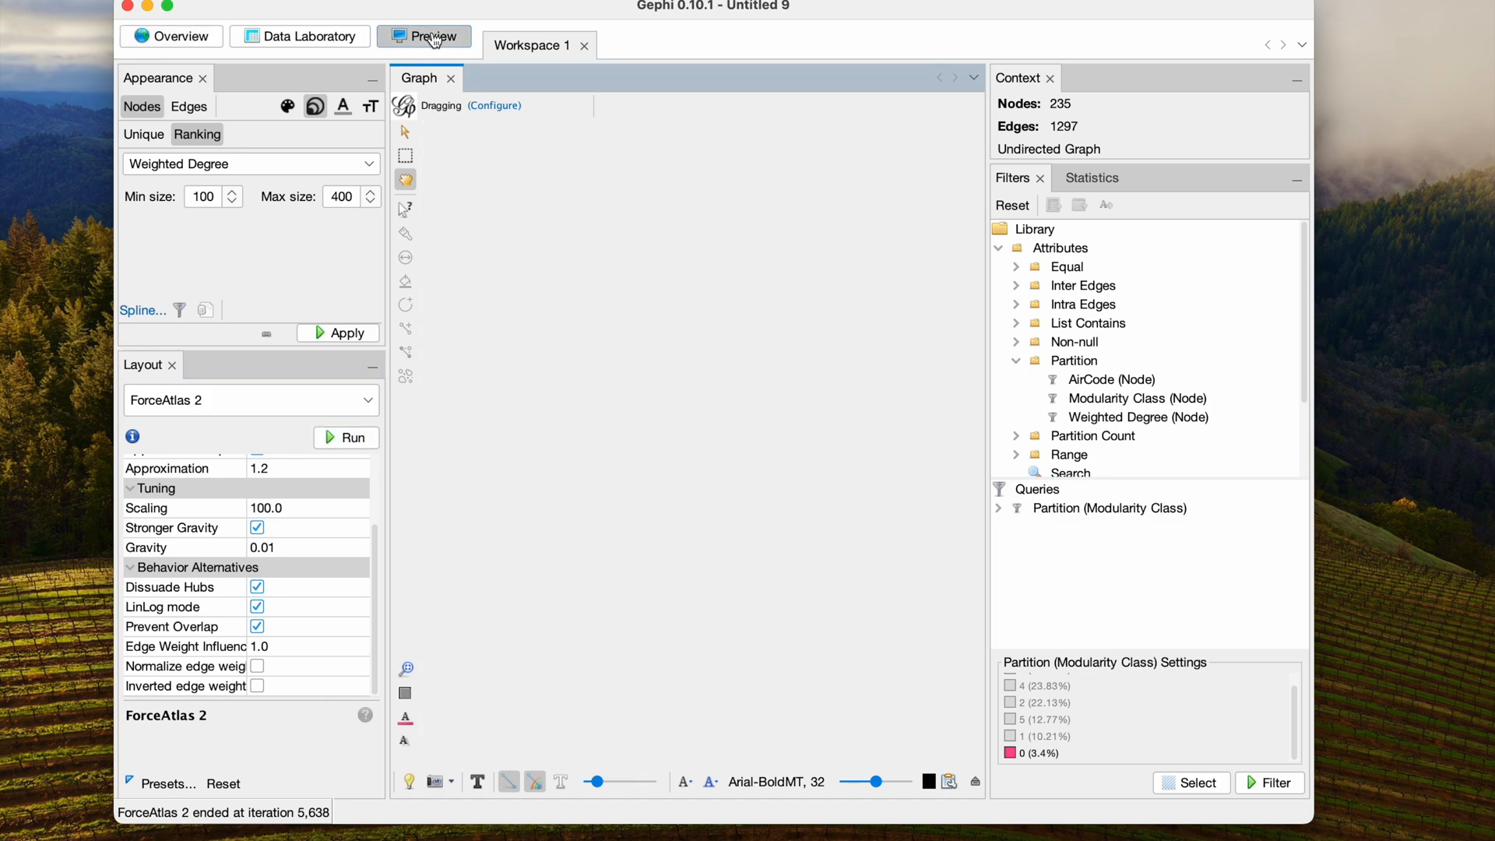
Step: Refresh the Preview to render the community-colored airline network, then go back to Overview
click(430, 36)
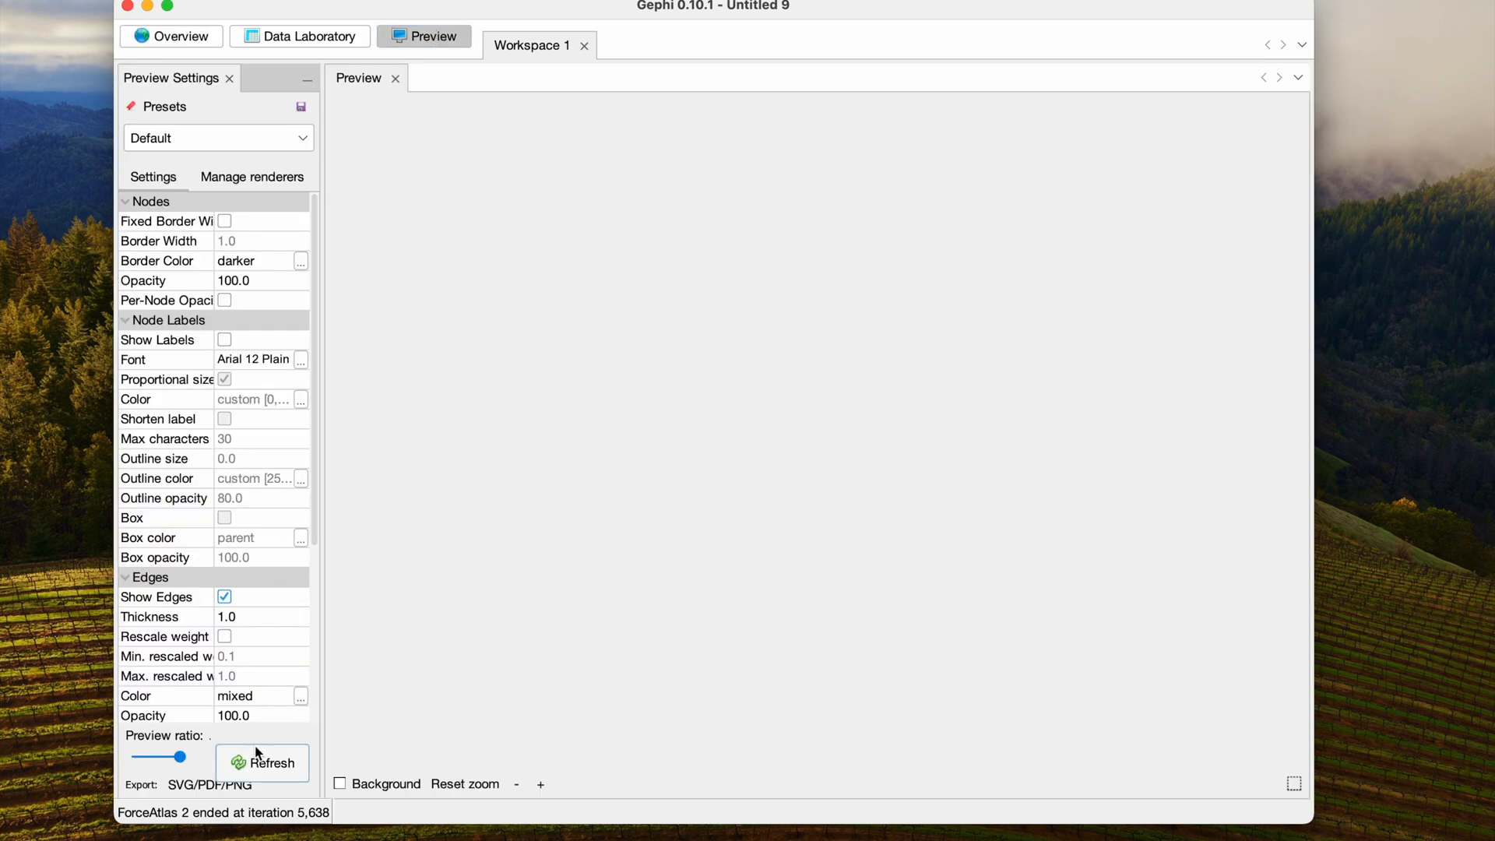
click(273, 763)
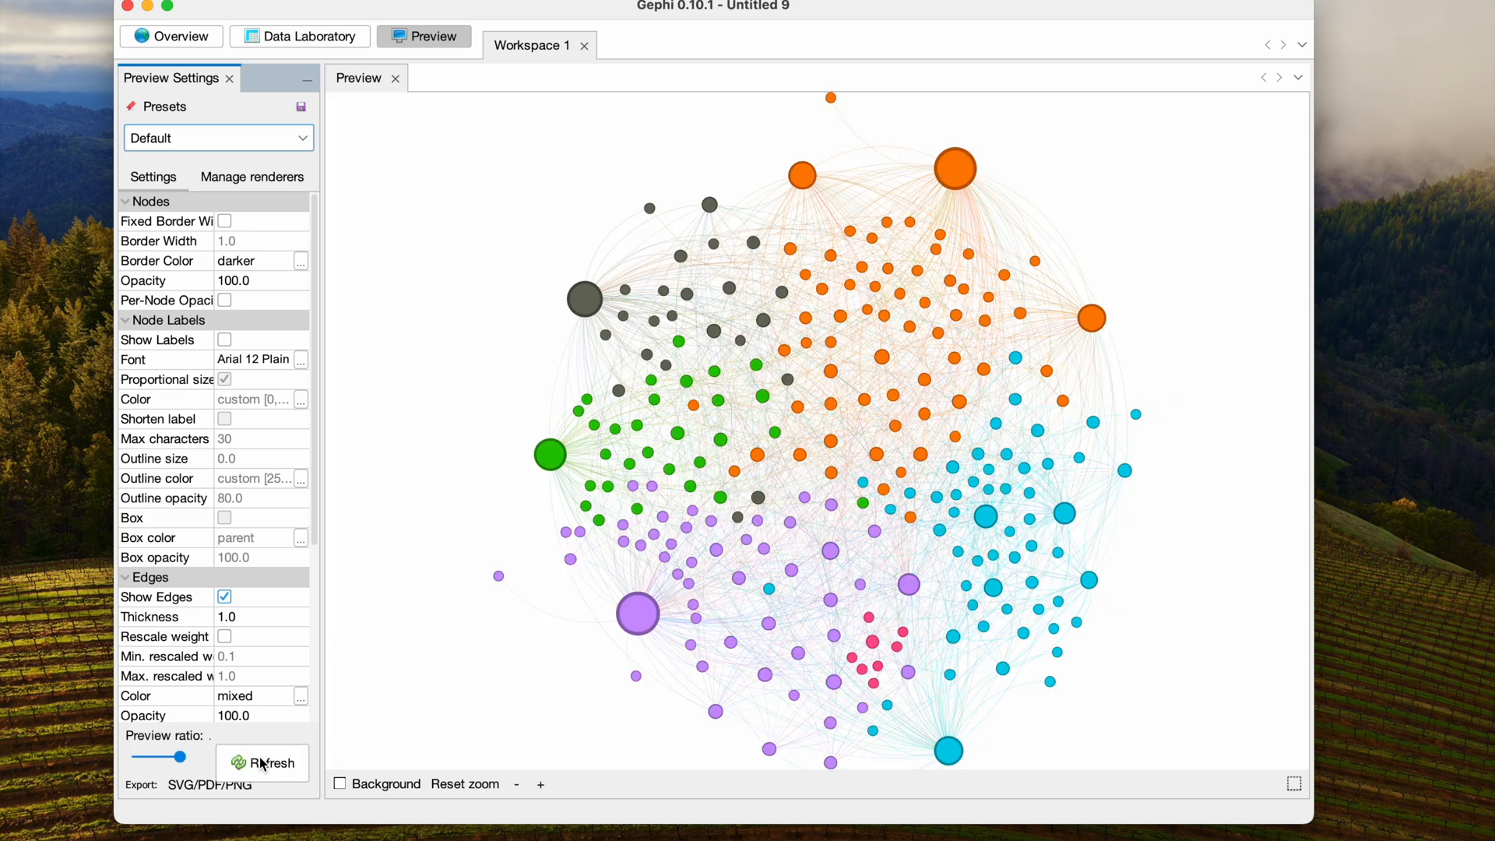
mouse_move(310, 804)
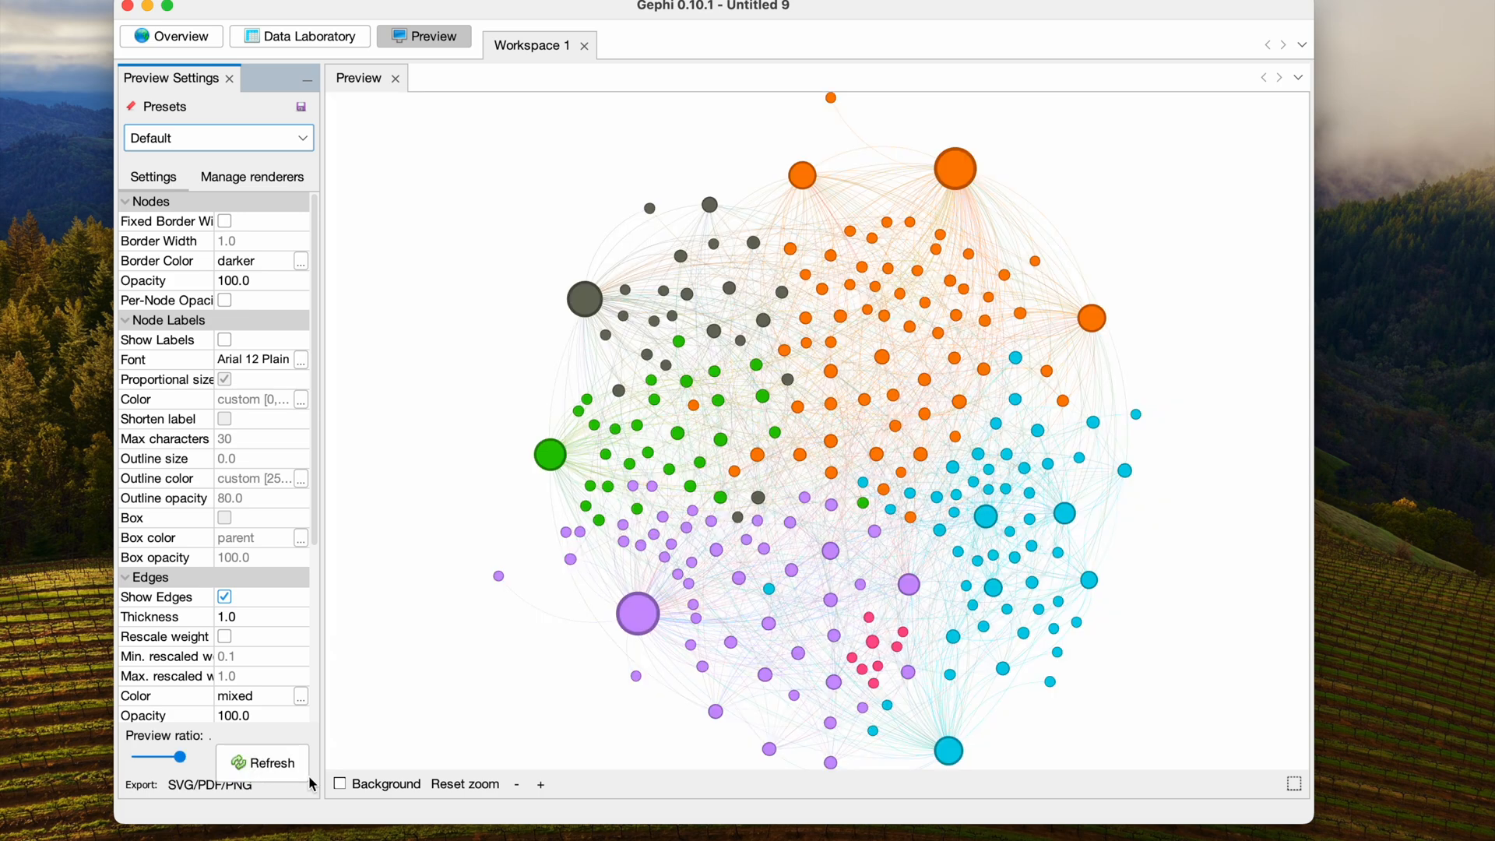
mouse_move(763, 520)
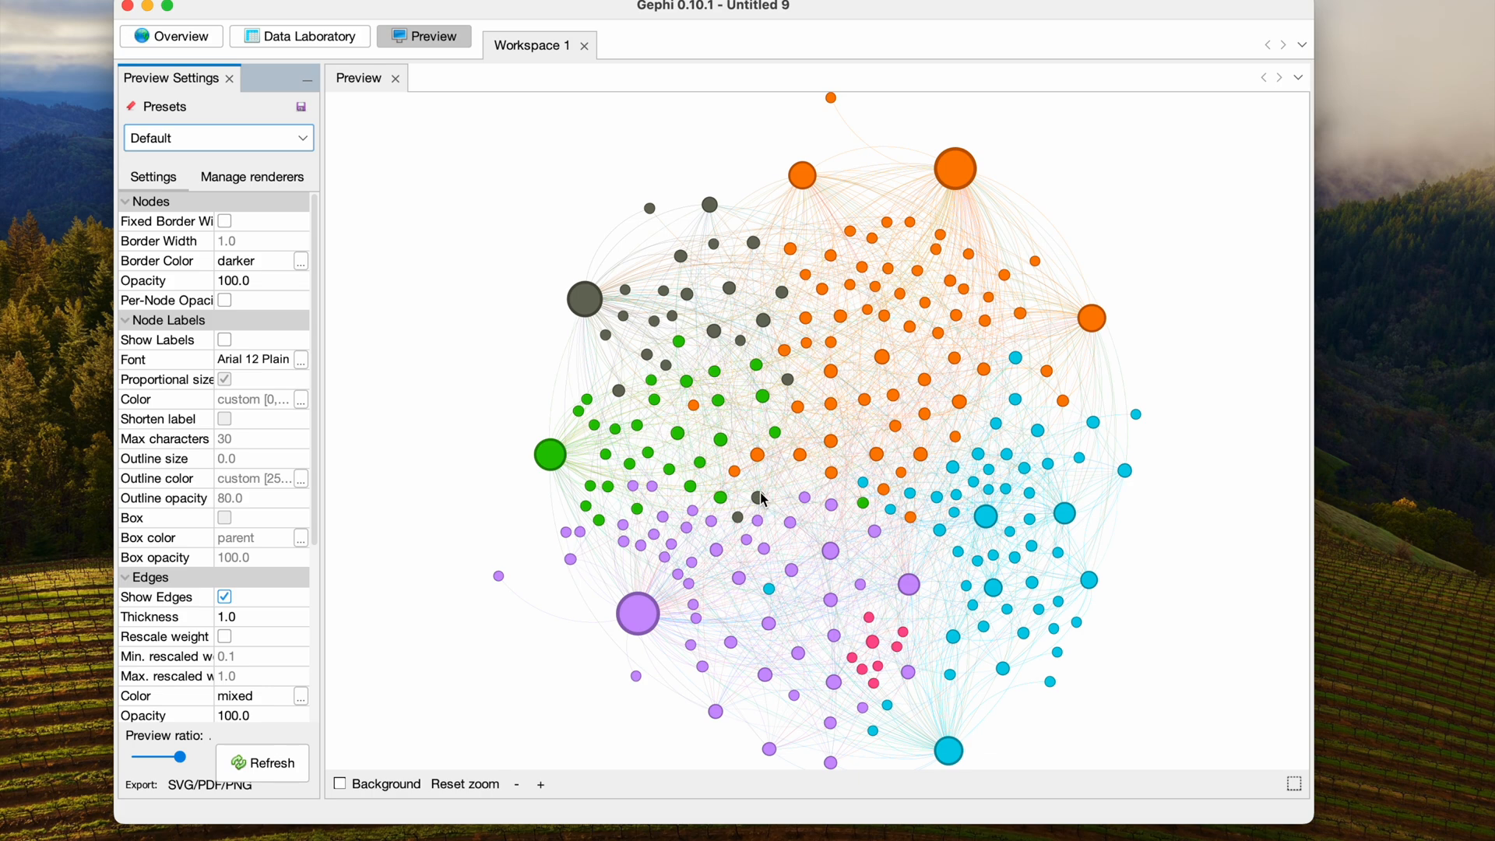
mouse_move(763, 515)
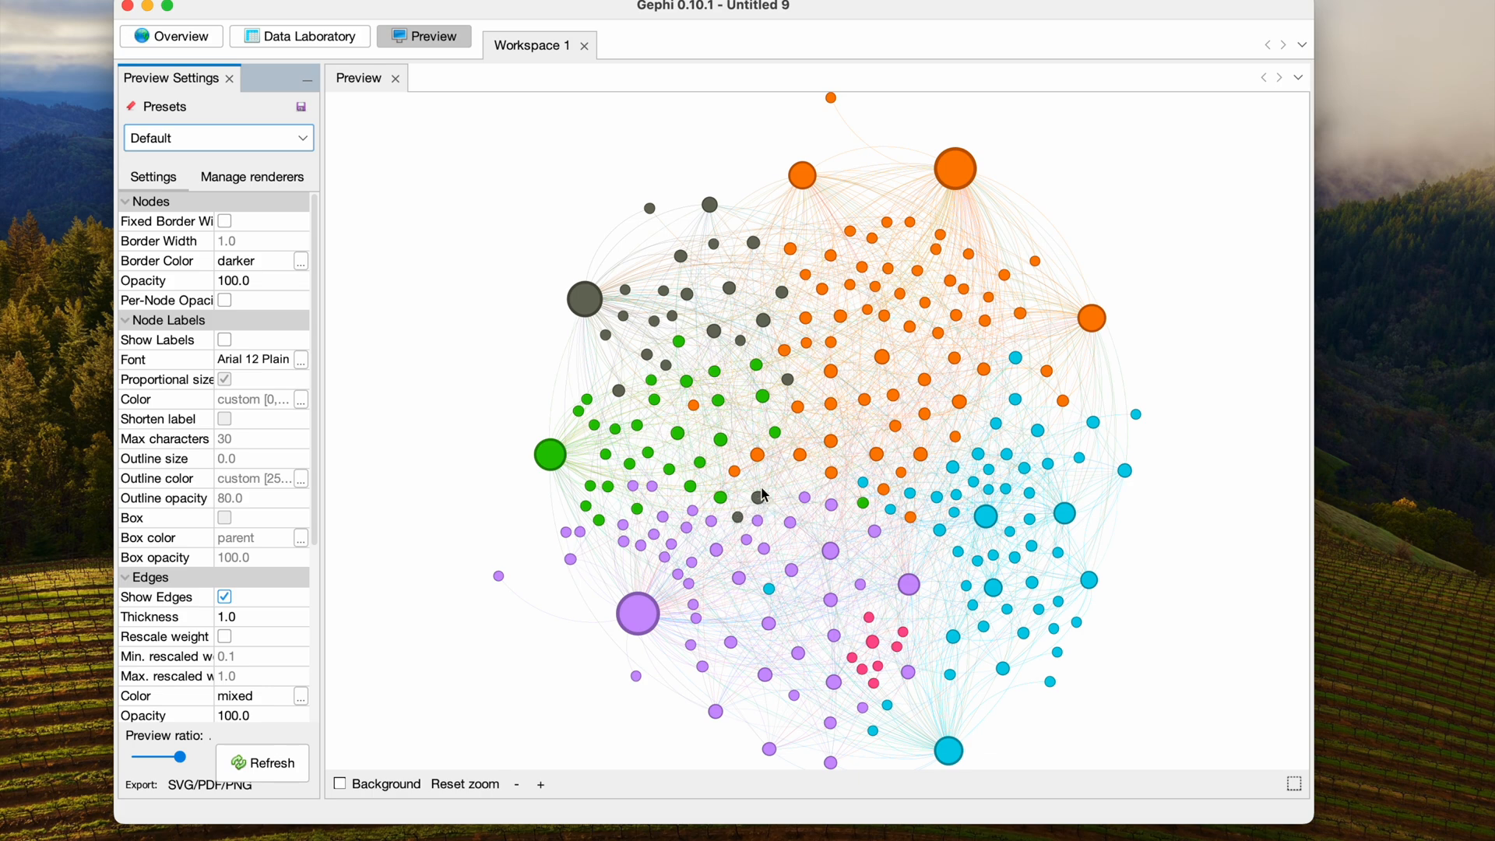
mouse_move(157, 209)
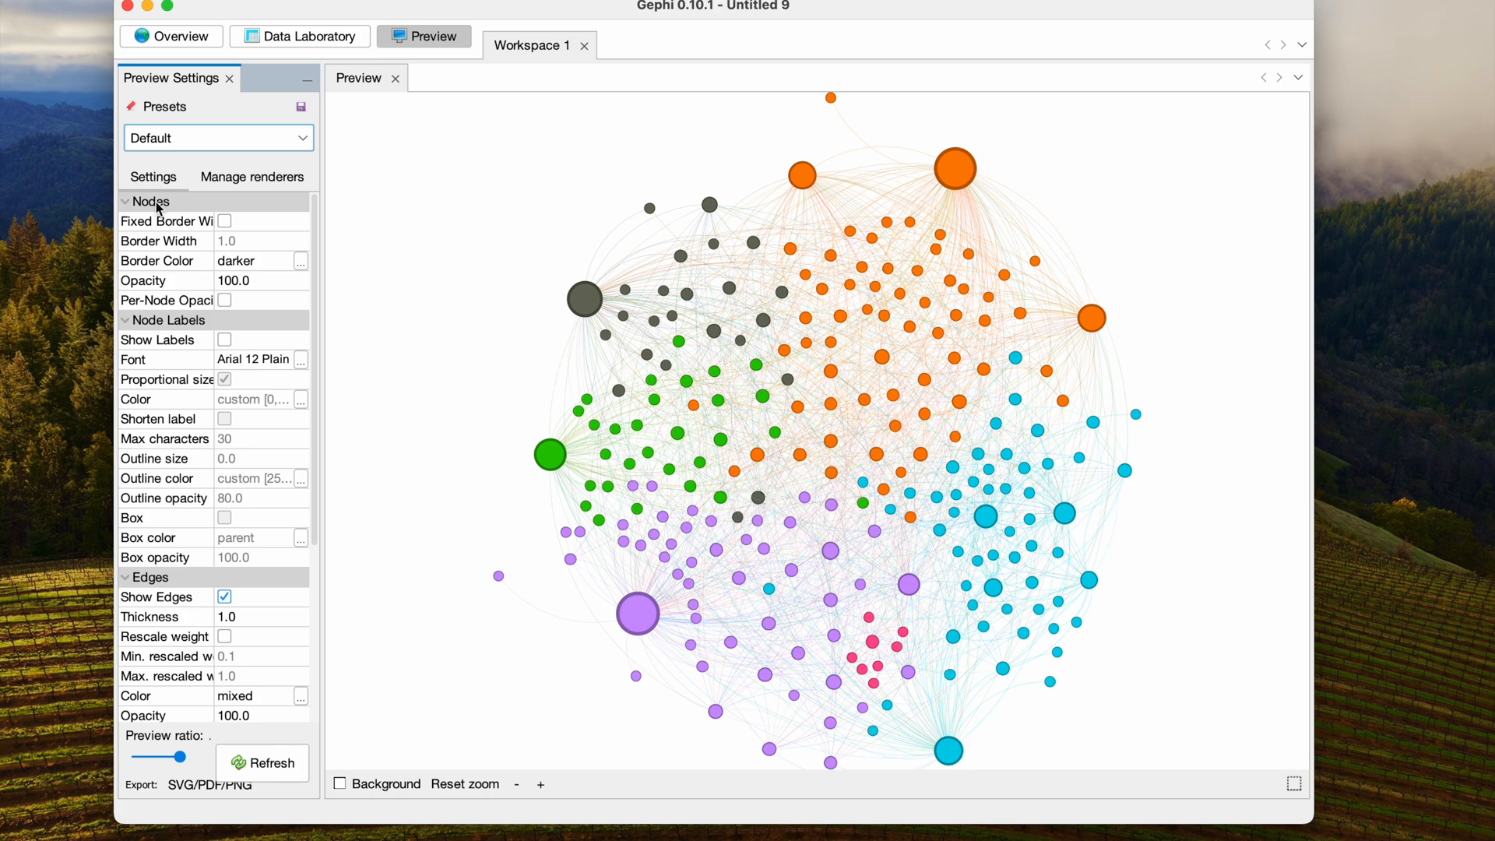
click(171, 37)
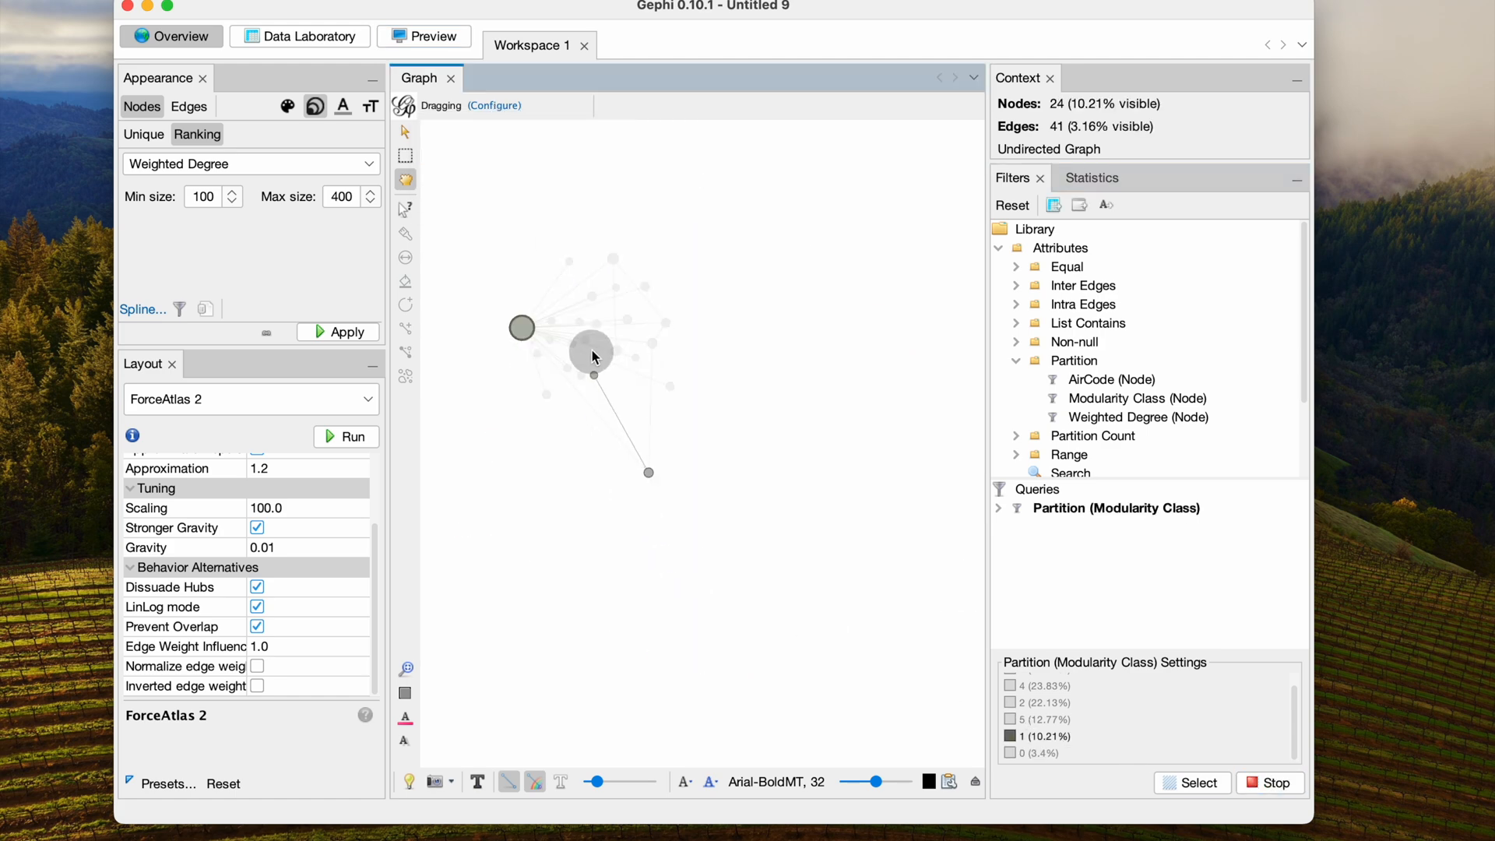
Step: Stop the Modularity Class filter to restore all 235 airports and open Data Laboratory
click(1270, 782)
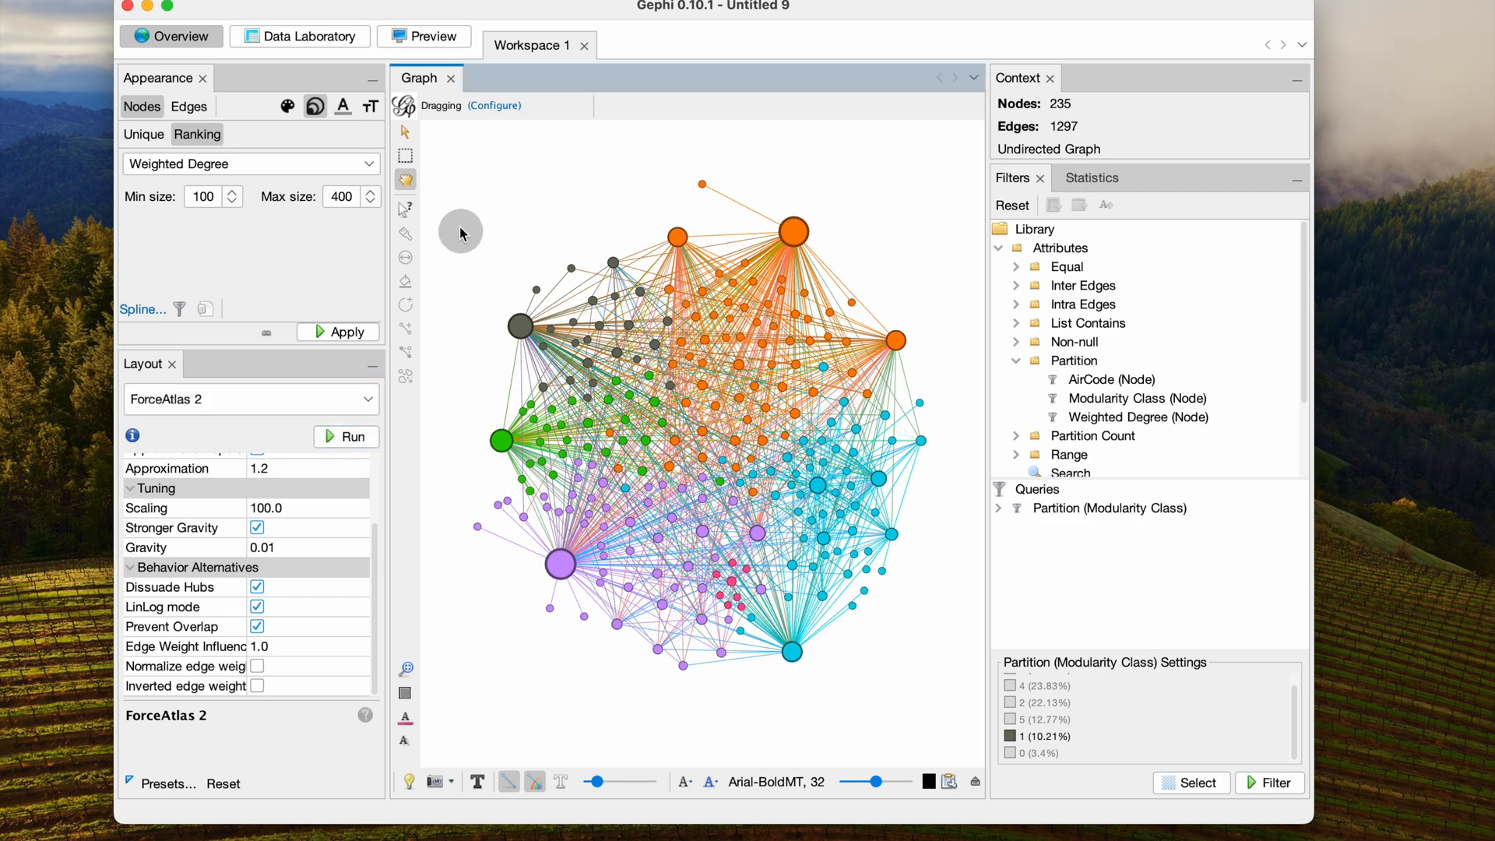
click(299, 36)
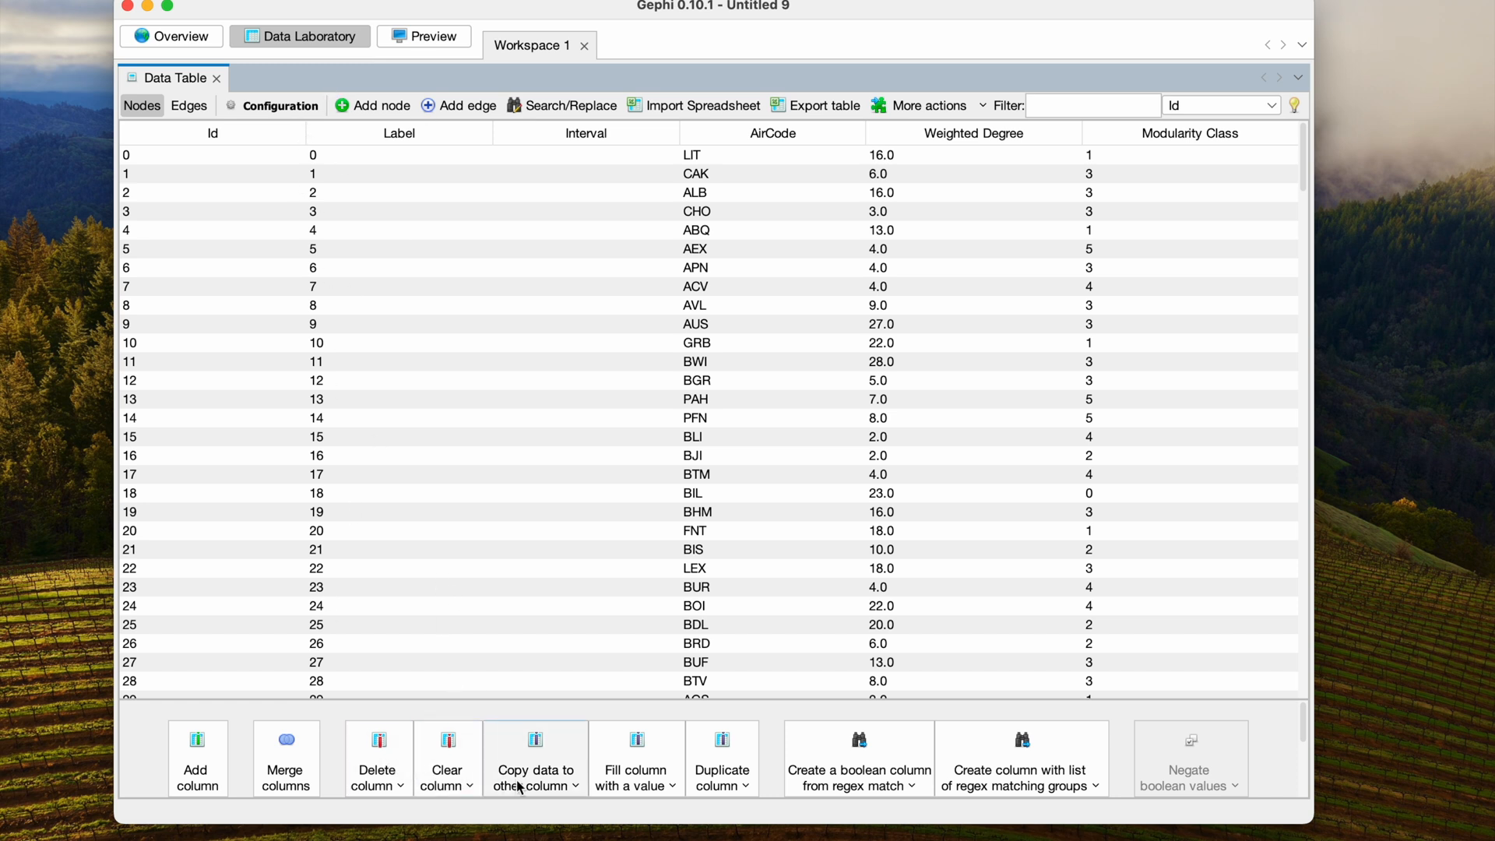
Step: Copy the AirCode column into the node Label column, then return to Overview
click(535, 759)
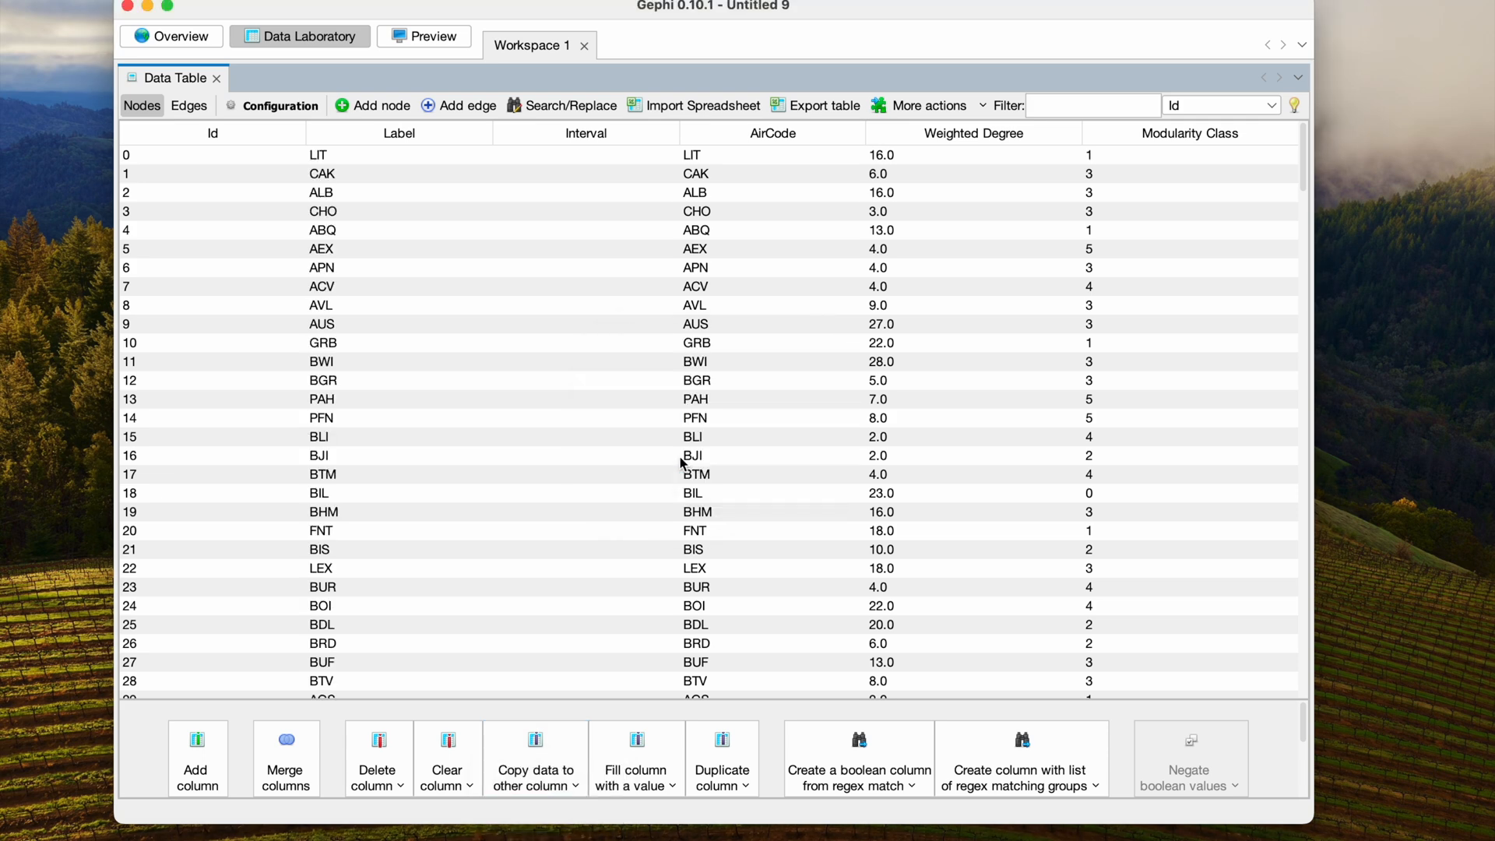
click(170, 36)
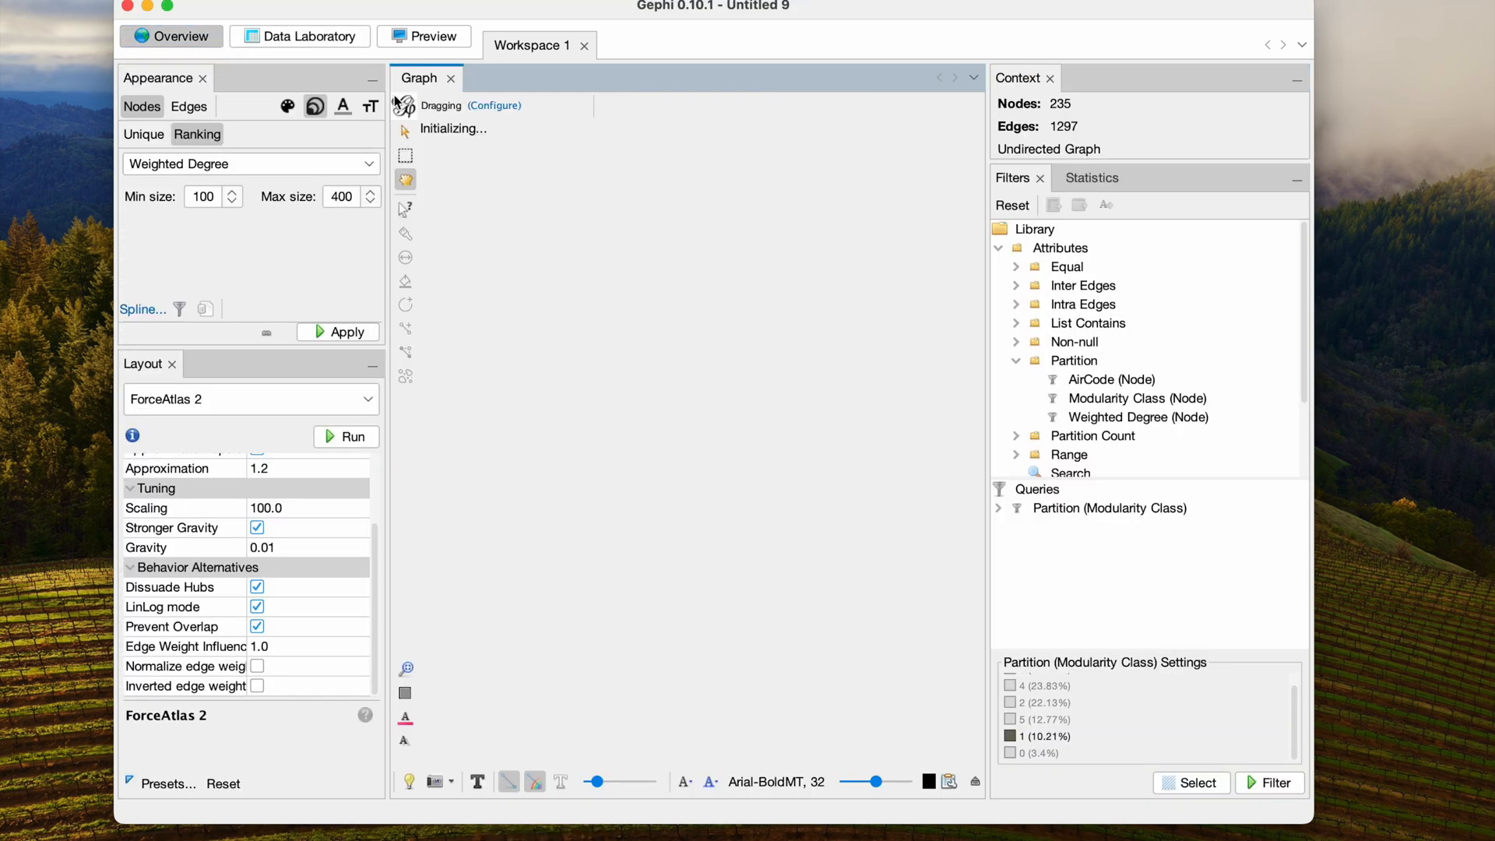
Step: Show airport-code labels at Arial 8 pt, set edge thickness to 3, and refresh the preview
click(424, 36)
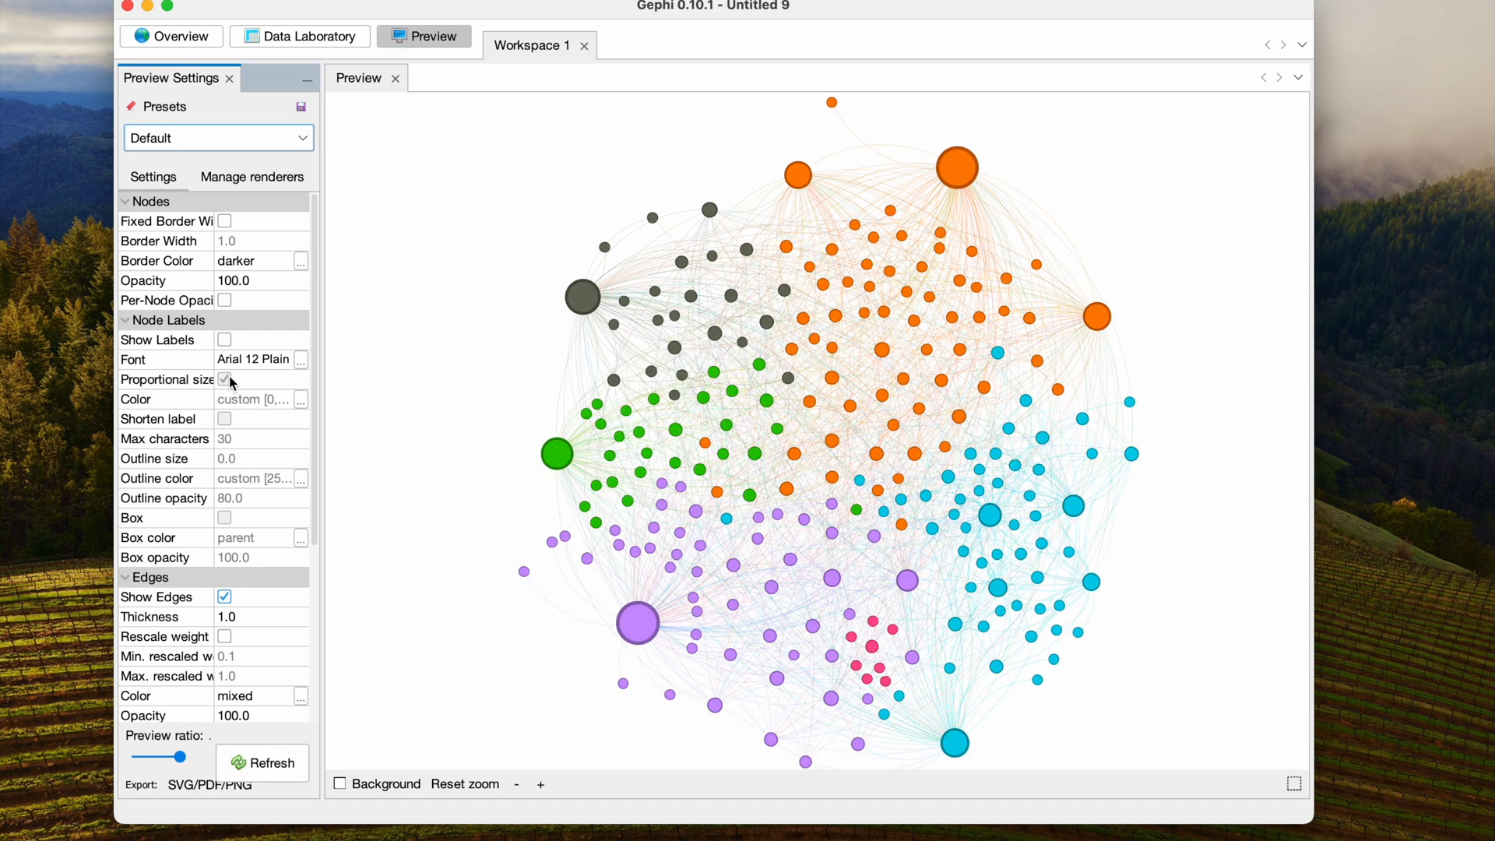
click(270, 762)
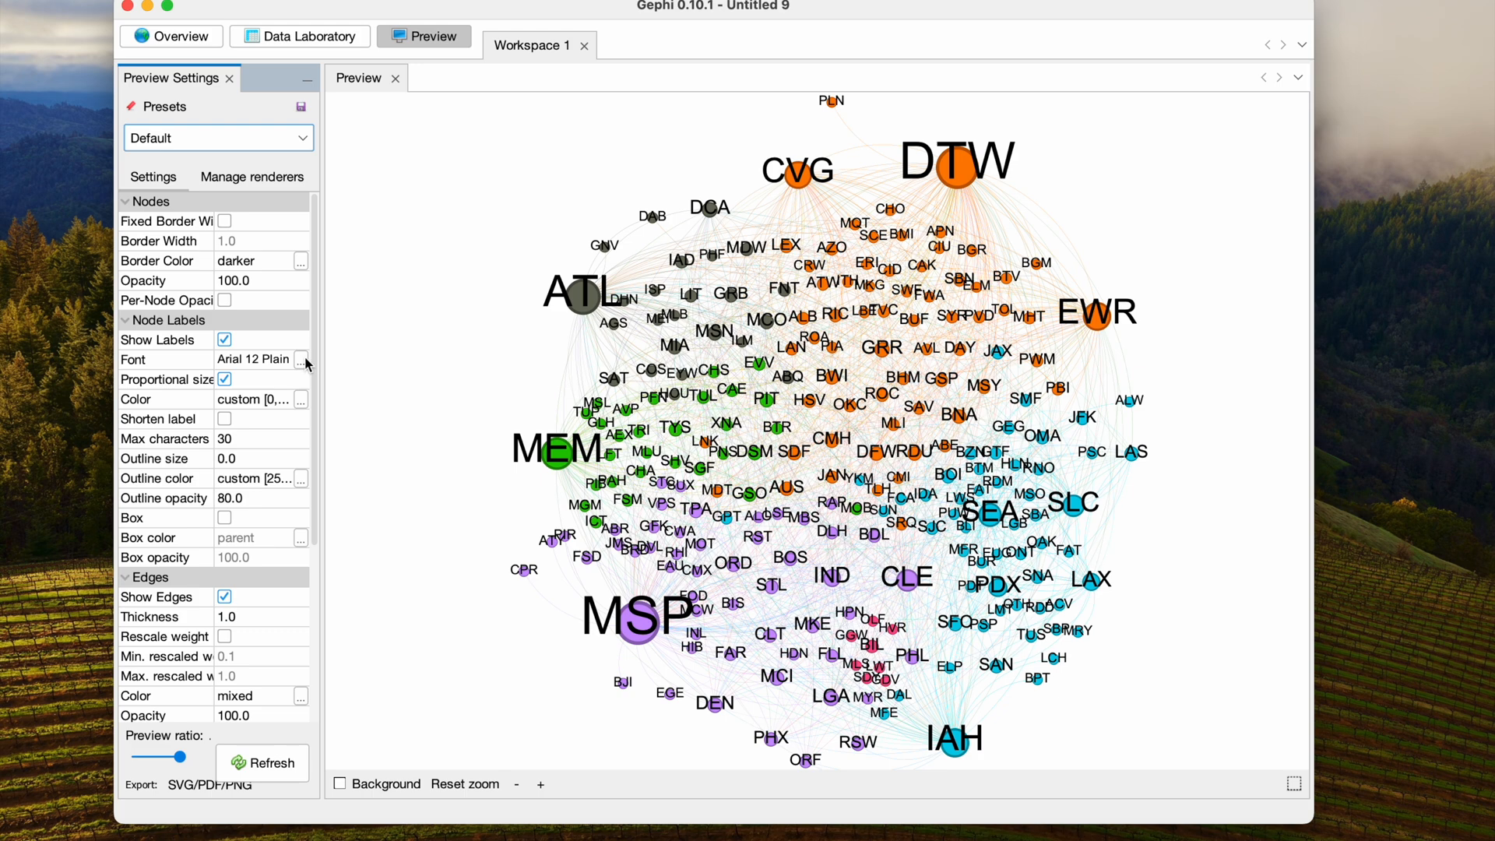
click(301, 359)
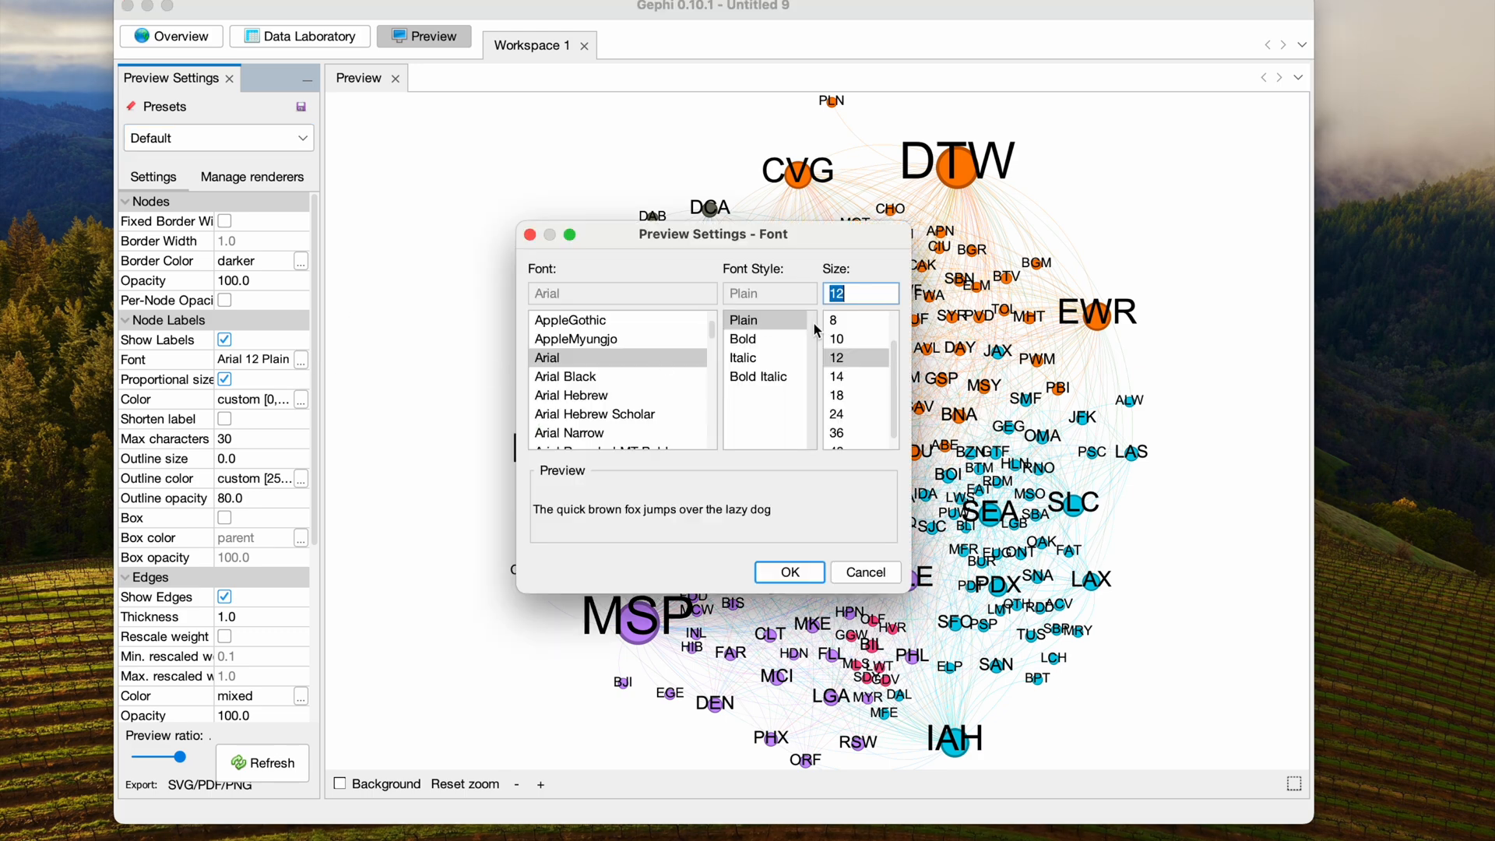
click(789, 572)
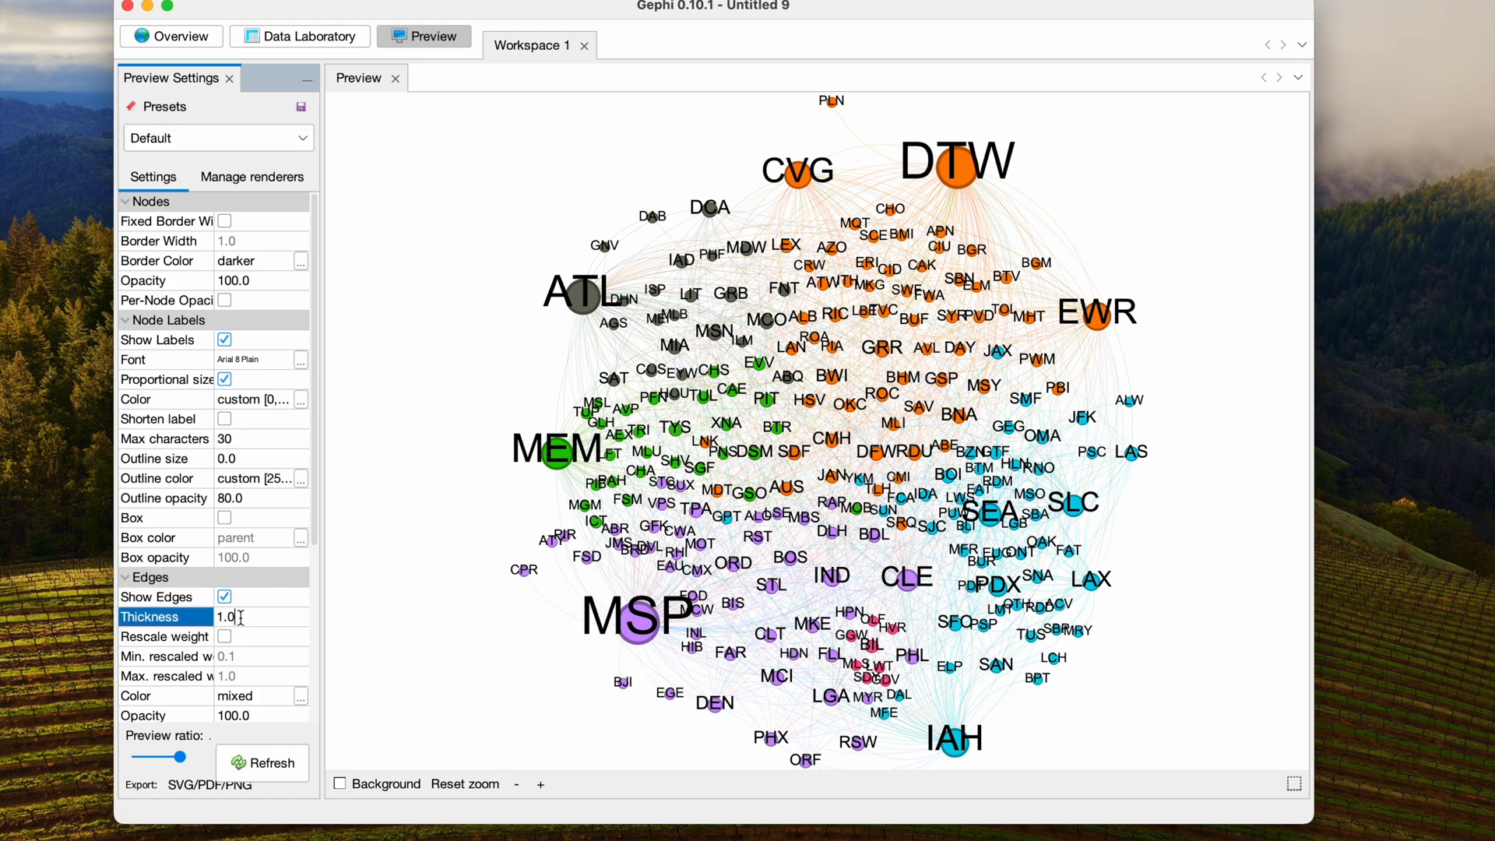
text(3)
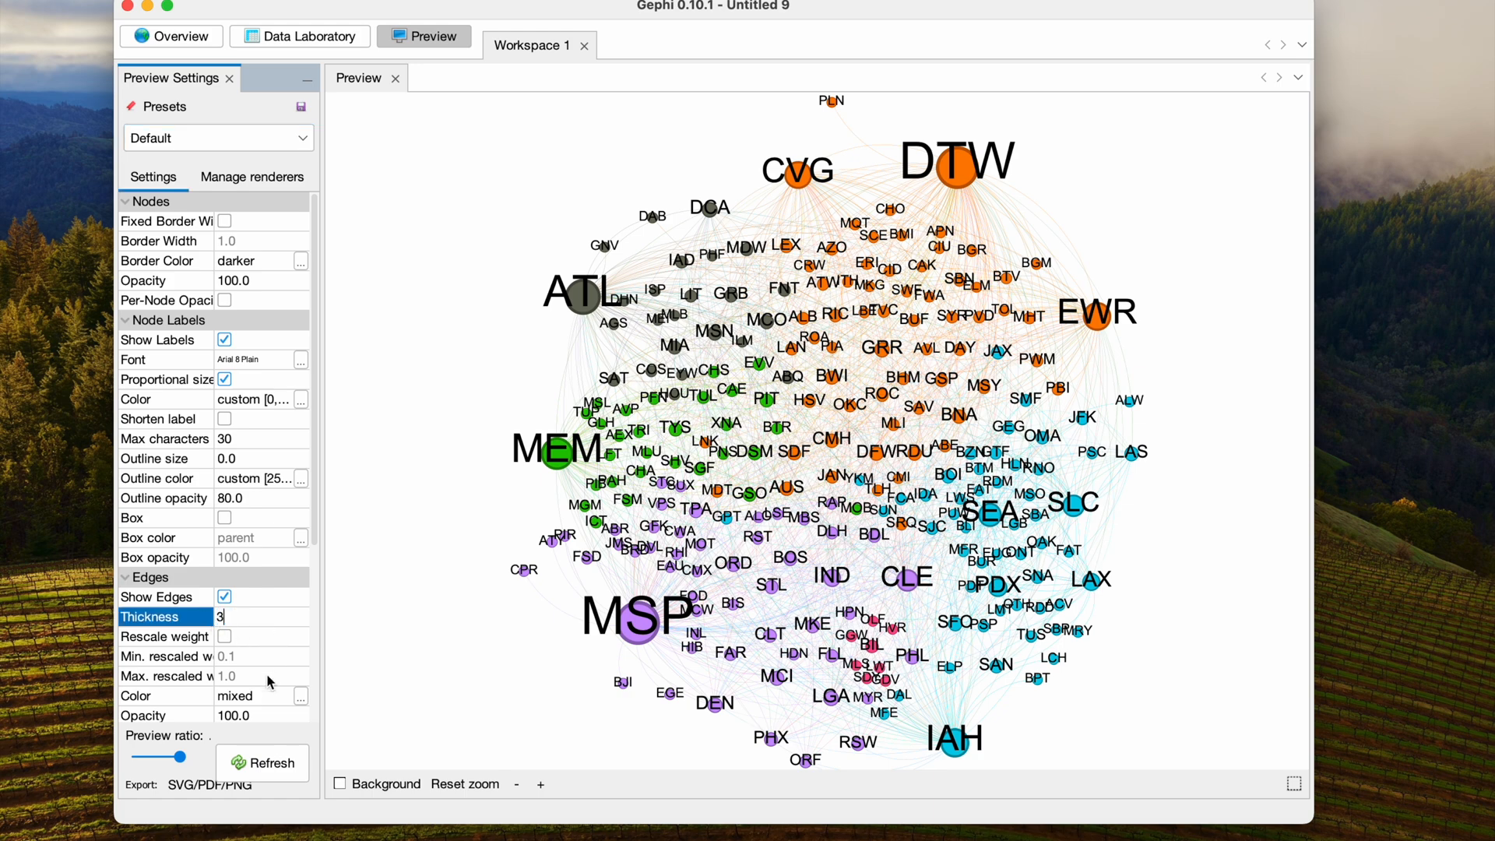
click(271, 763)
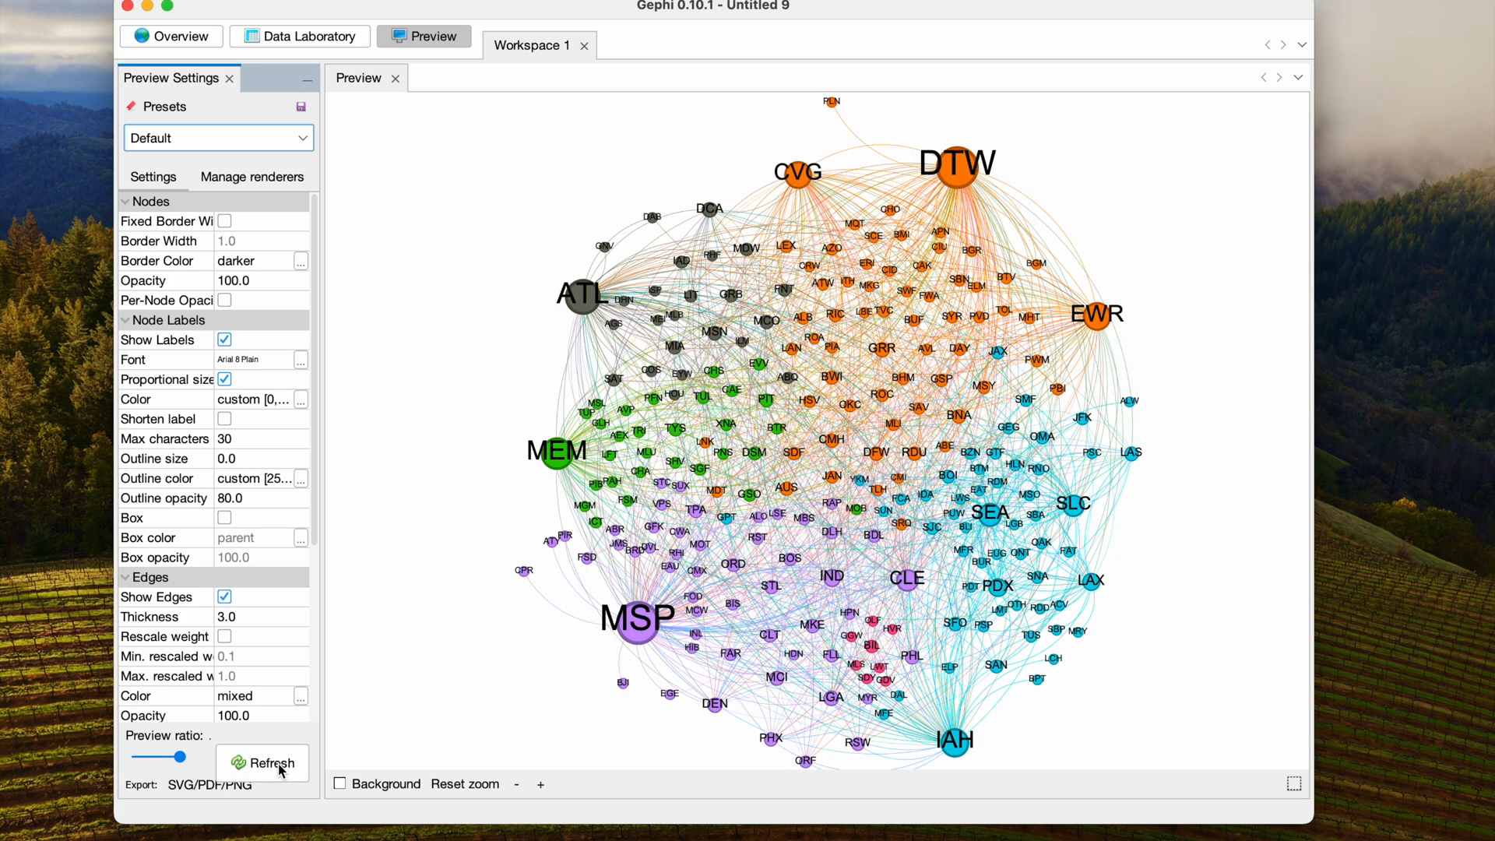
click(268, 763)
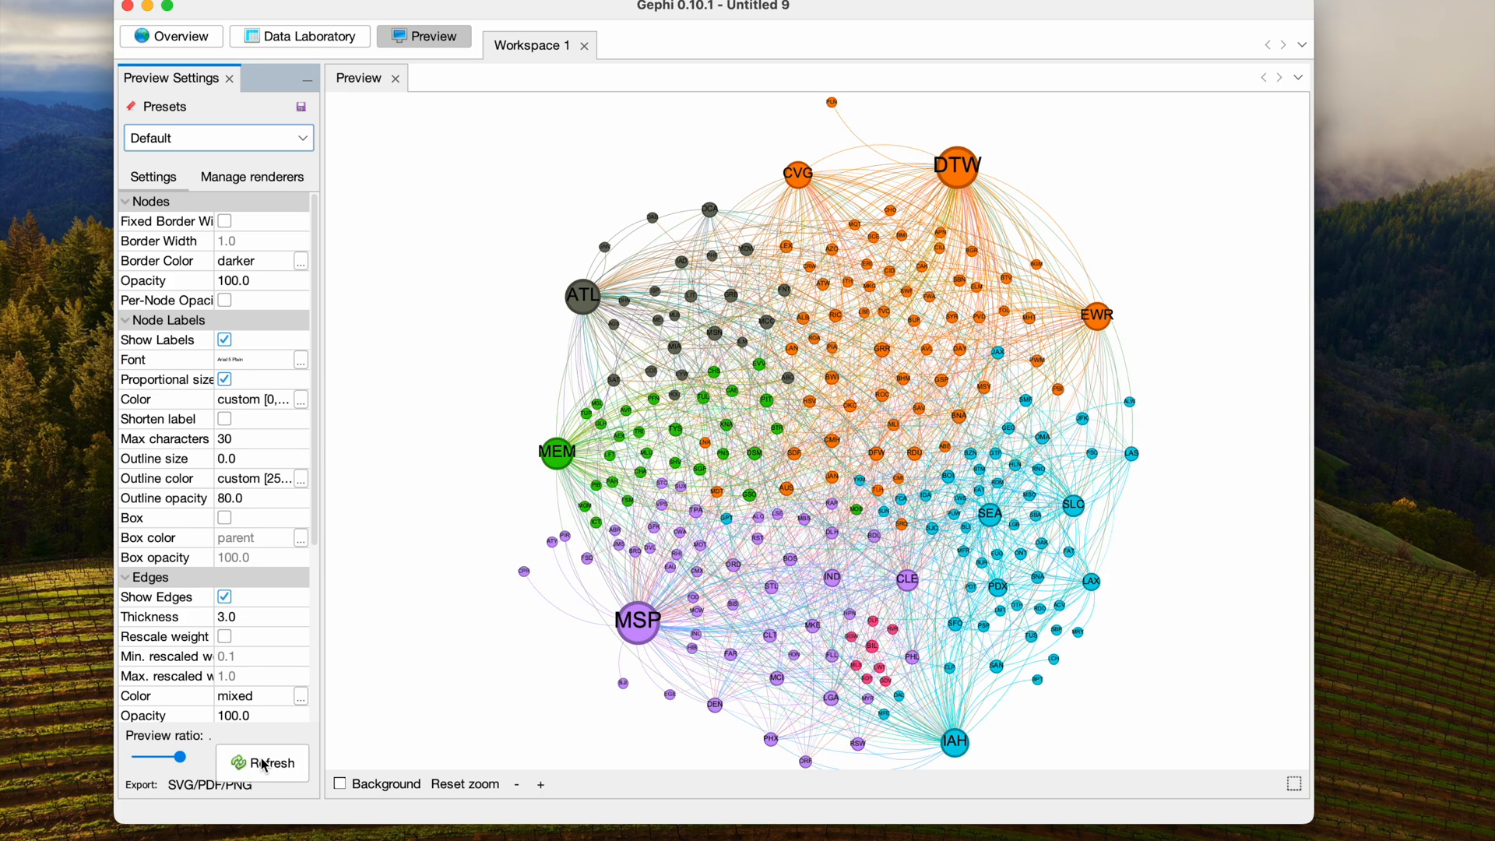